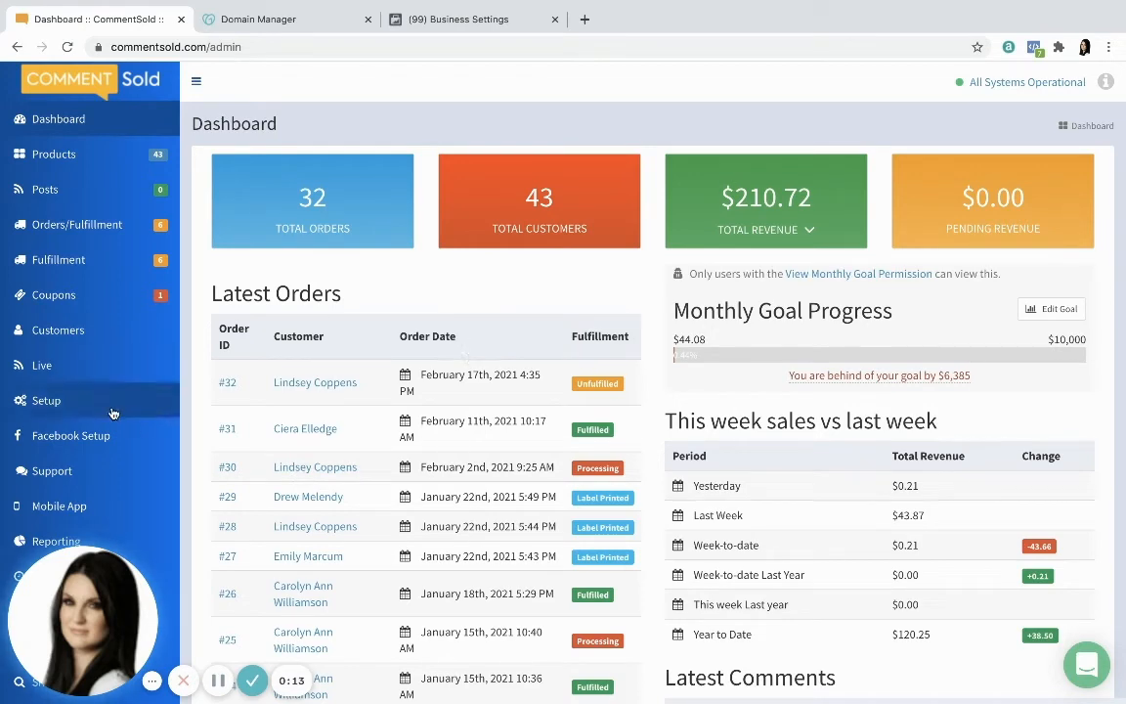
Step: Go to Setup and its Custom Domain page in the CommentSold admin
left_click(47, 400)
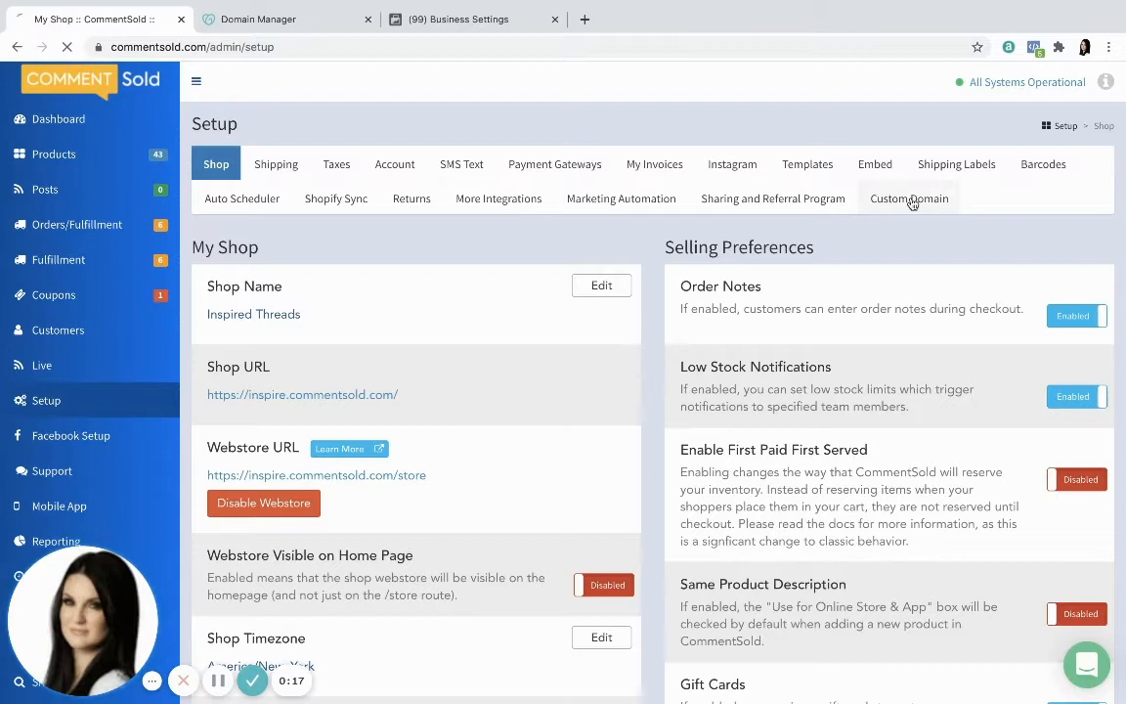
left_click(909, 198)
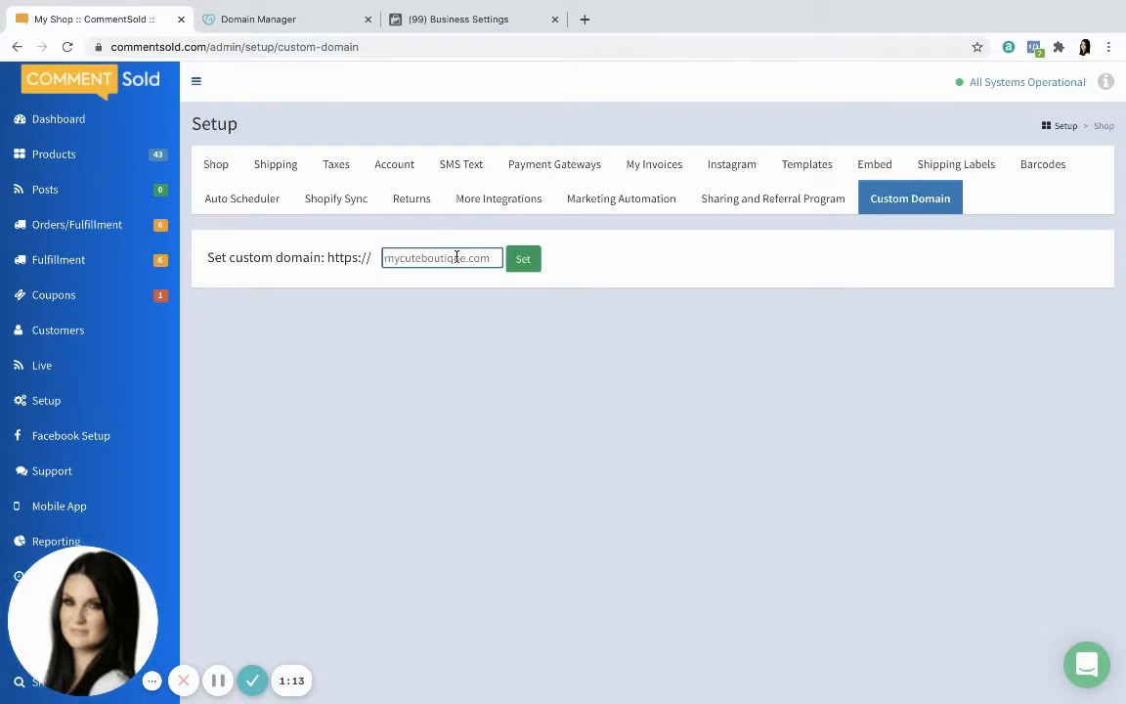
Step: Submit tiliana.com as the custom domain and dismiss the availability banner
type("tiliana.co")
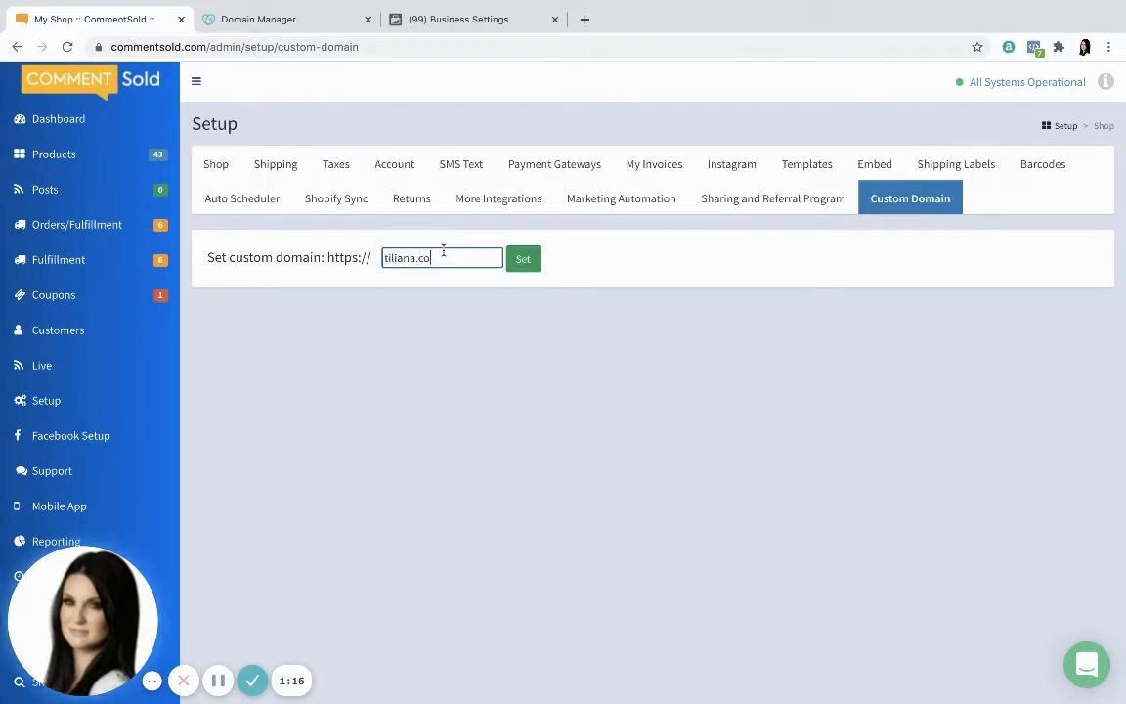
left_click(523, 258)
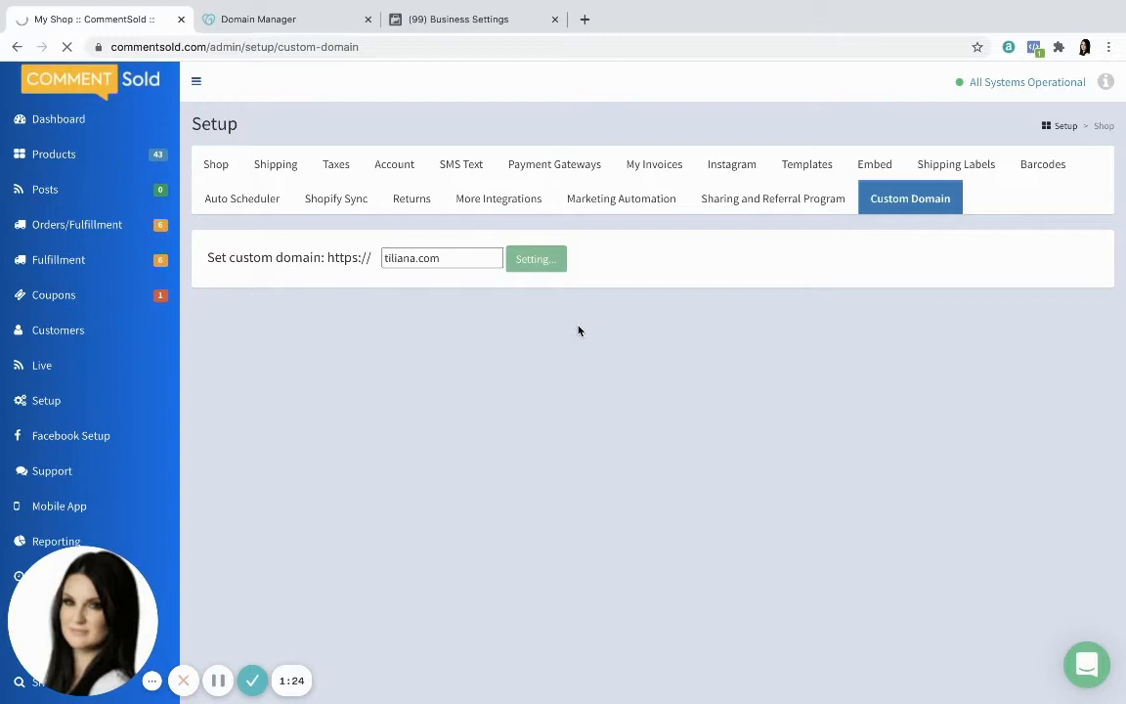
left_click(535, 258)
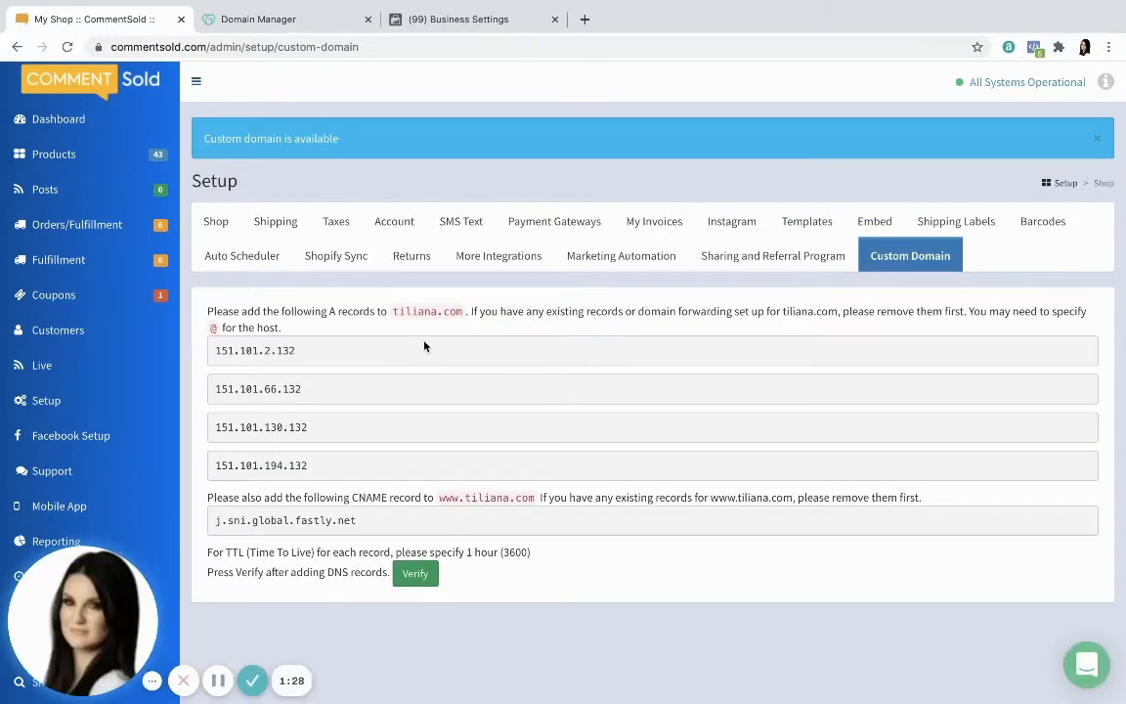
mouse_move(489, 486)
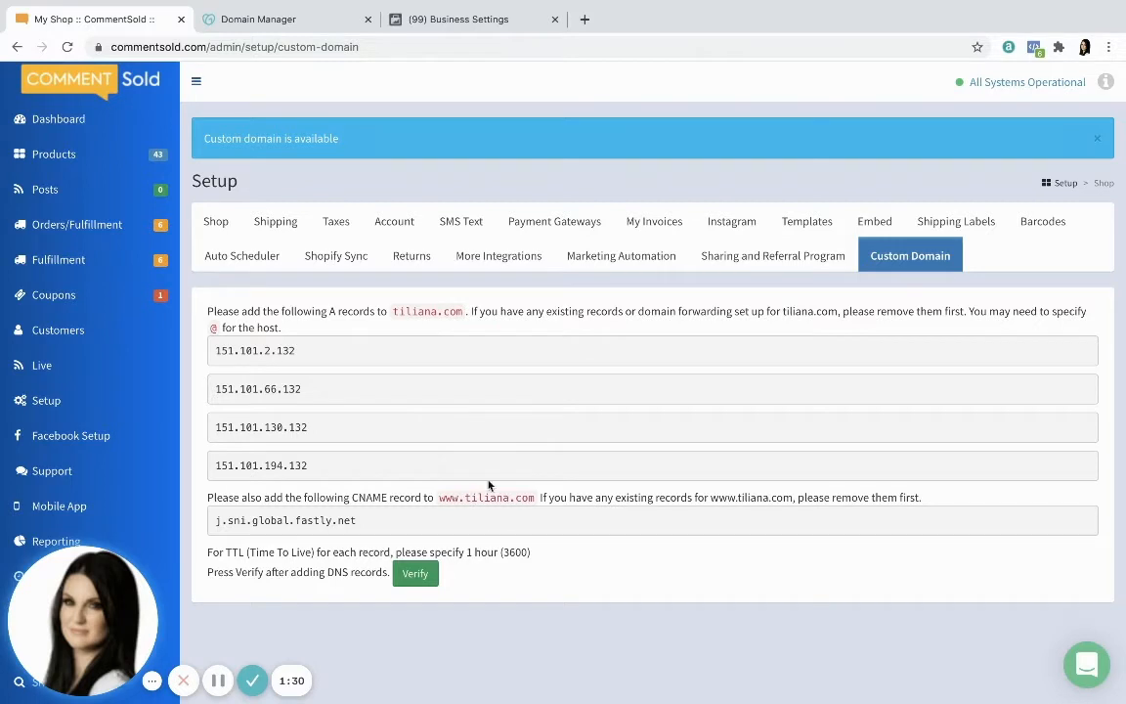
left_click(1097, 138)
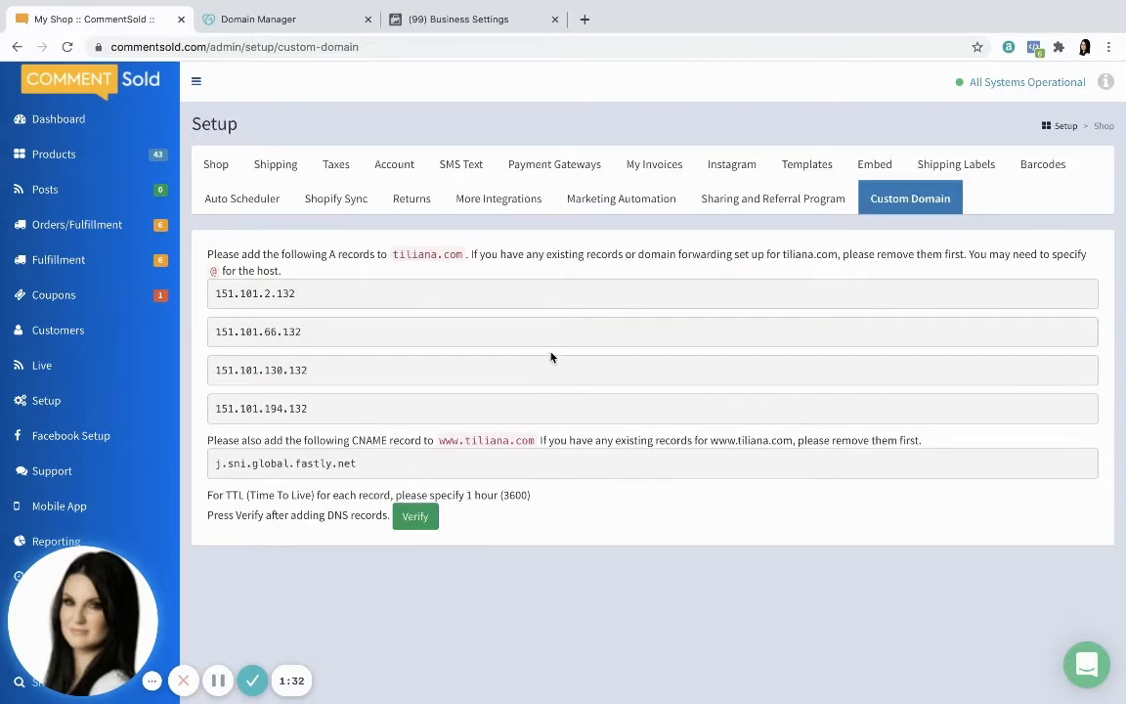
mouse_move(563, 345)
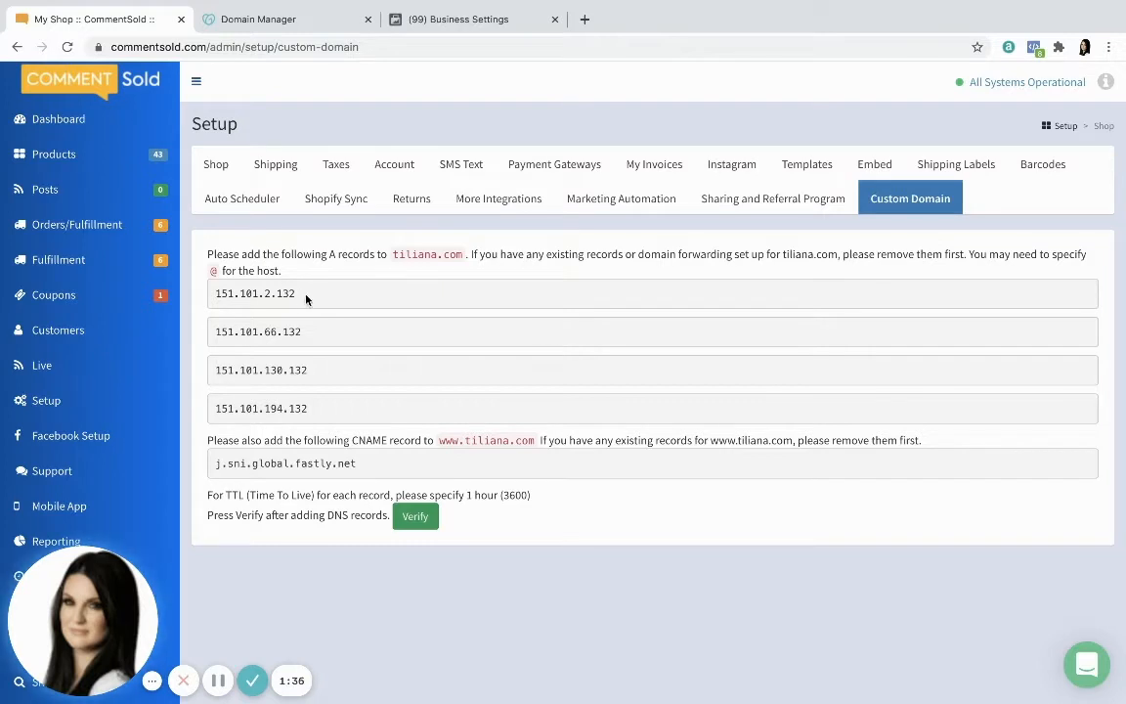
mouse_move(310, 375)
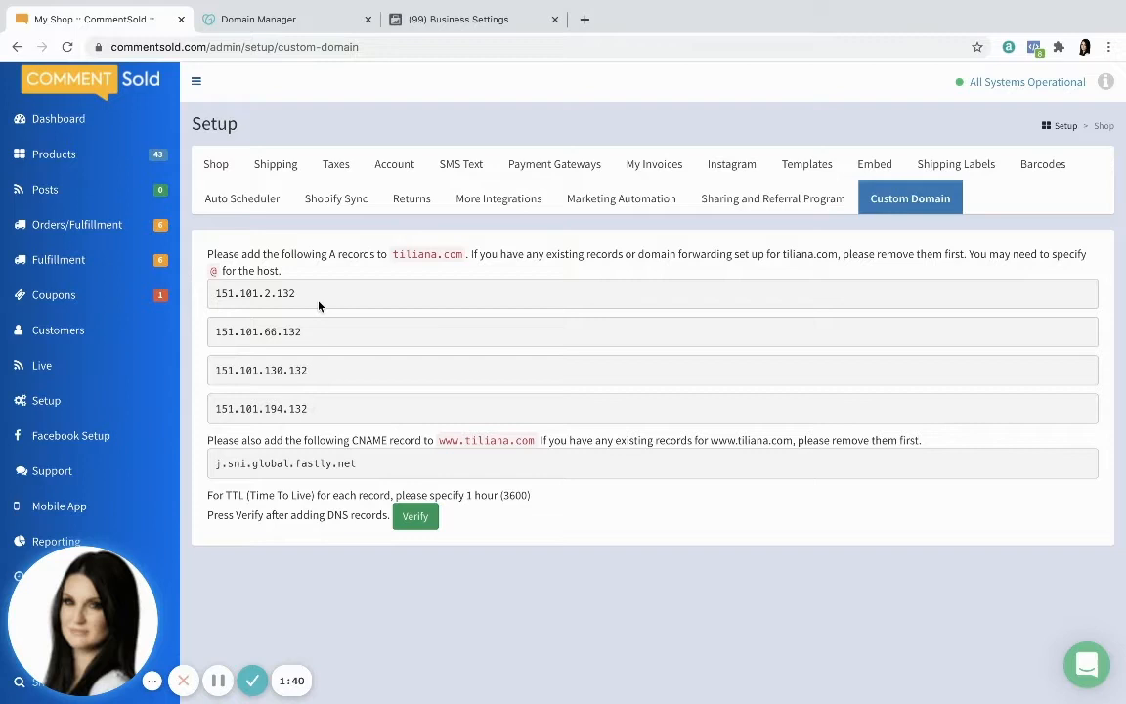
mouse_move(276, 163)
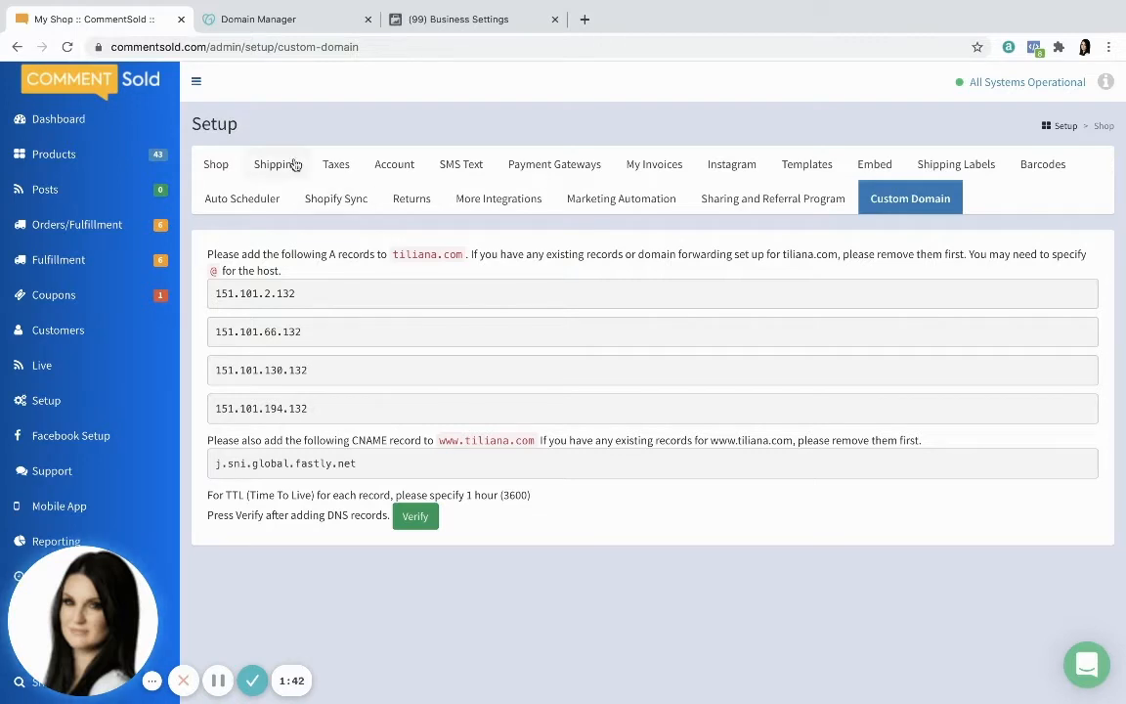
Step: Look up tiliana.com's existing records in GoDaddy's DNS Manage Zones
left_click(259, 19)
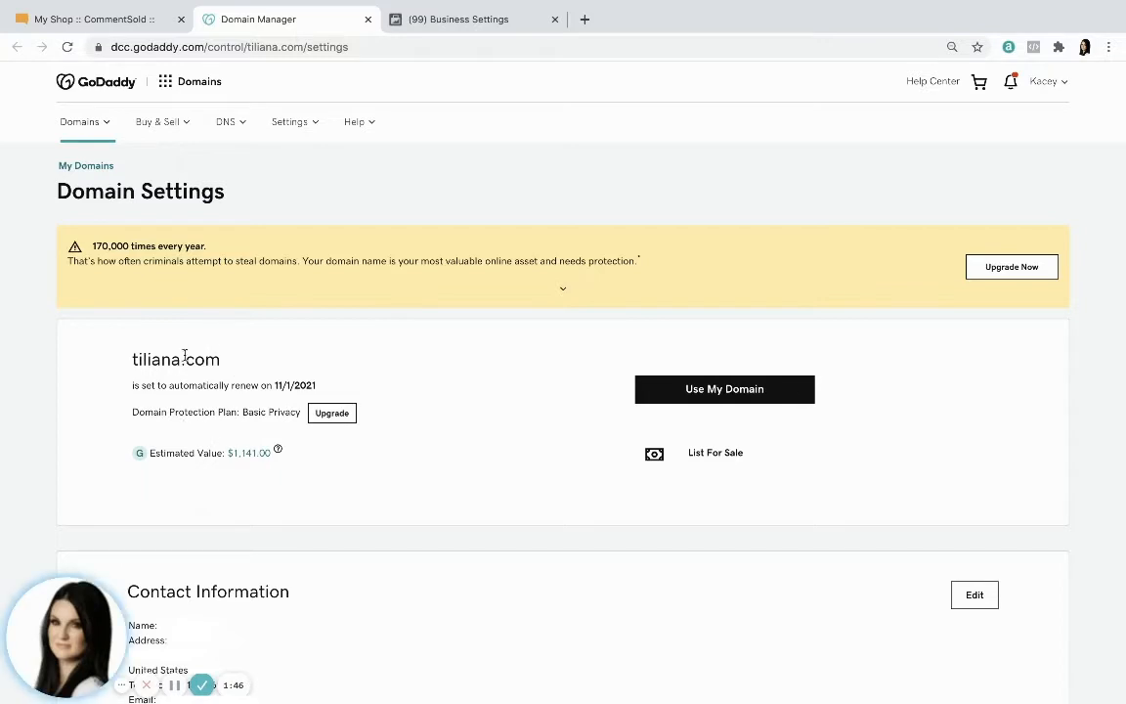
mouse_move(1103, 120)
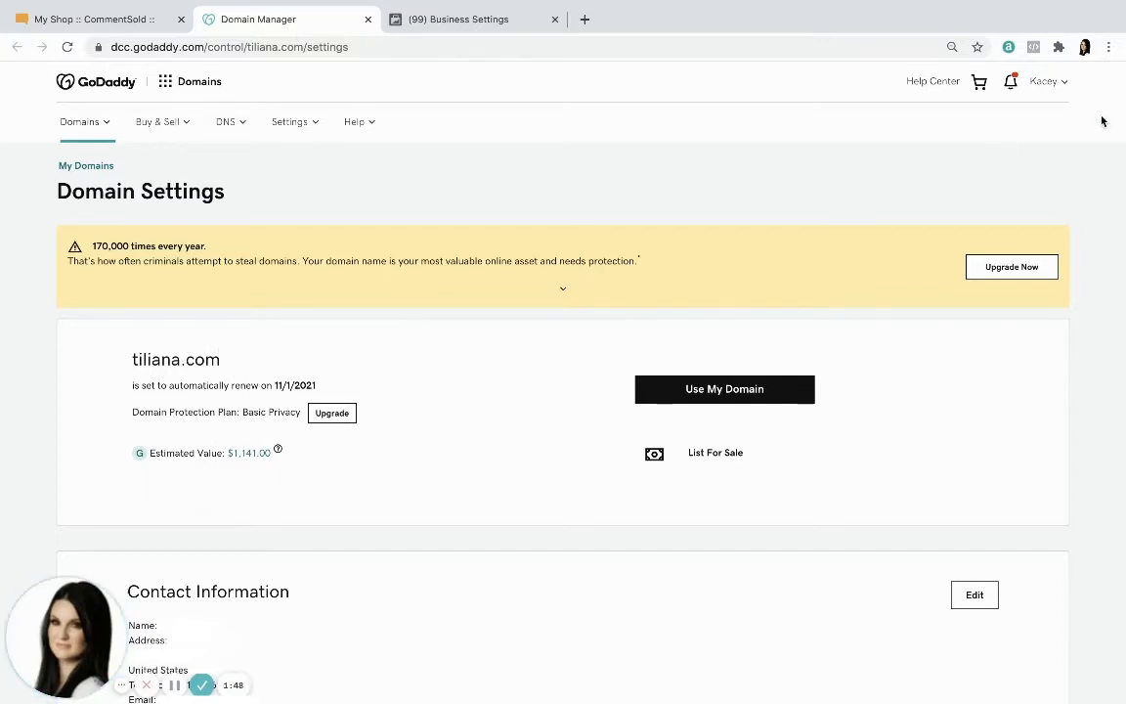
left_click(1044, 81)
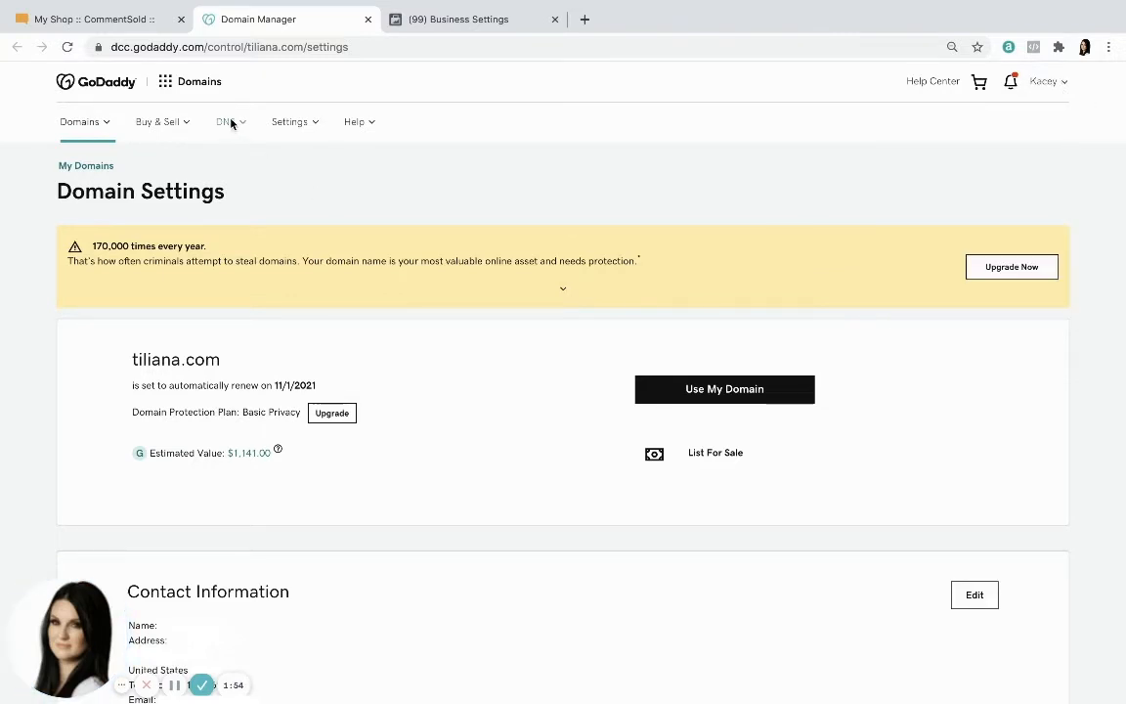
left_click(225, 122)
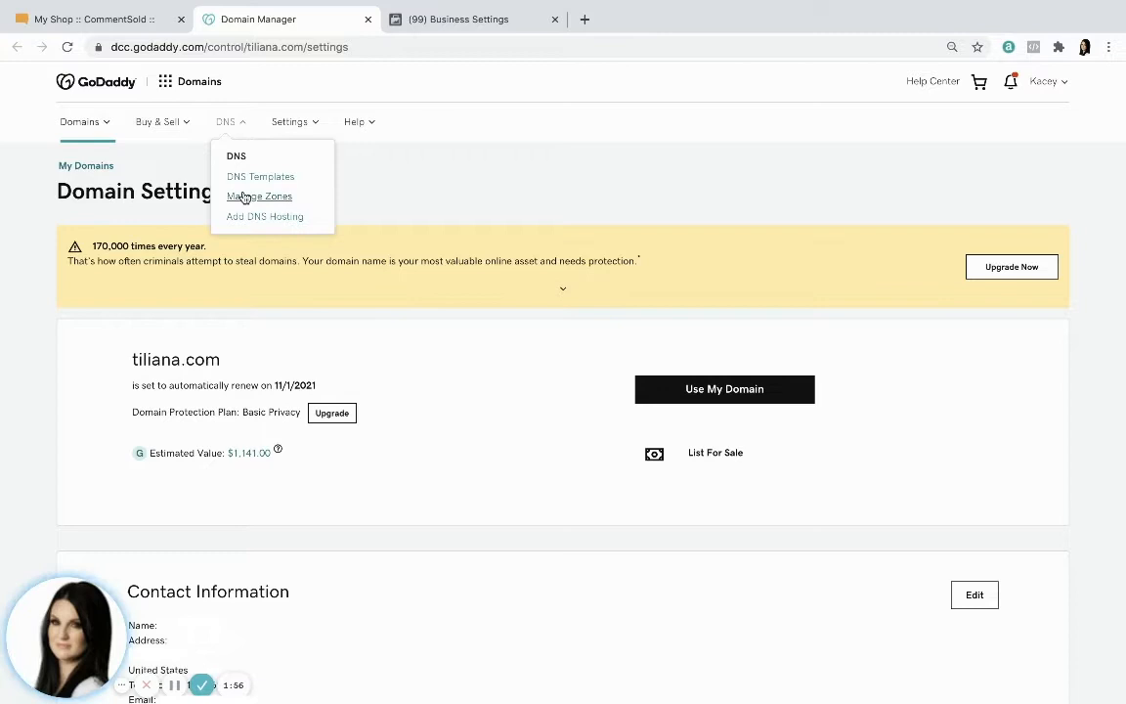
left_click(260, 195)
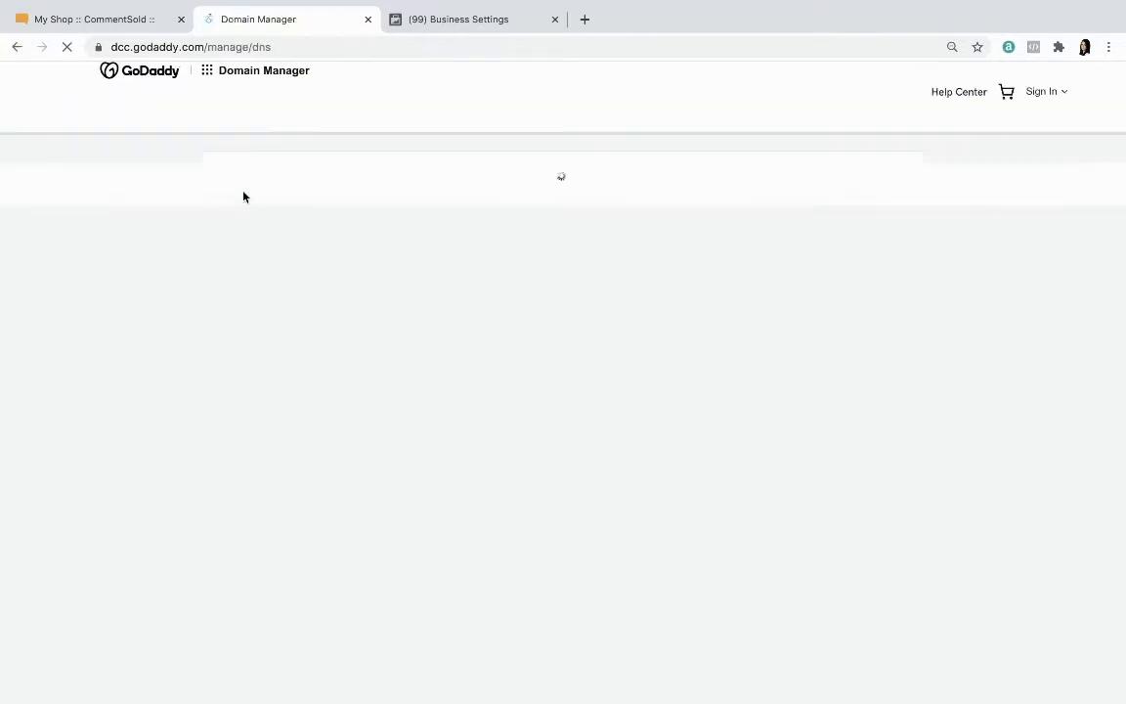
type("tiliana.com")
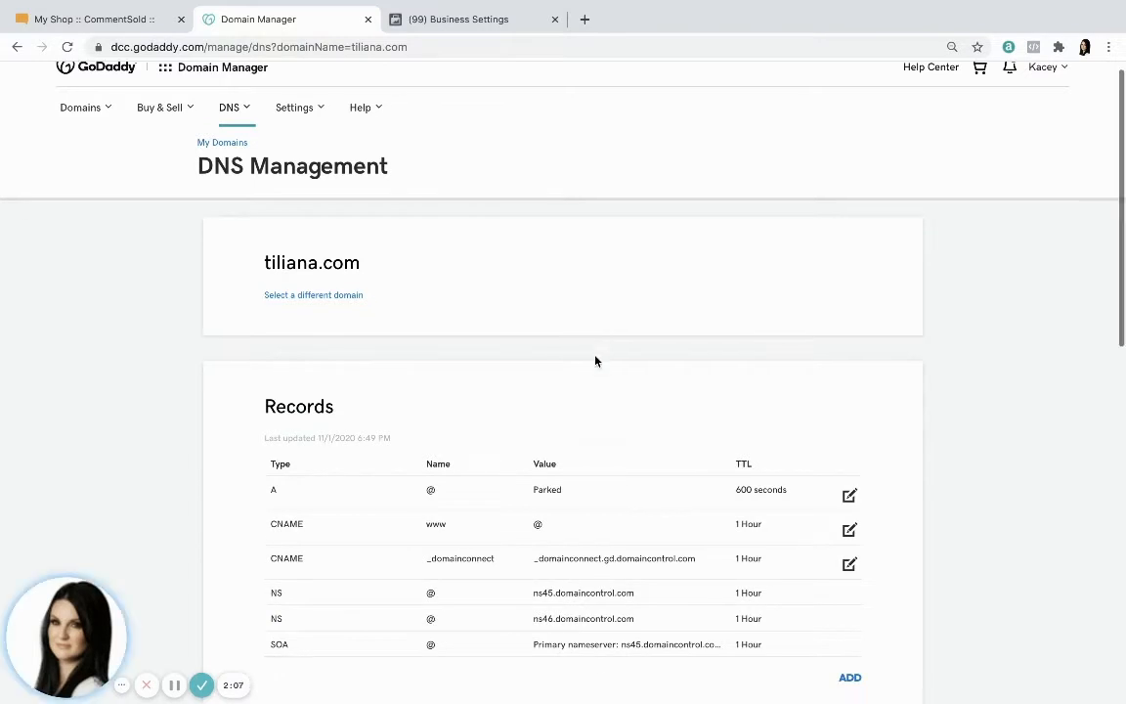
scroll("down", 3)
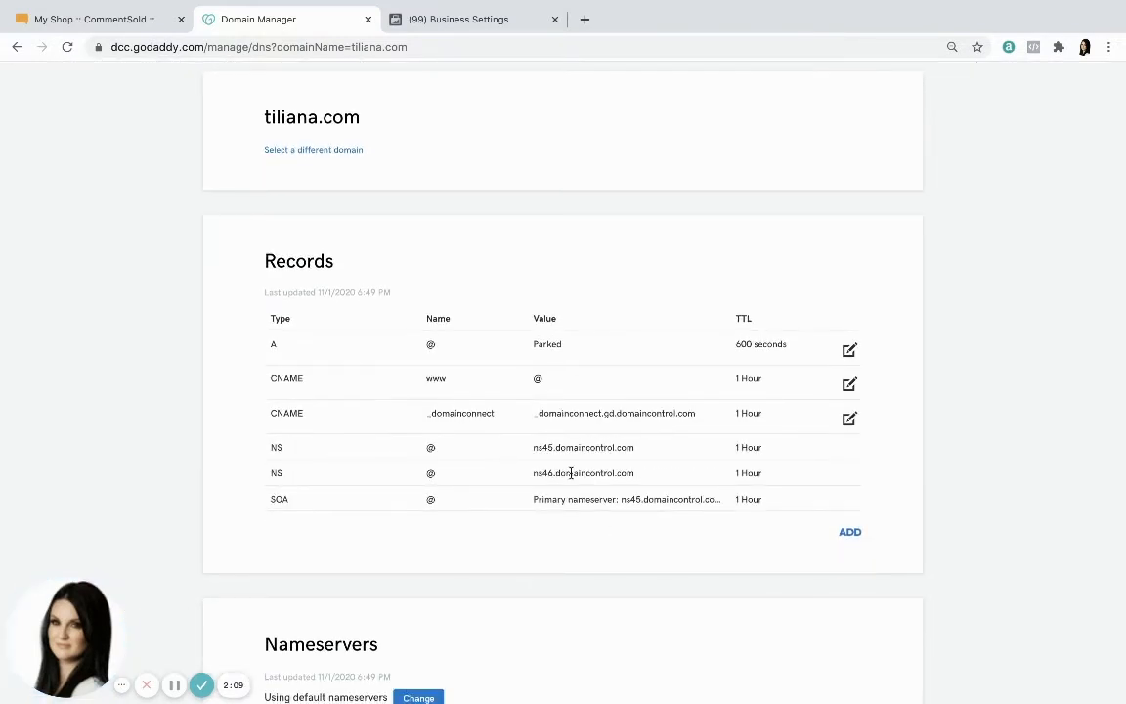
mouse_move(588, 369)
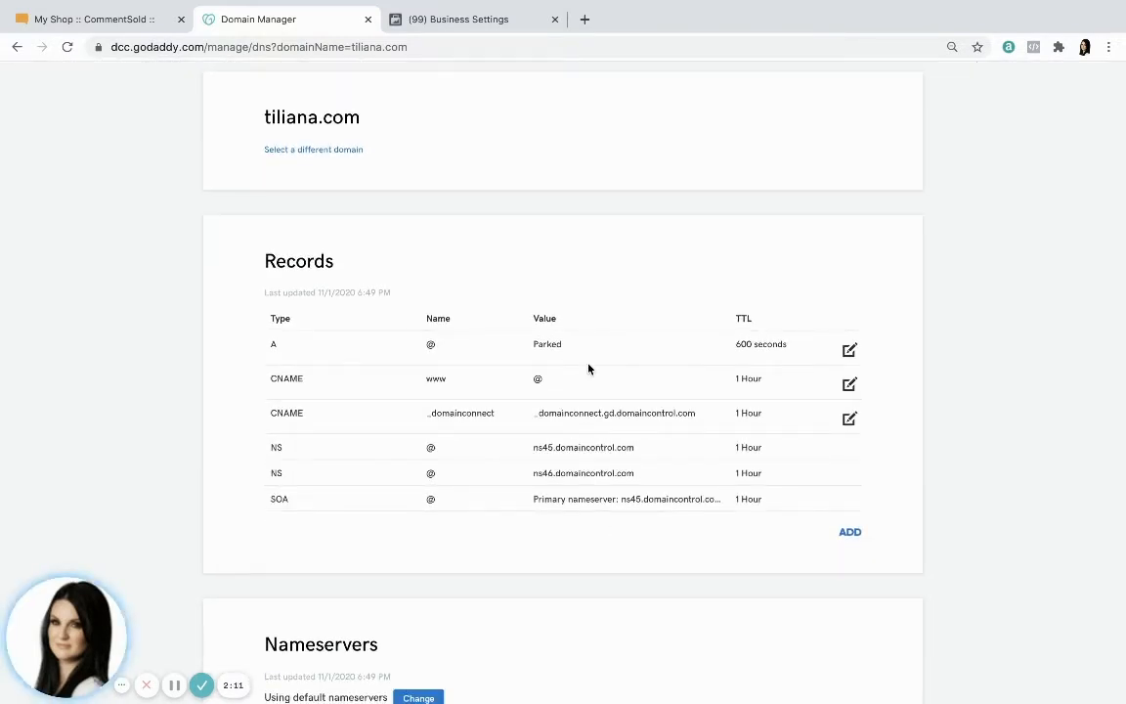
mouse_move(373, 380)
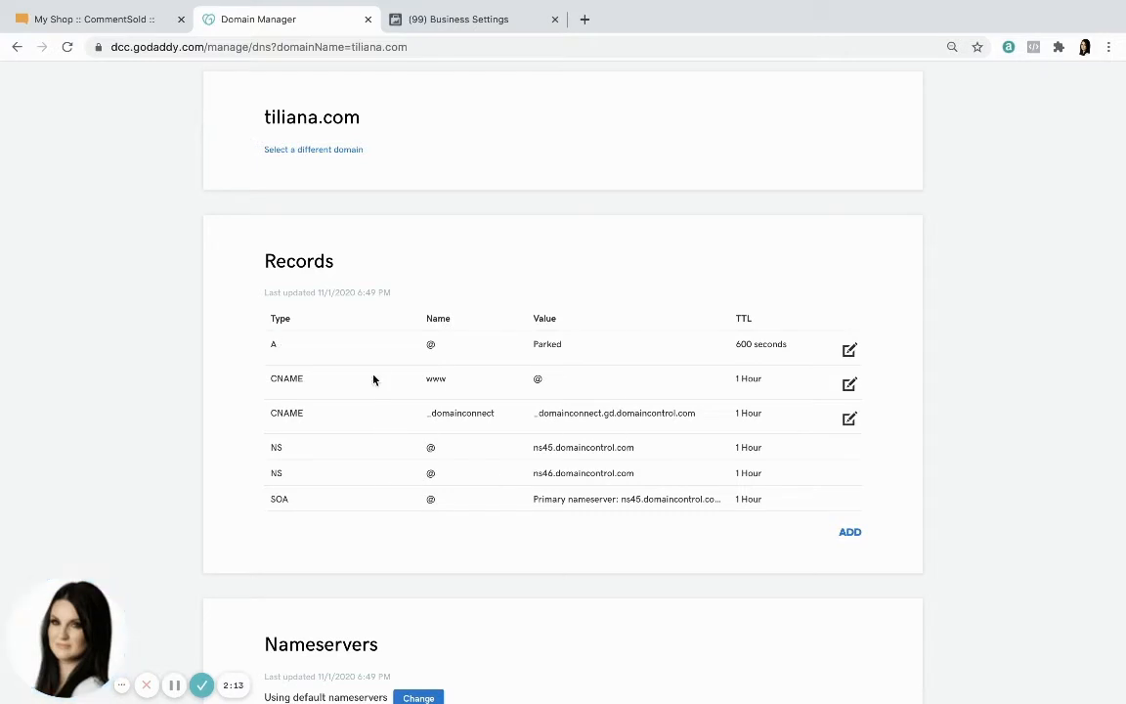
left_click(95, 18)
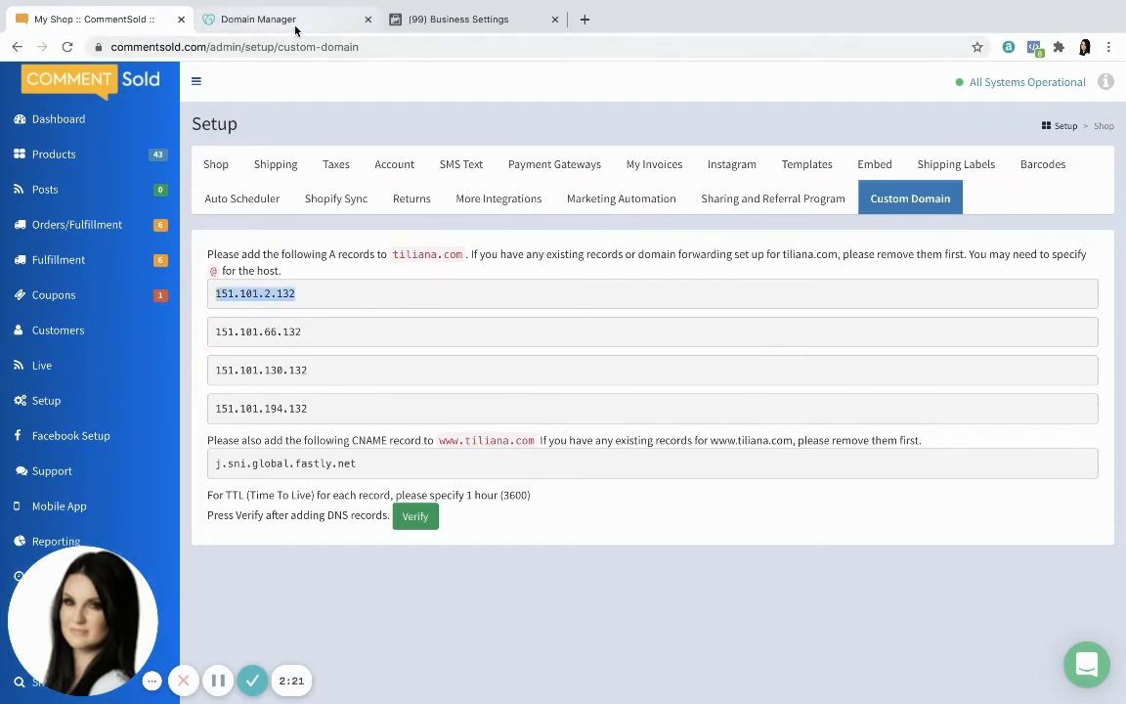
Step: Add a GoDaddy A record for host @ pointing to 151.101.2.132
left_click(258, 18)
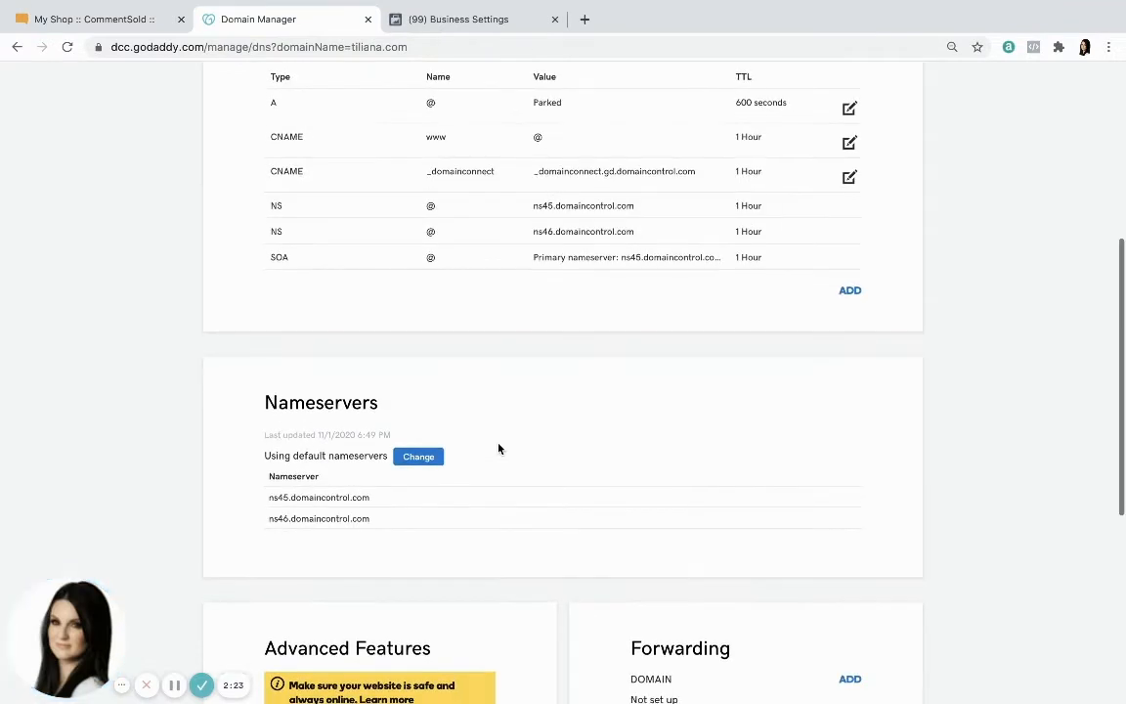
left_click(850, 290)
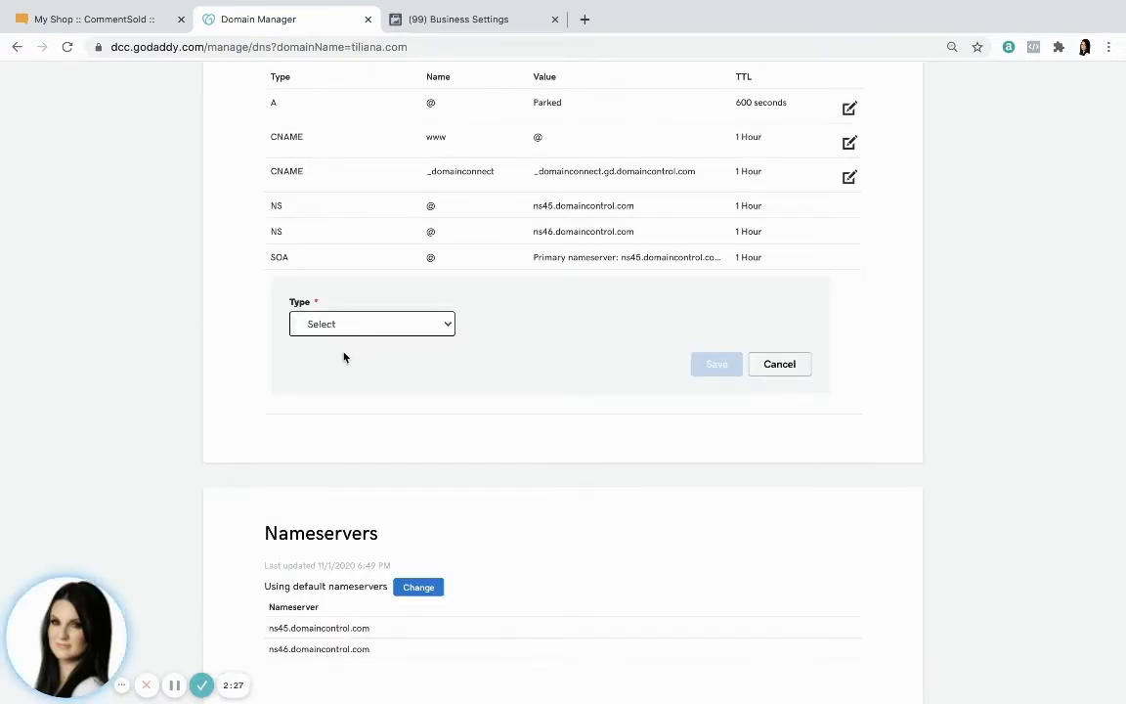
left_click(372, 324)
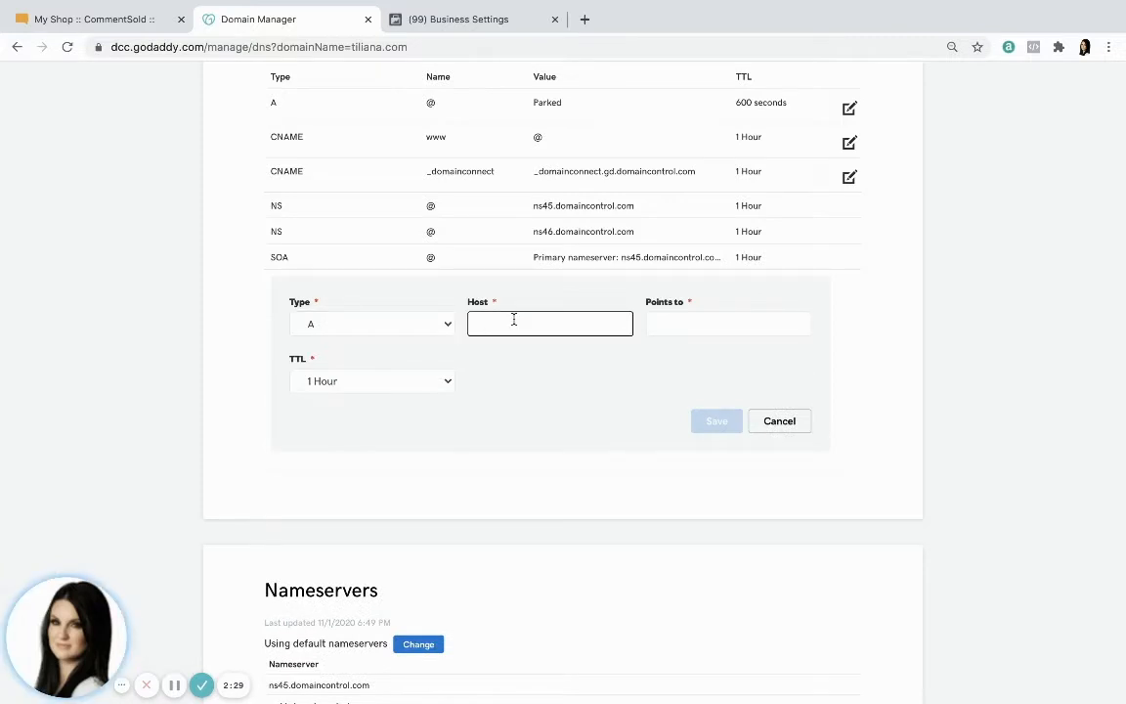
type("@")
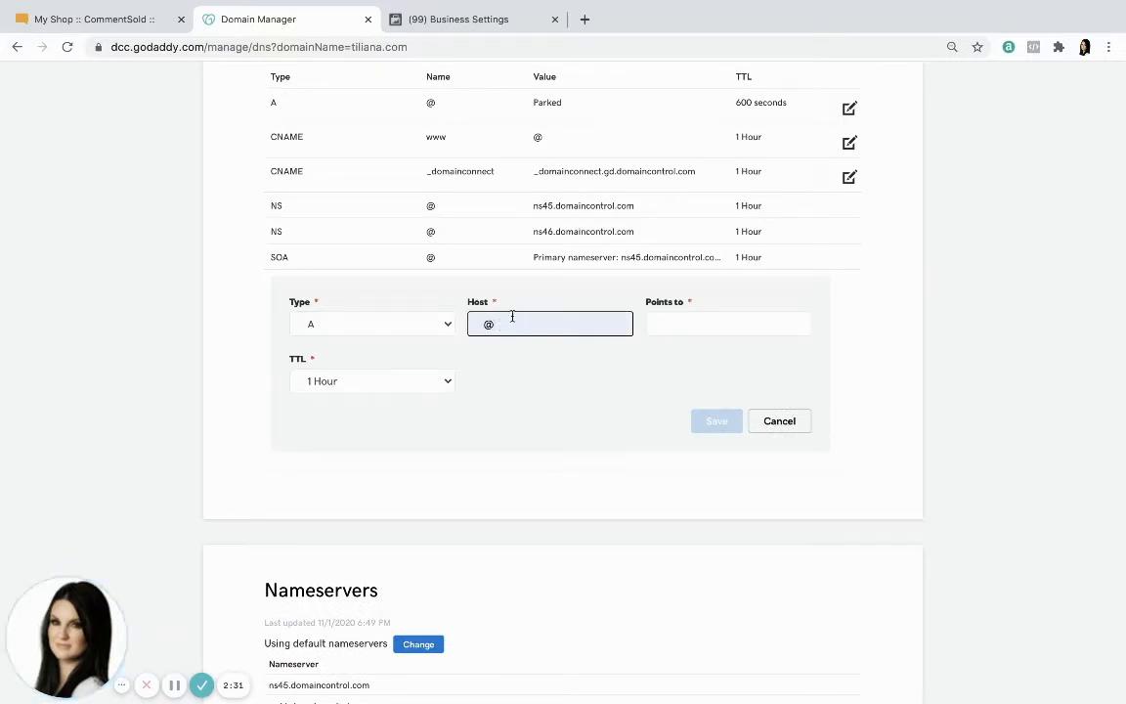
left_click(728, 324)
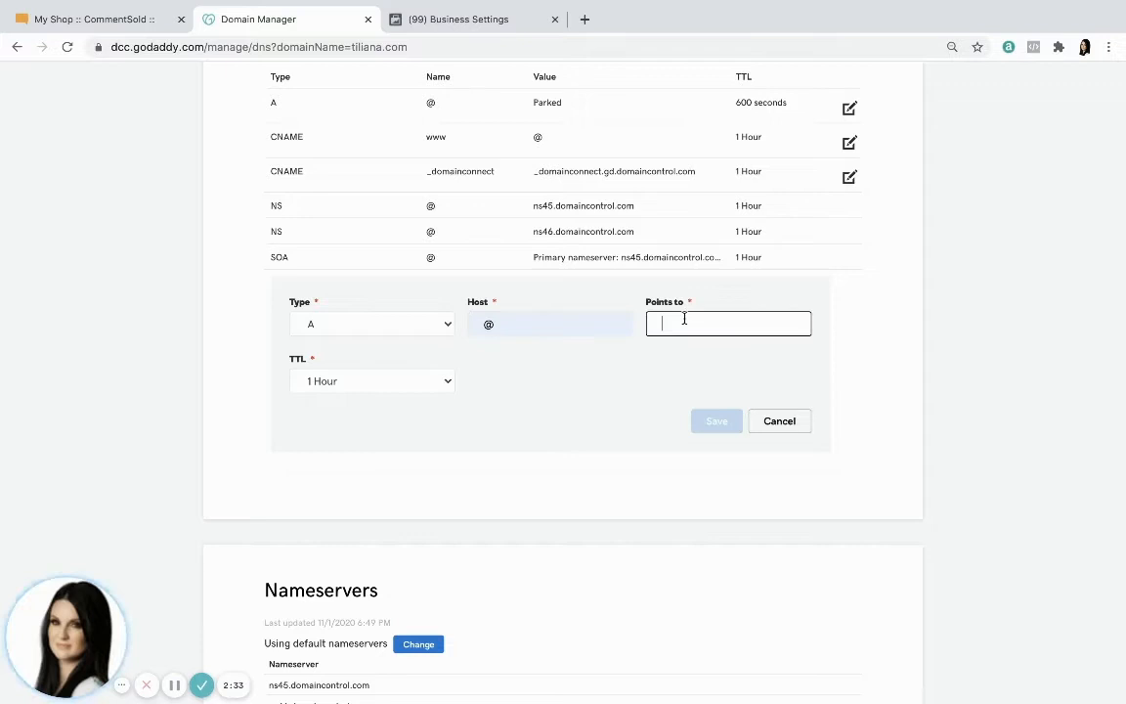
type("151.101.2.132")
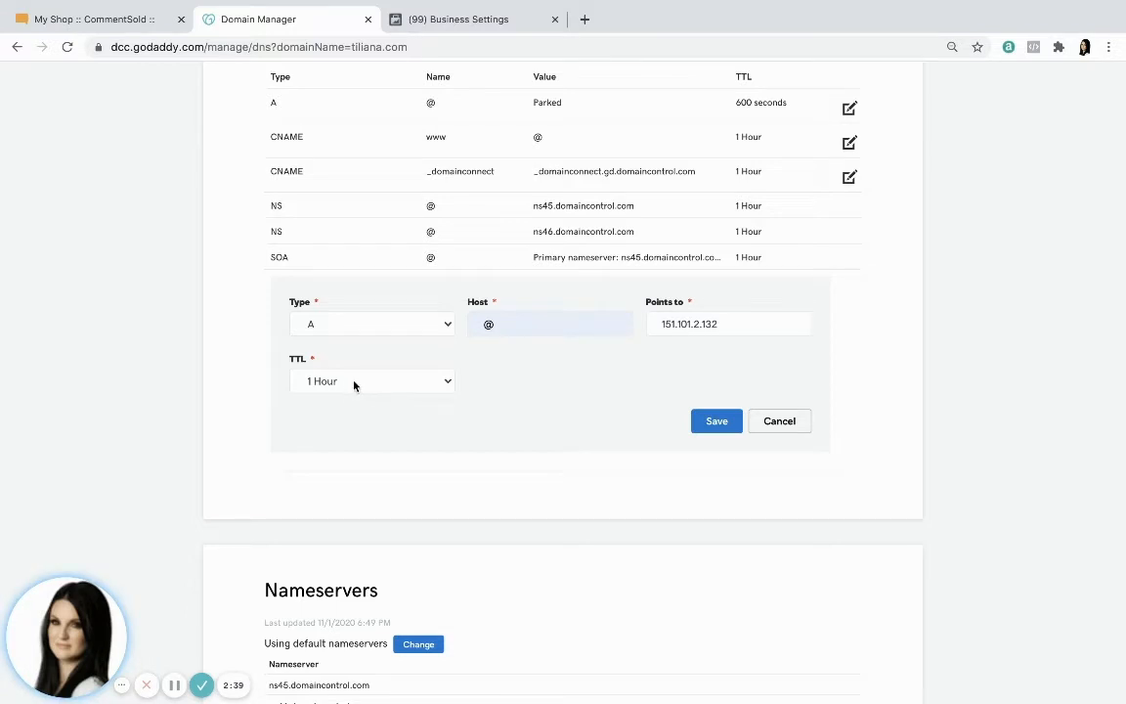
left_click(715, 420)
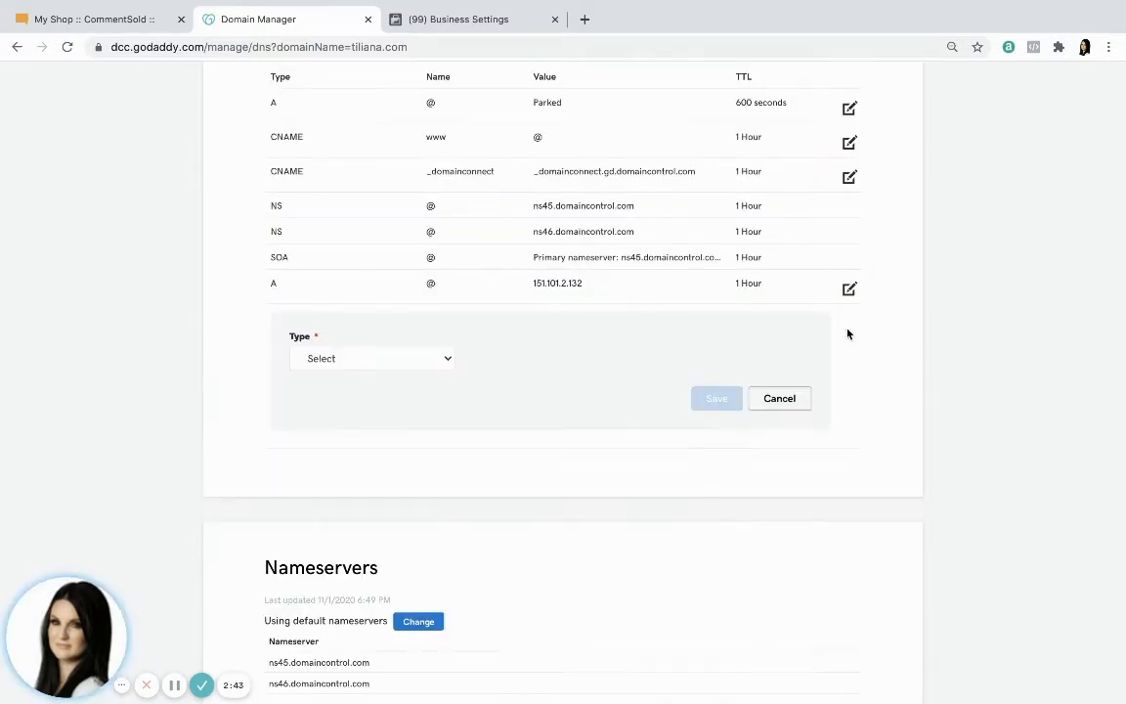
left_click(88, 19)
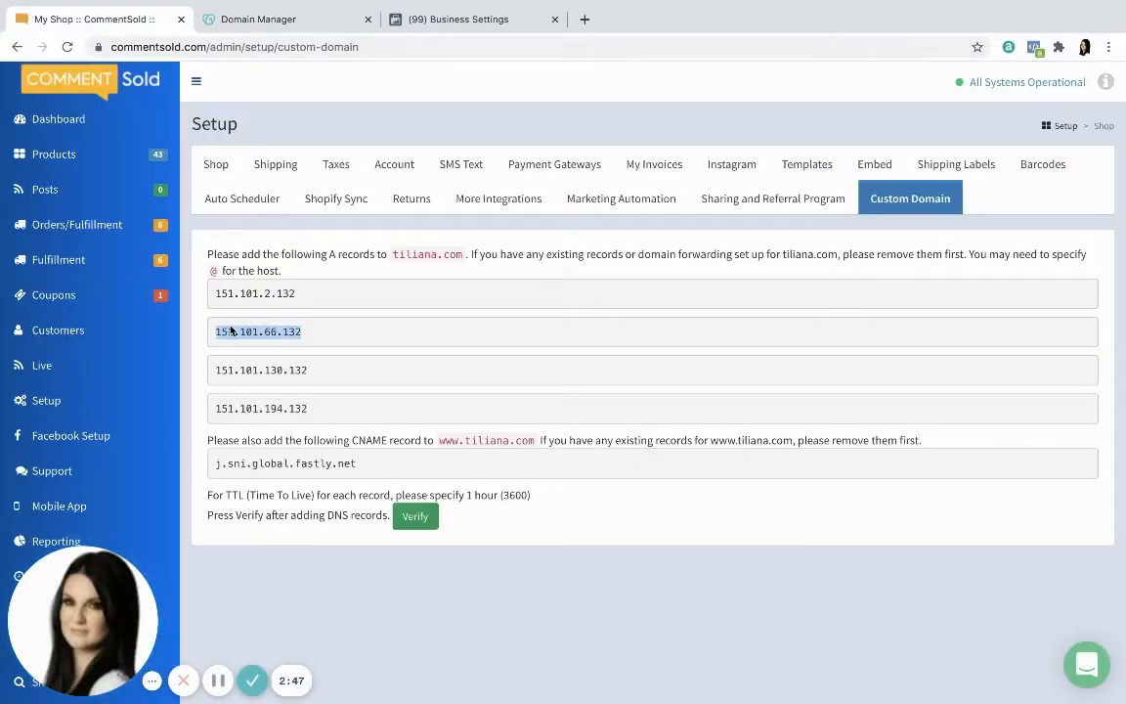
Step: Add an A record for @ pointing to 151.101.66.132
left_click(286, 18)
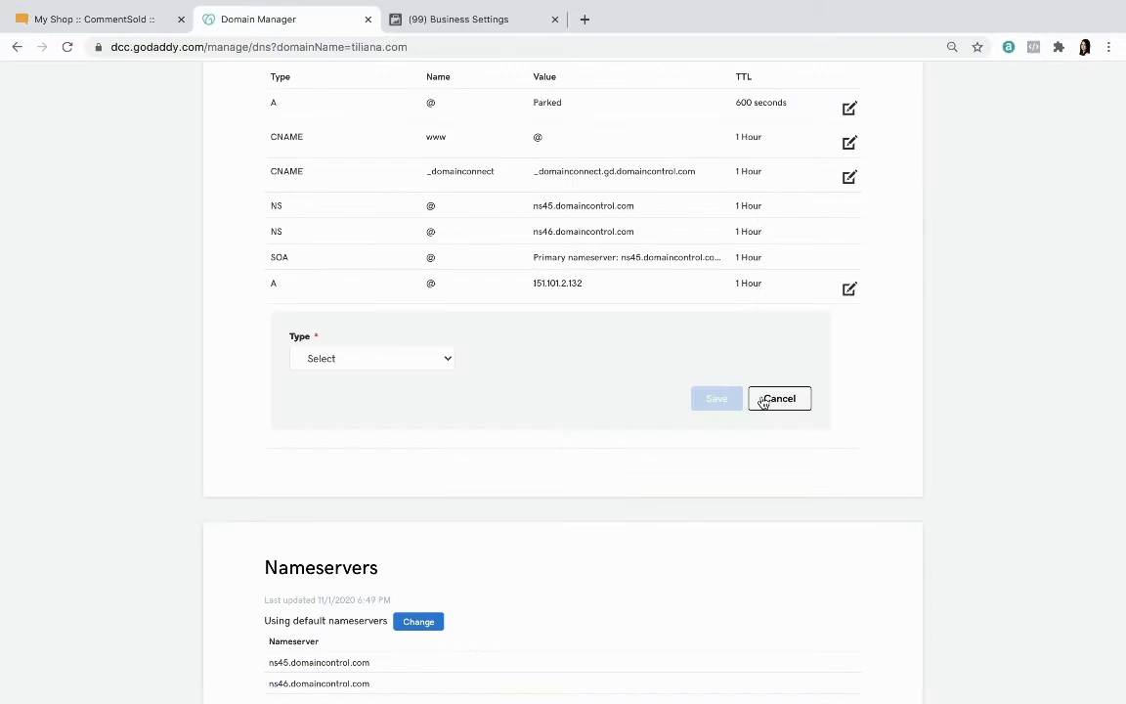
left_click(372, 358)
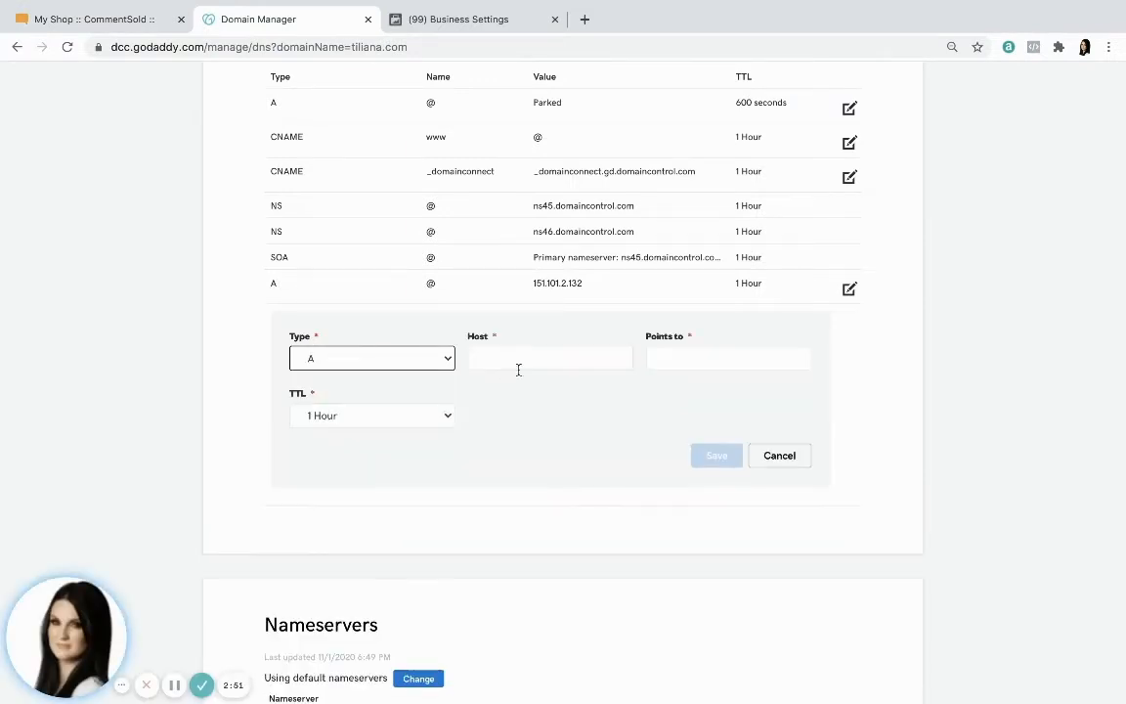
left_click(729, 358)
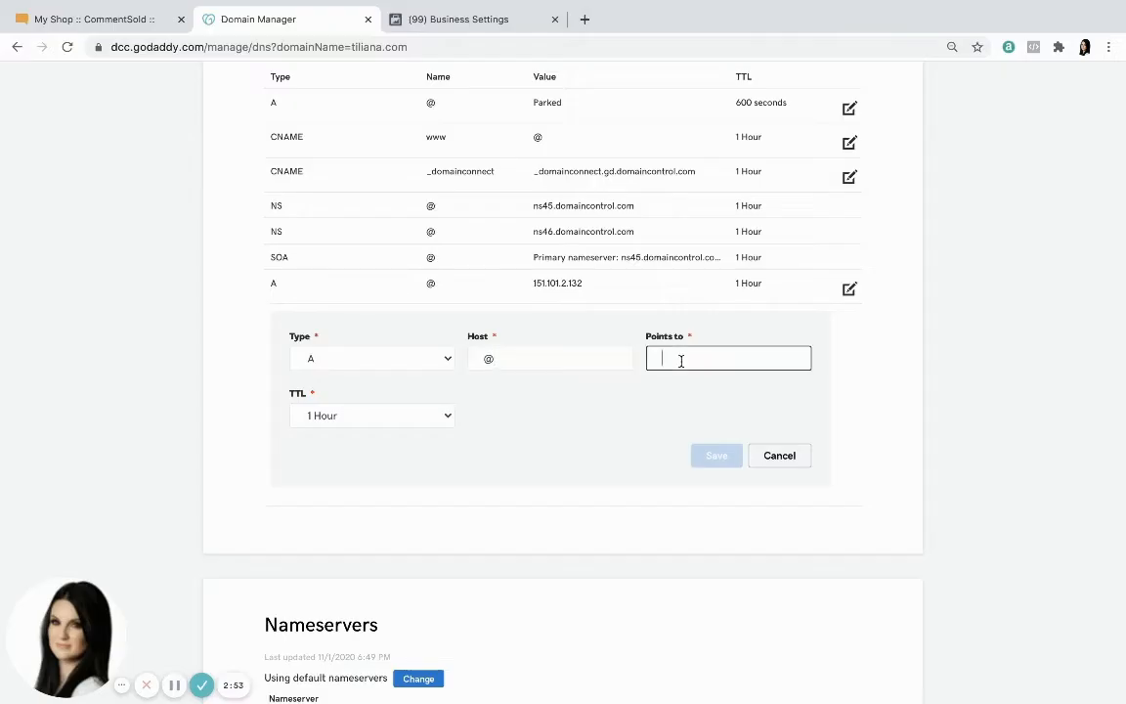
left_click(716, 456)
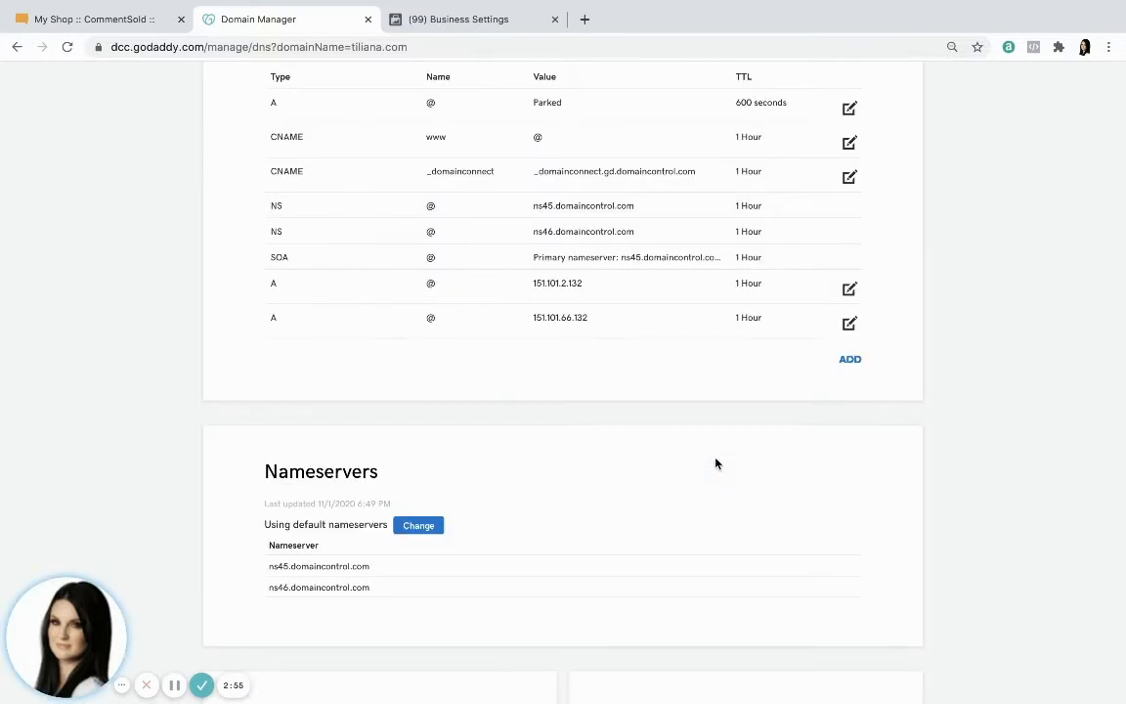
Step: Add an A record for @ pointing to 151.101.130.132
left_click(850, 359)
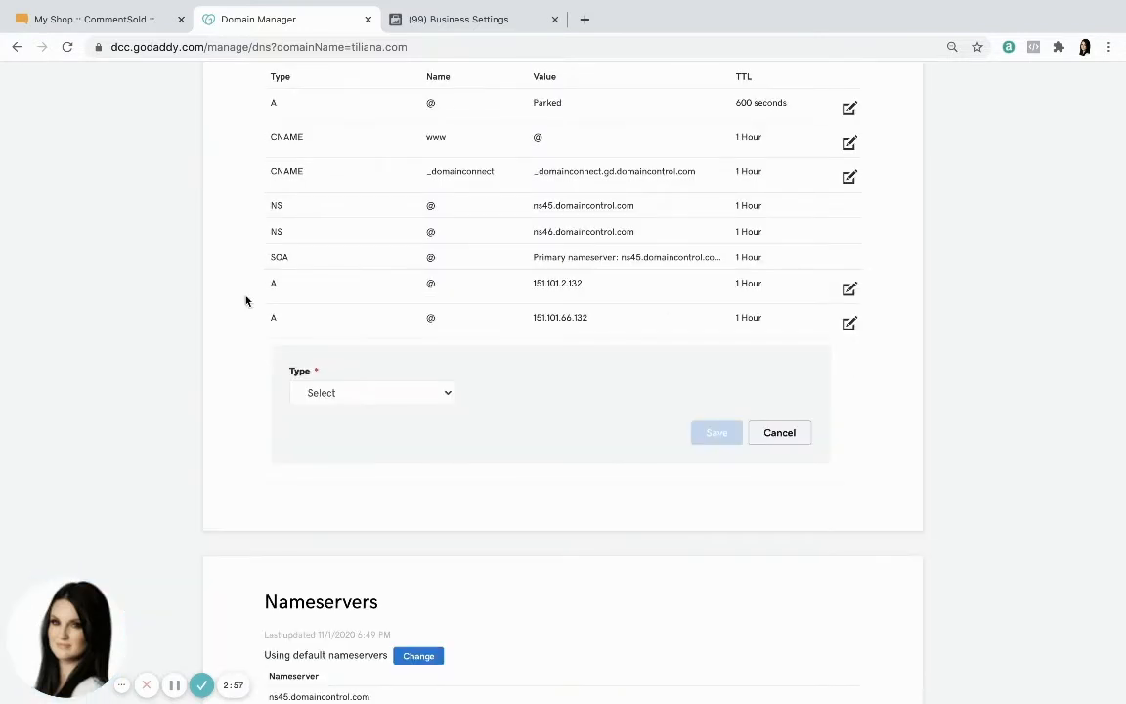
left_click(372, 392)
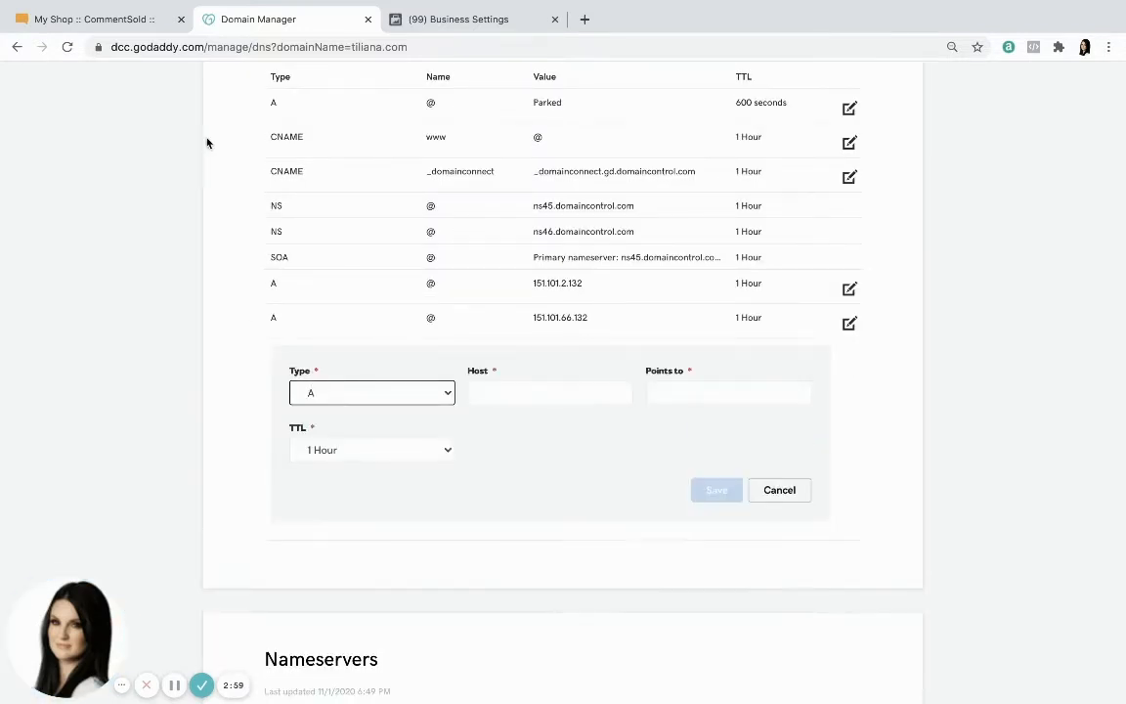
left_click(93, 18)
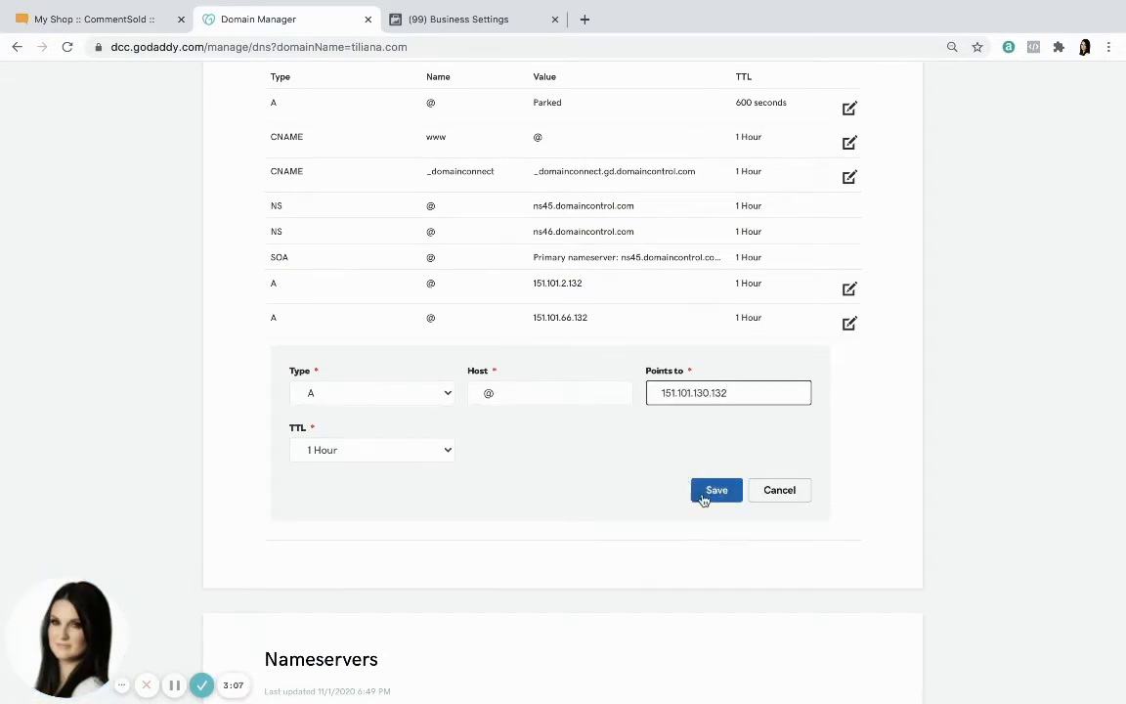
left_click(716, 490)
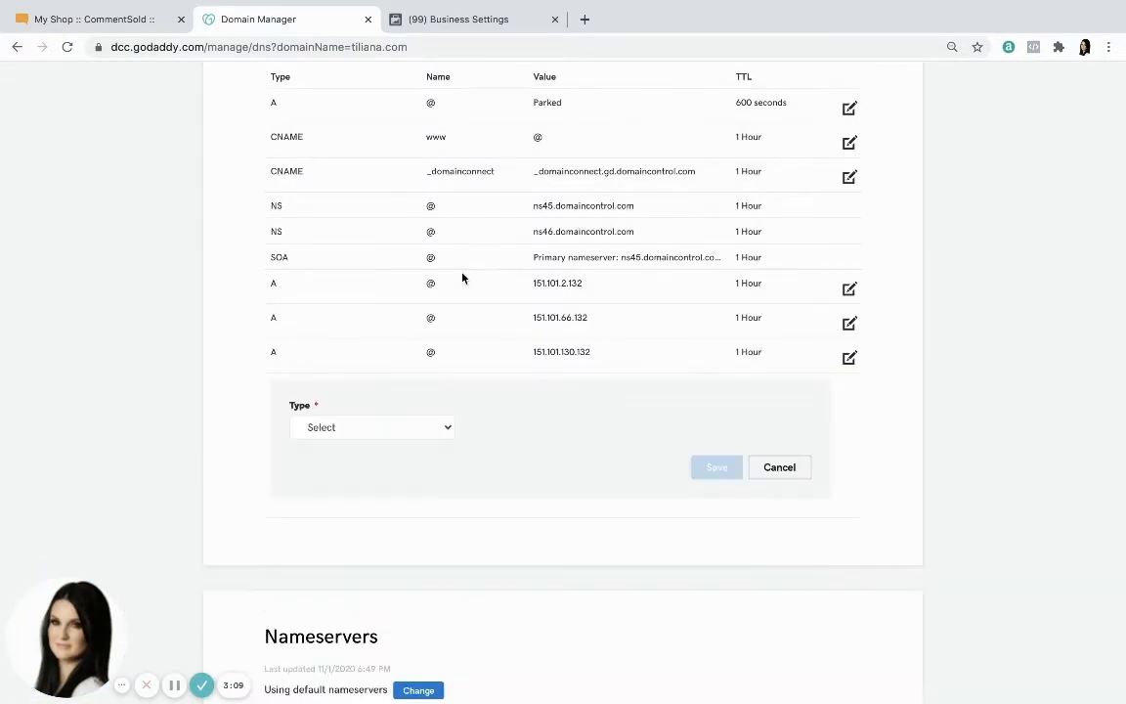
Step: Copy the fourth IP and add an A record for @ pointing to 151.101.194.132
left_click(98, 19)
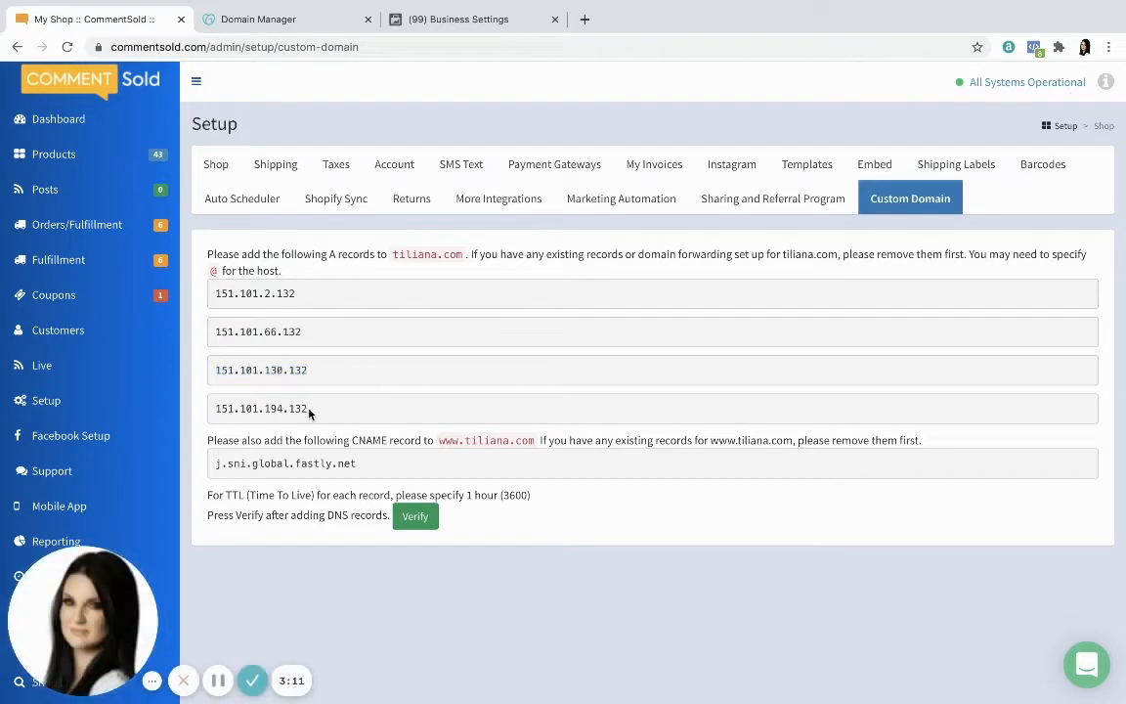
double_click(260, 408)
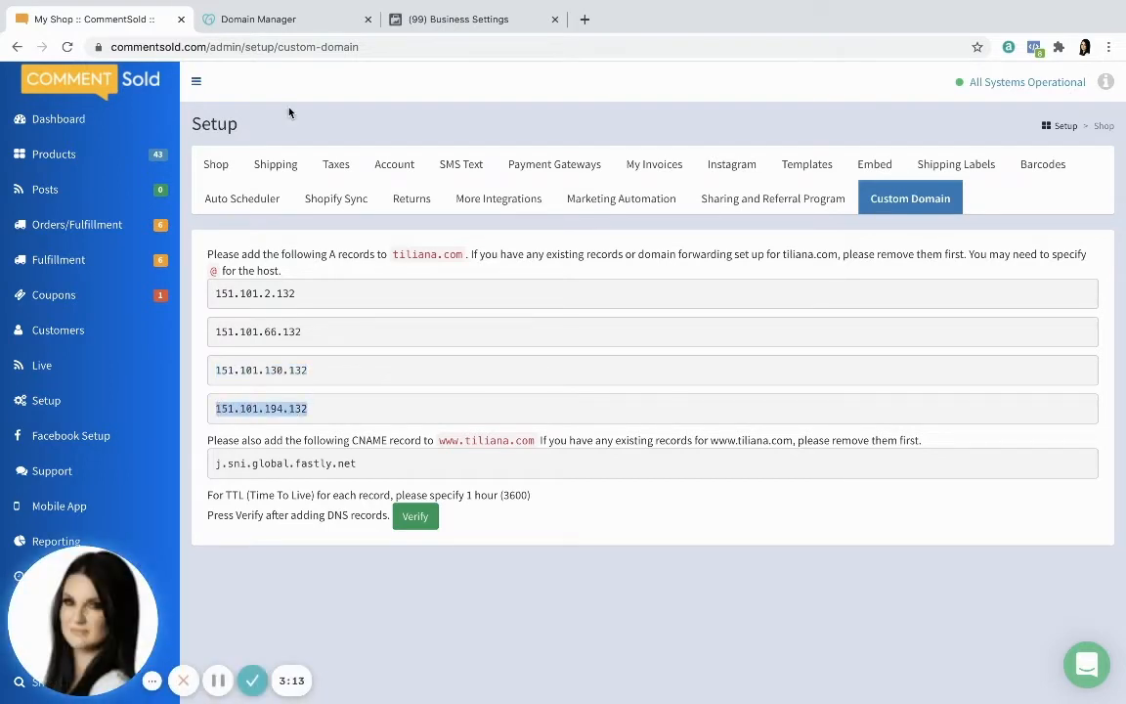
left_click(259, 18)
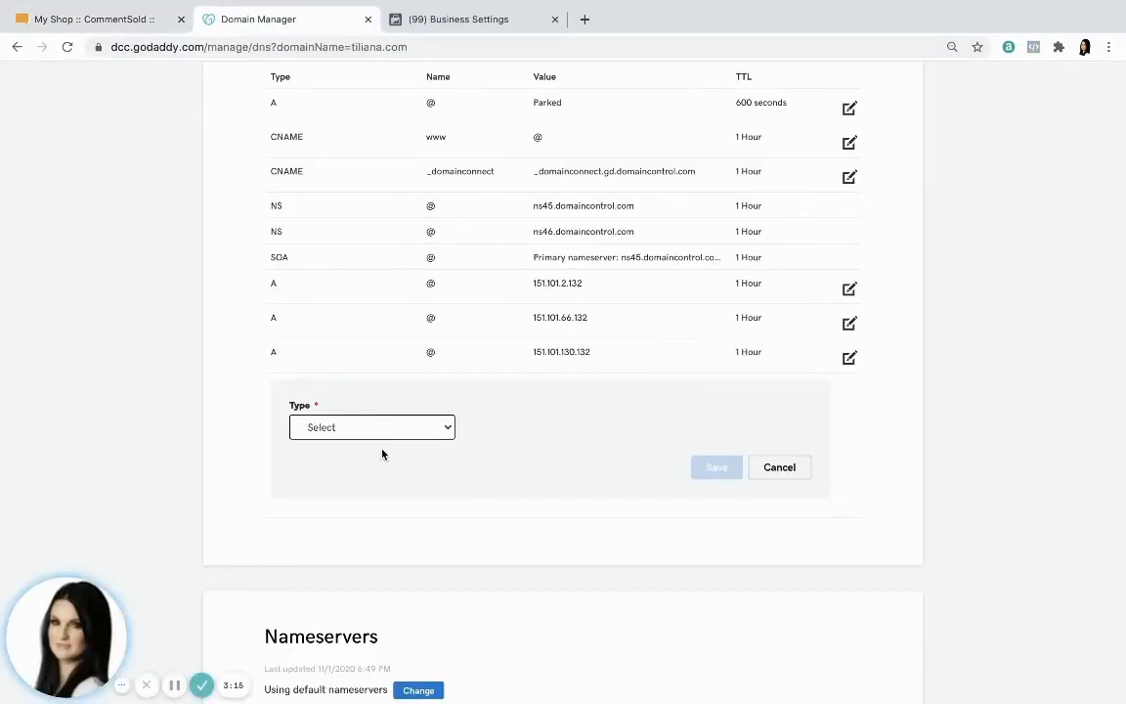
left_click(372, 427)
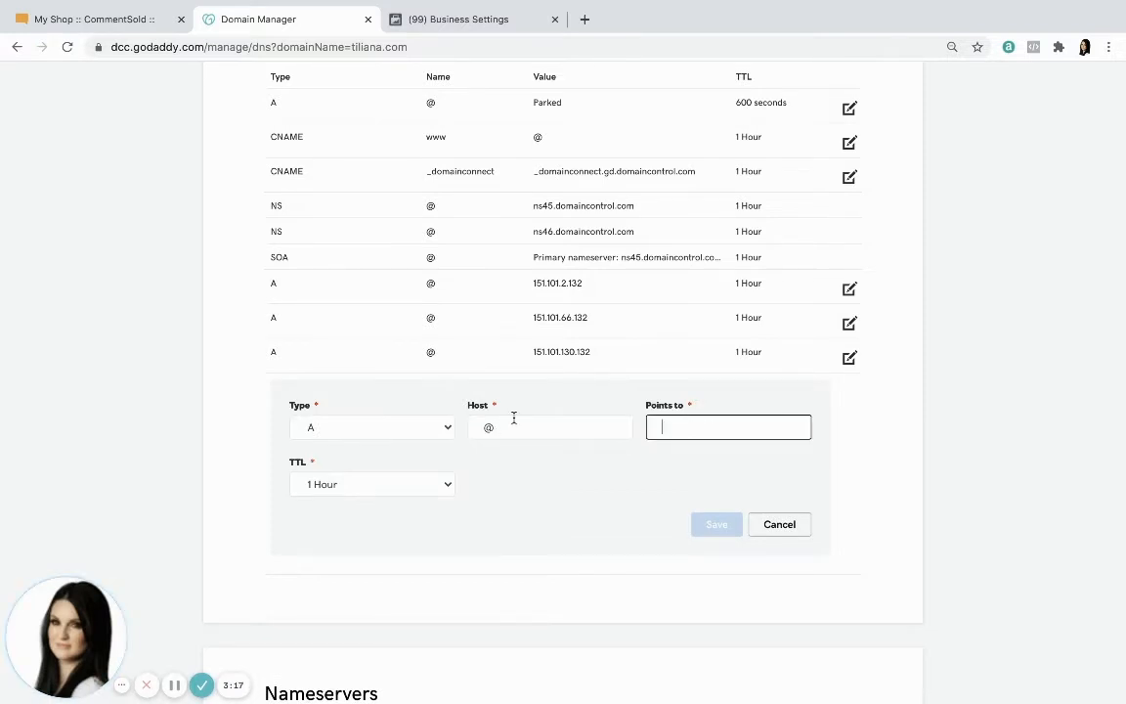
left_click(715, 524)
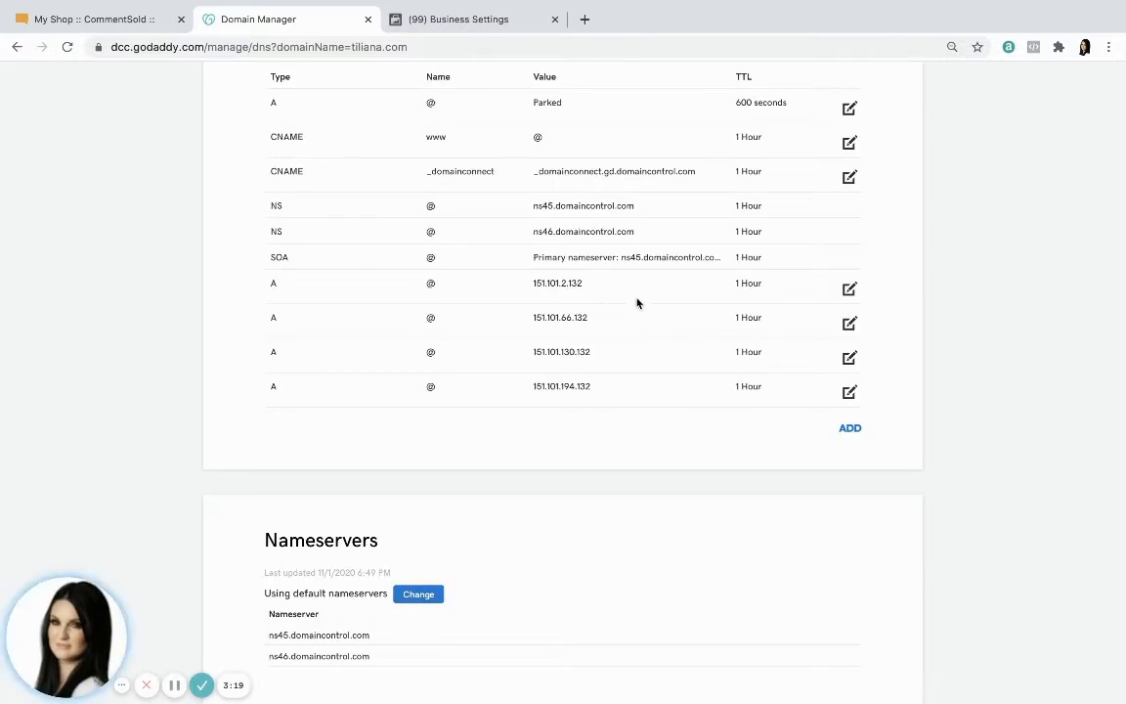
Step: Open the parked A record for editing so it can be deleted
scroll("up", 3)
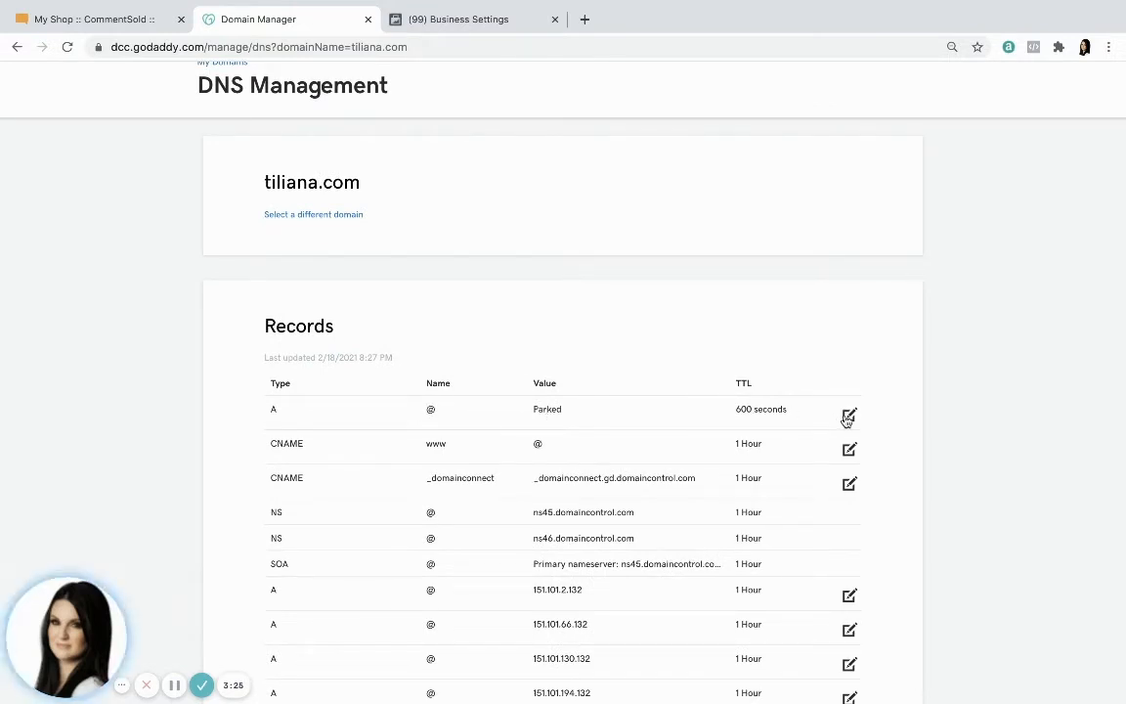
left_click(850, 415)
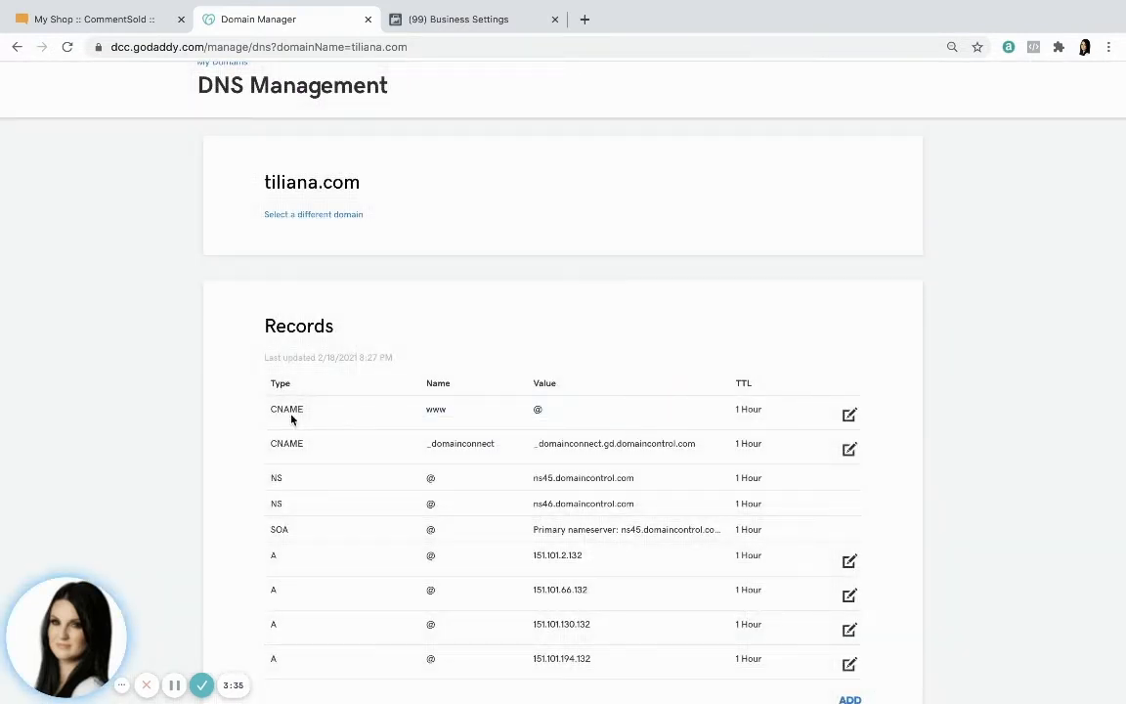
mouse_move(373, 403)
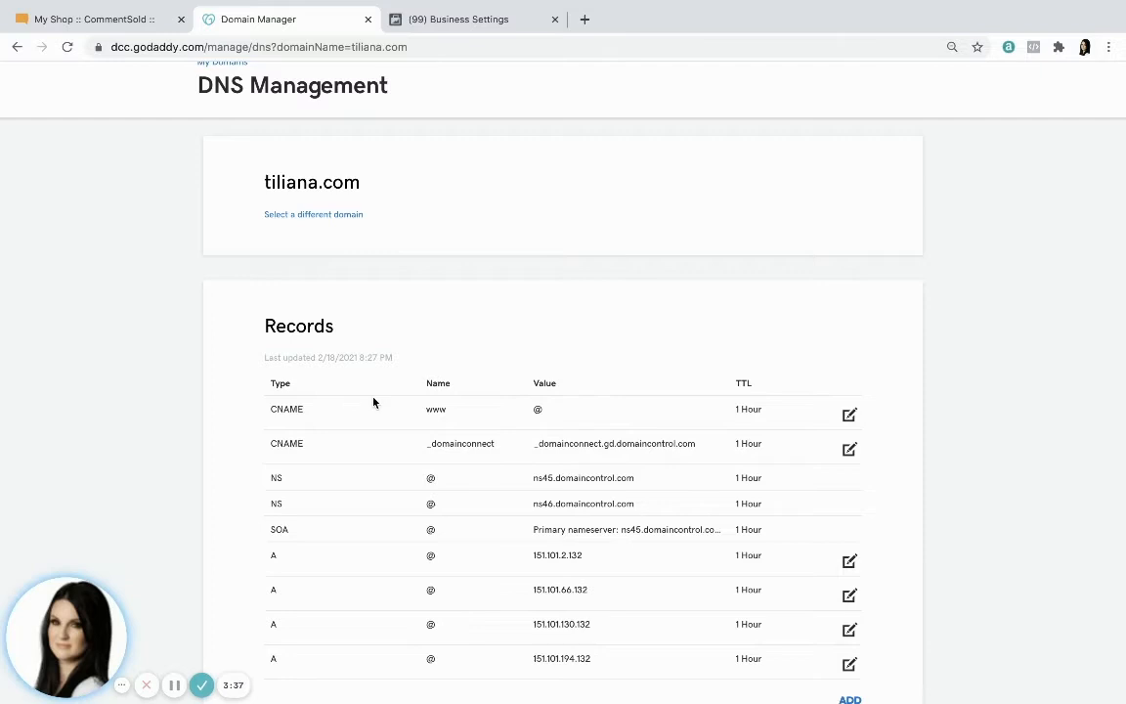
mouse_move(435, 404)
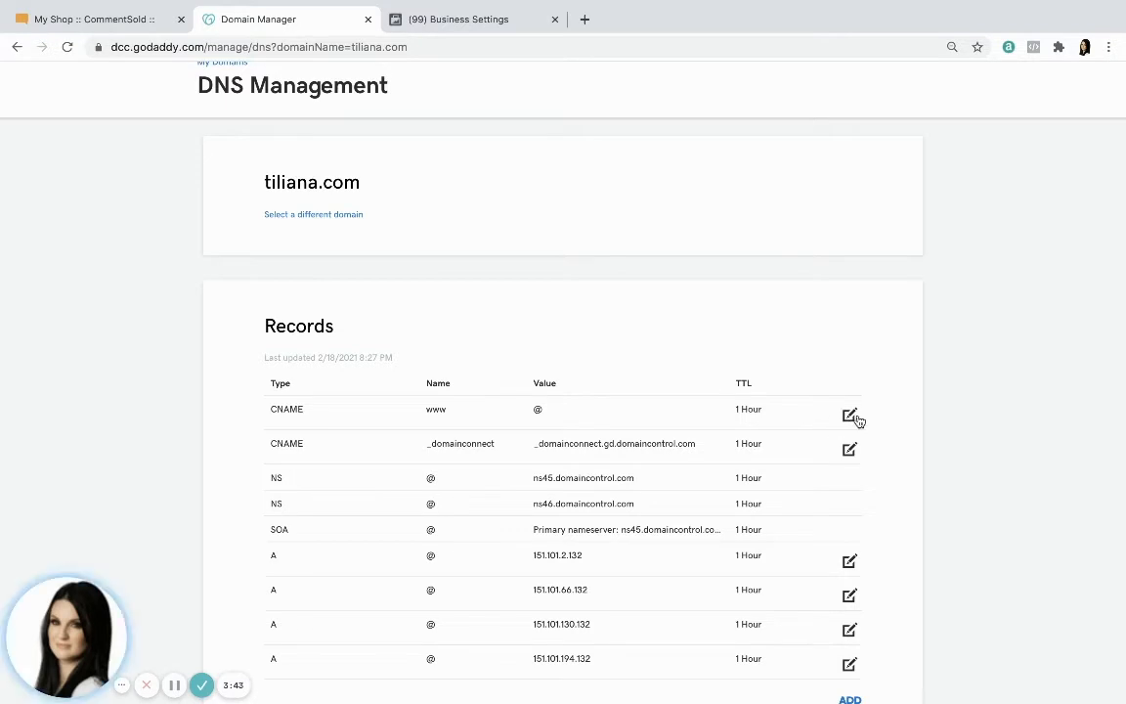
Step: Change the www CNAME to point to j.sni.global.fastly.net and save it
left_click(850, 414)
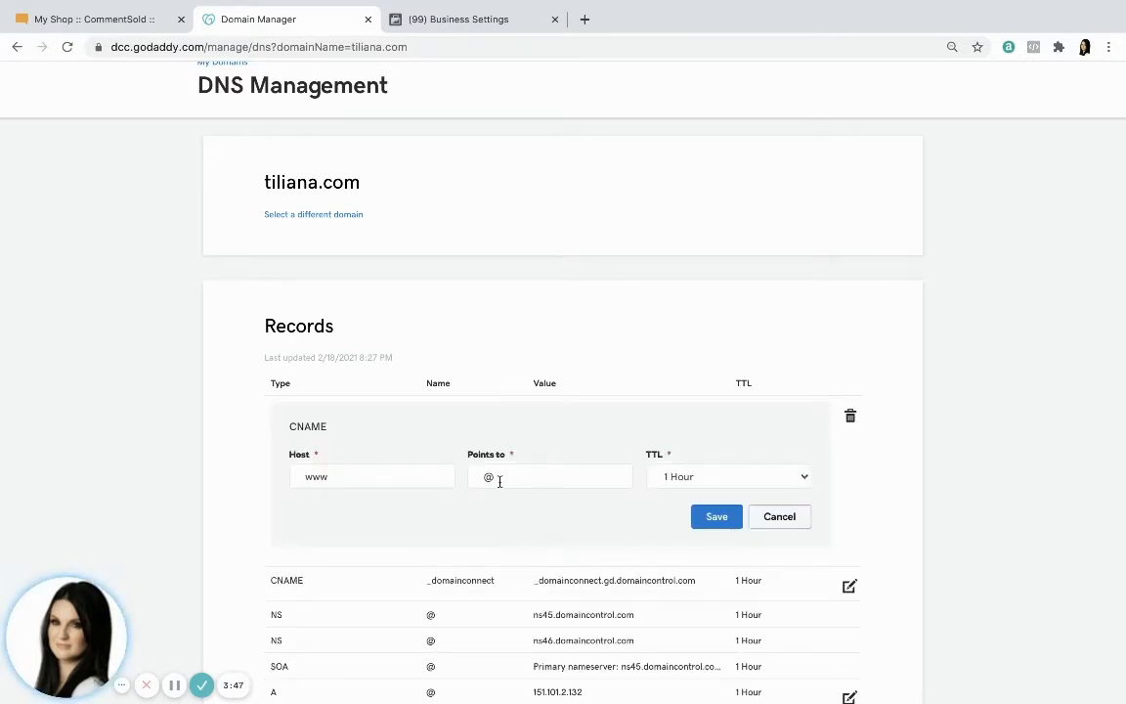
left_click(93, 19)
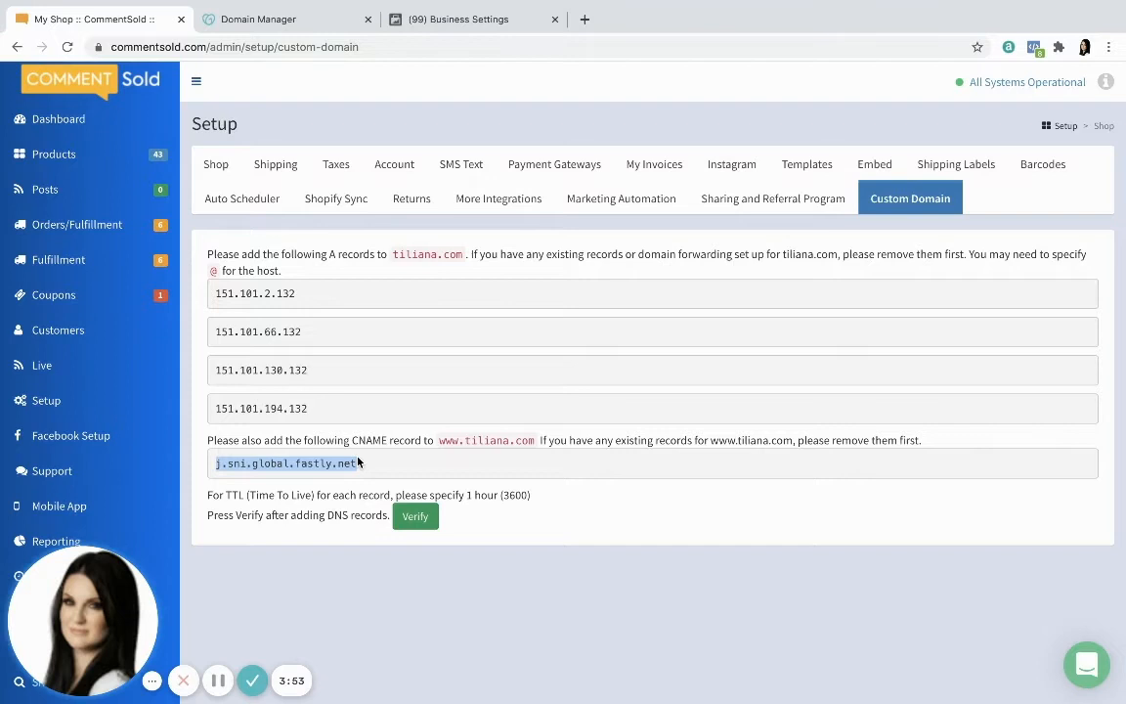
left_click(258, 19)
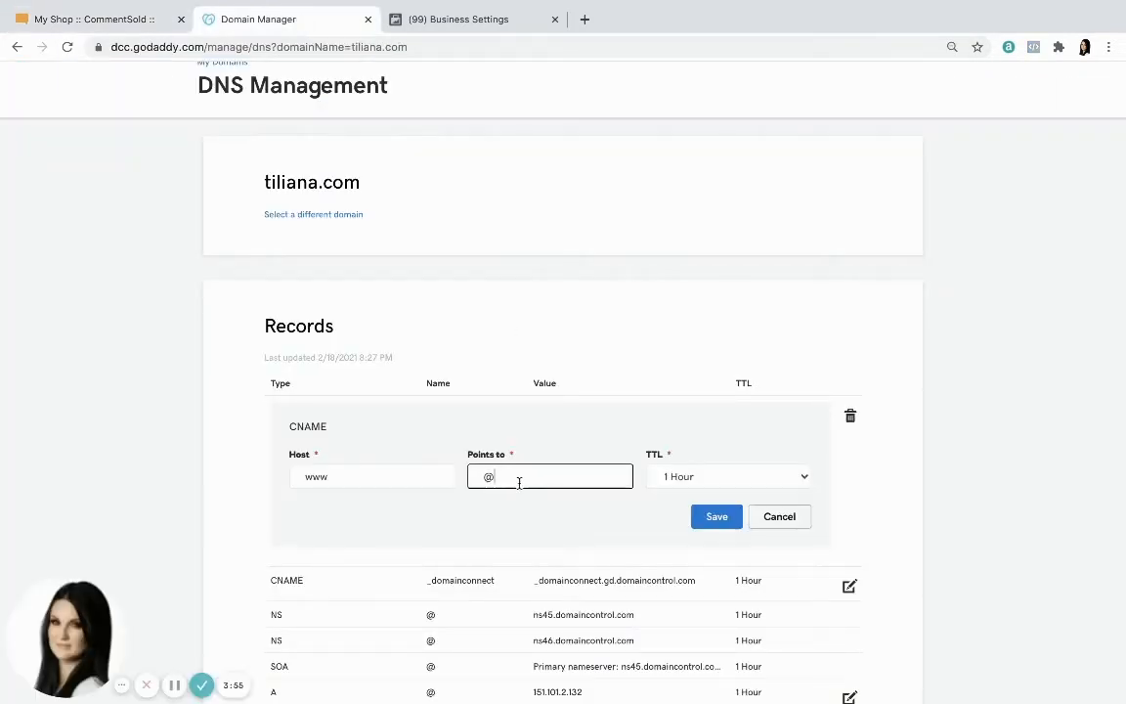
type("j.sni.global.fastly.net")
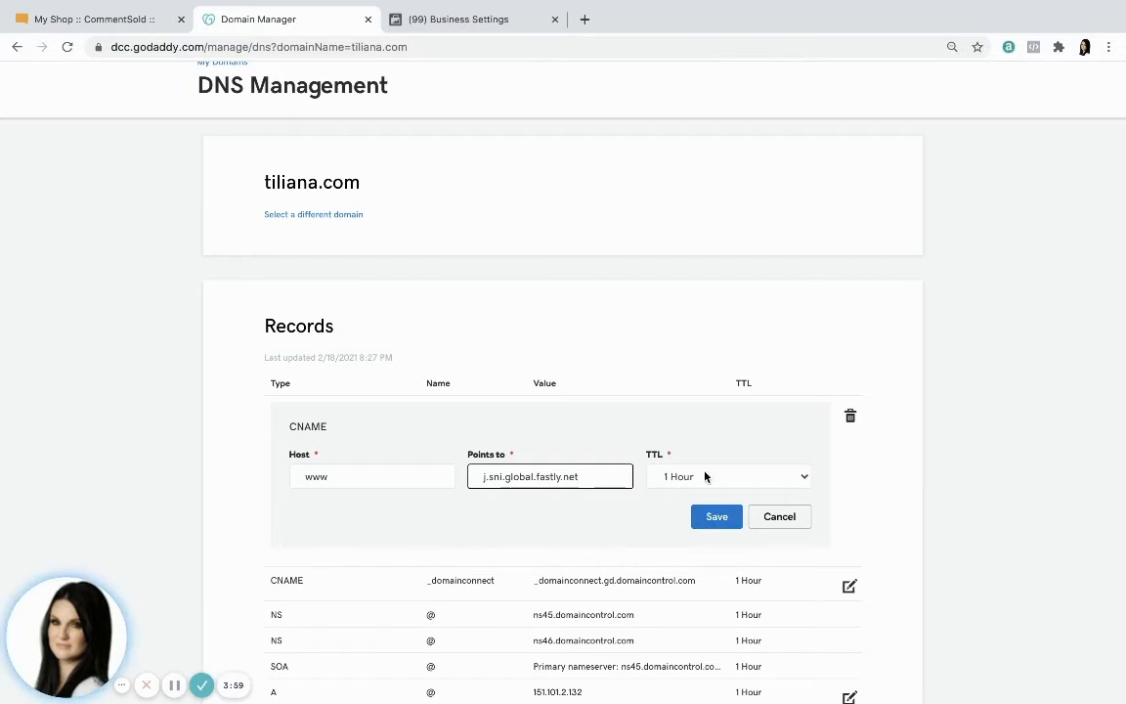
left_click(716, 516)
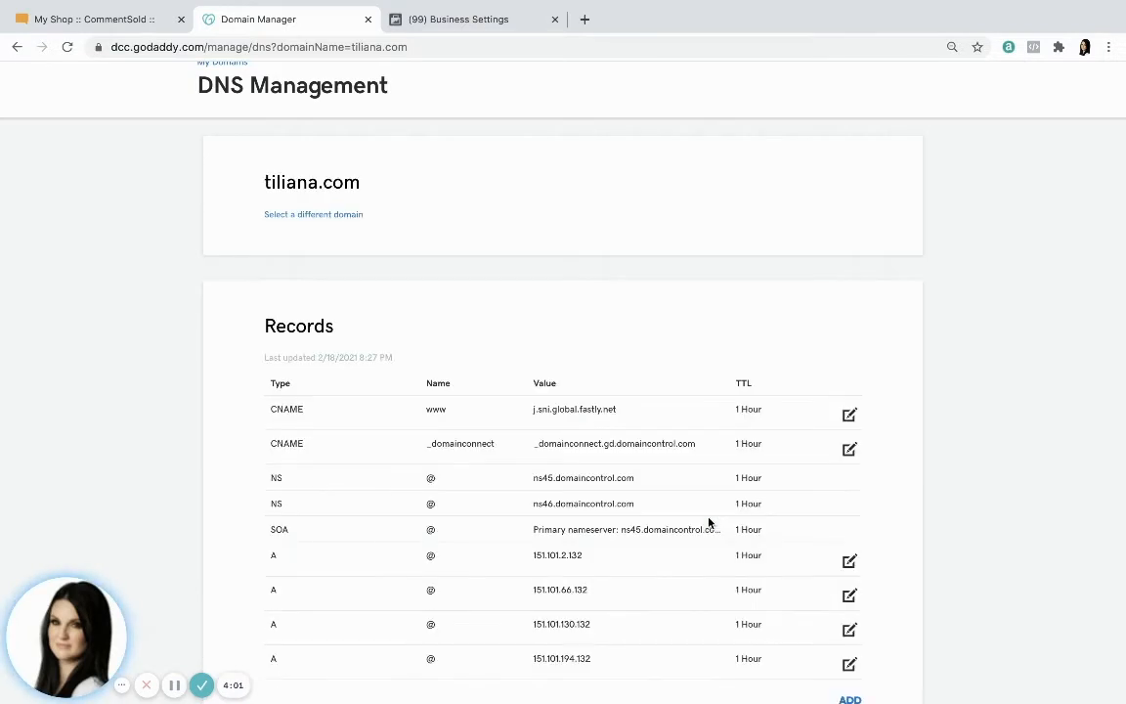
Step: Attempt verifying tiliana.com, dismiss the failure warning, and recheck GoDaddy's DNS records
scroll("down", 3)
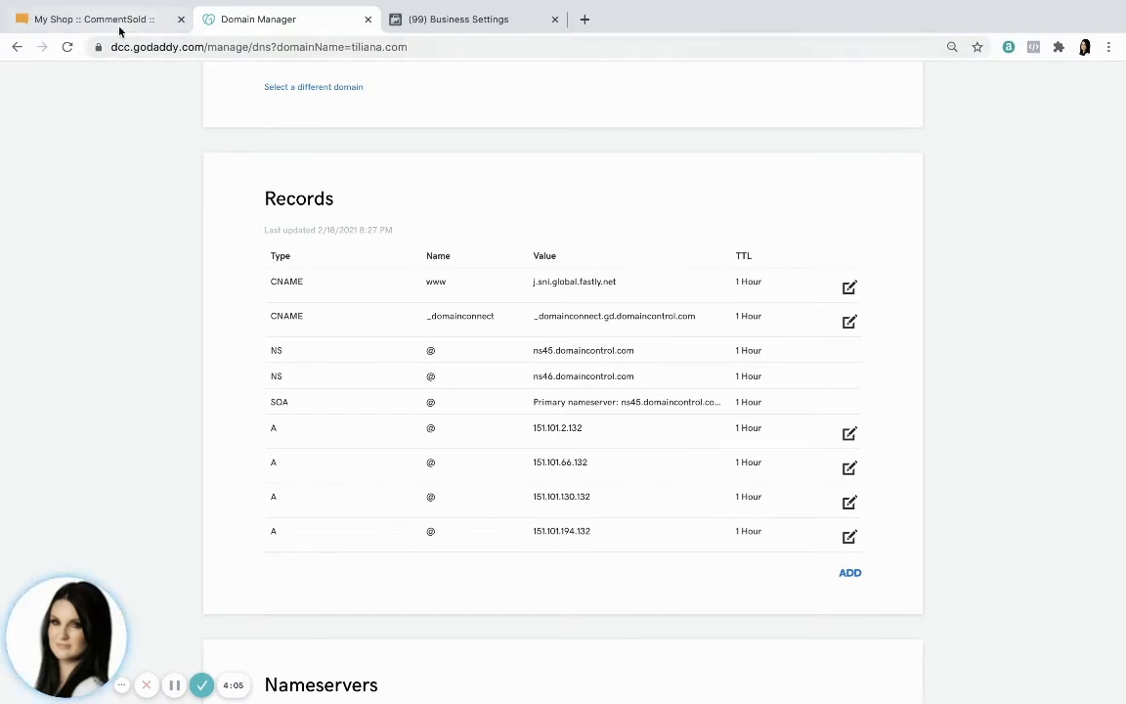
left_click(93, 19)
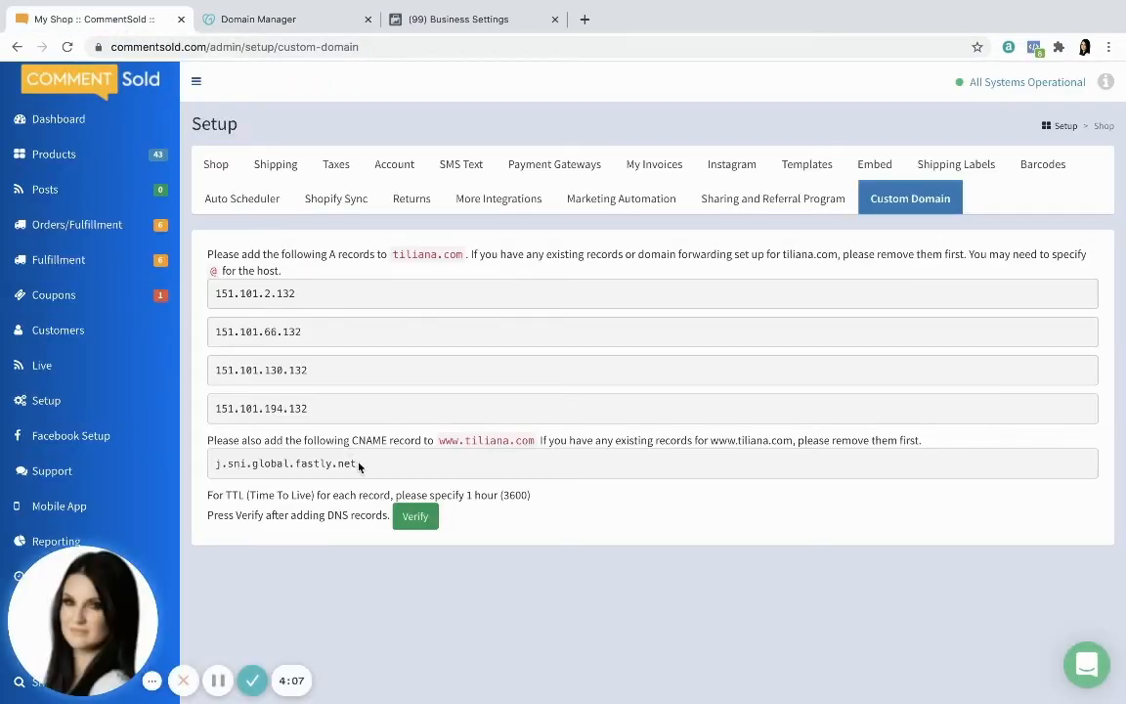
left_click(416, 516)
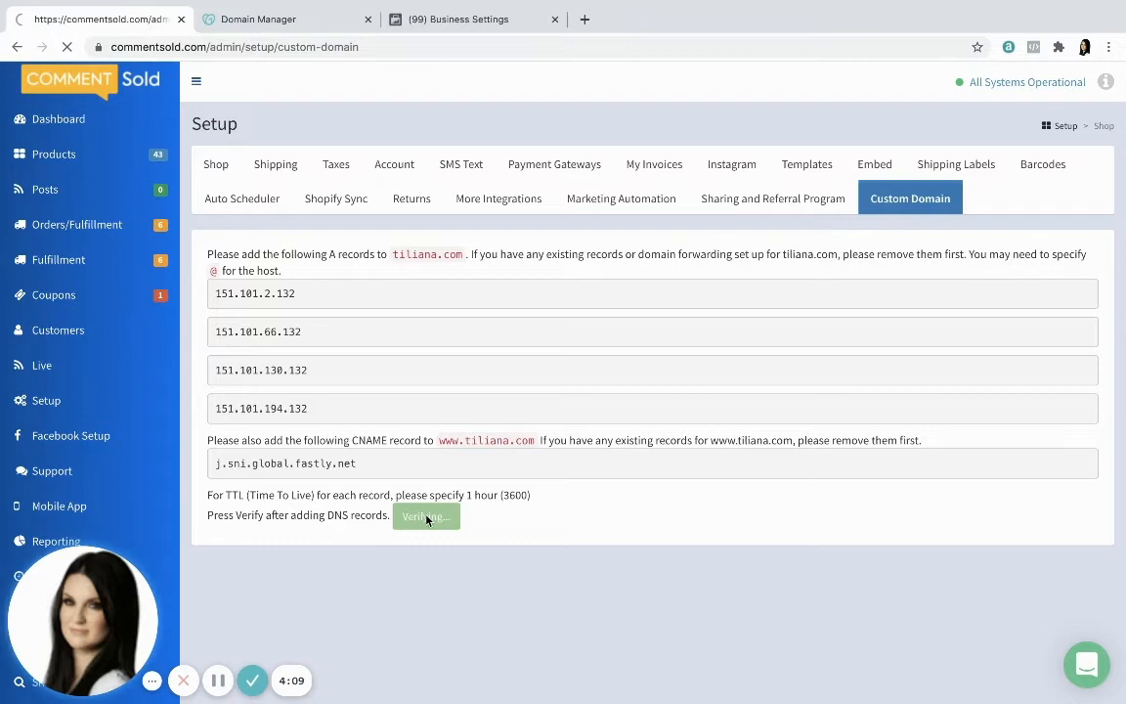
left_click(426, 516)
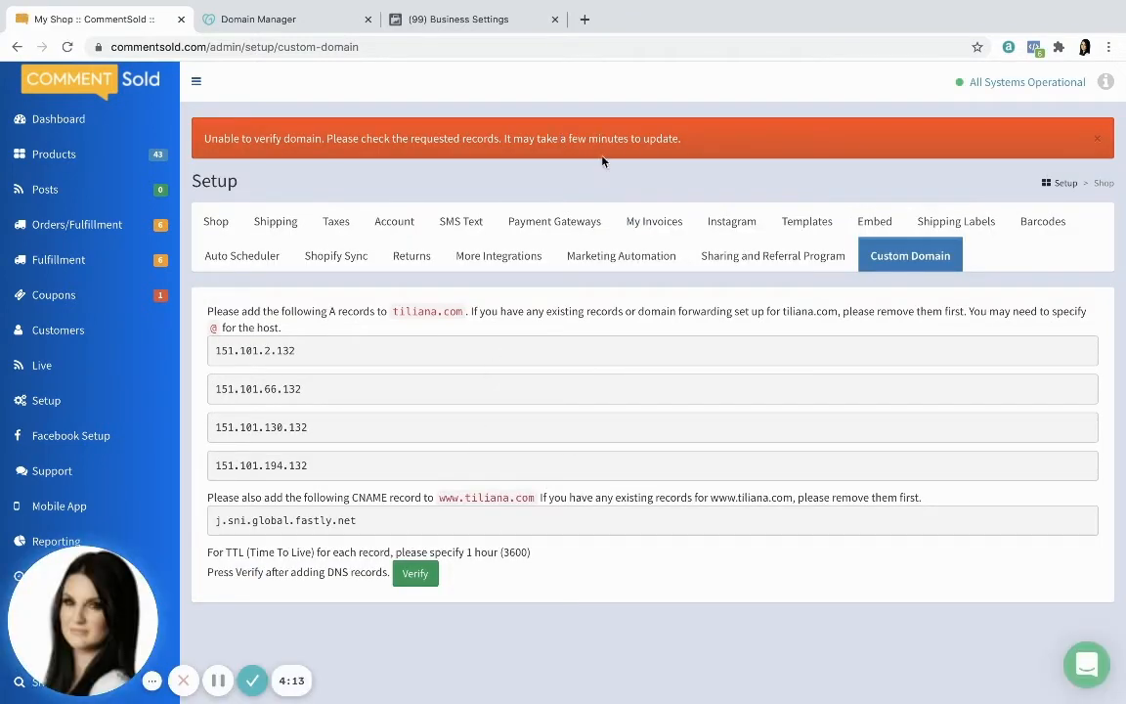
left_click(1097, 138)
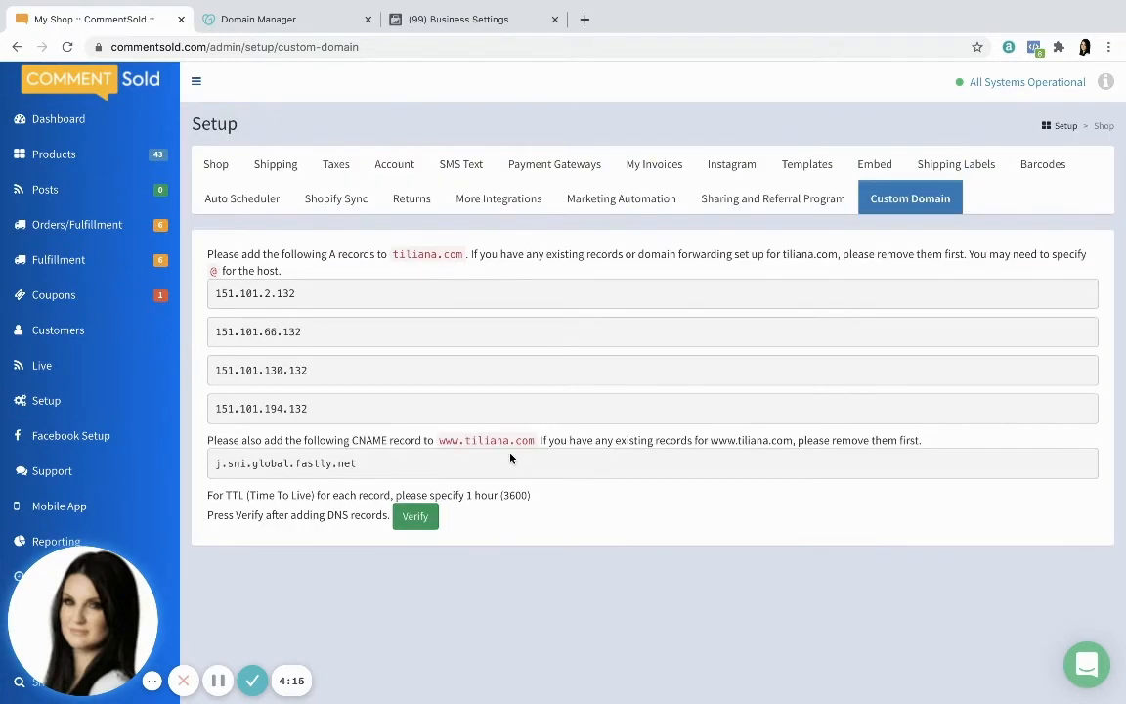
mouse_move(519, 411)
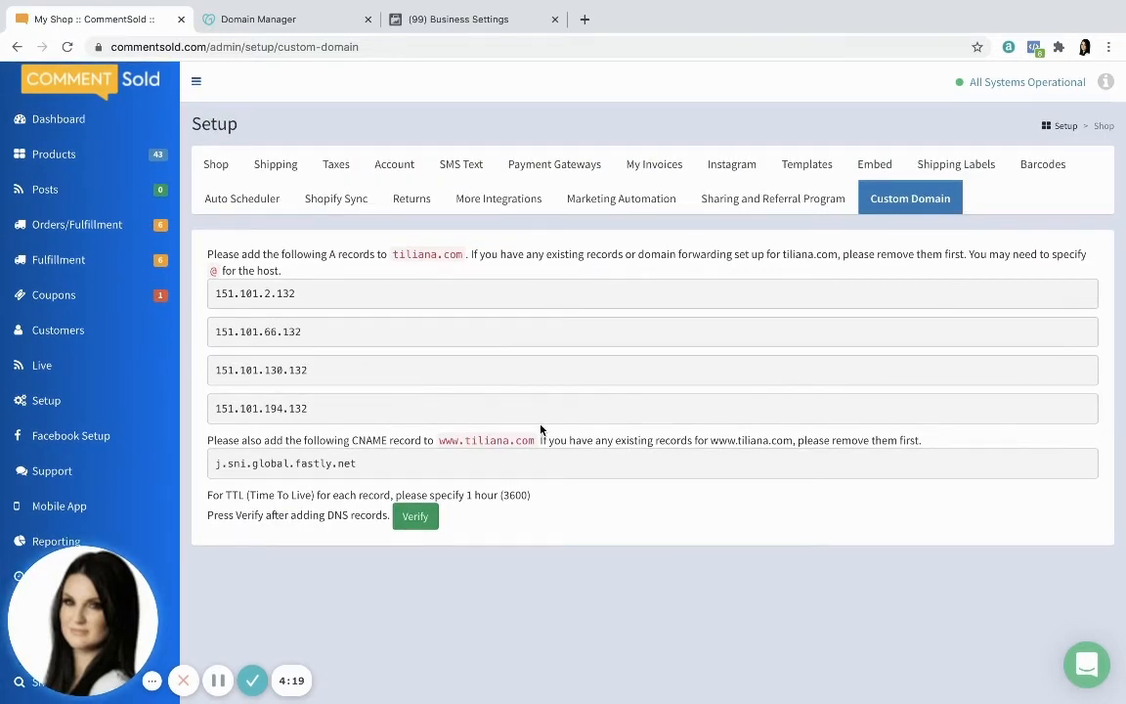
left_click(287, 19)
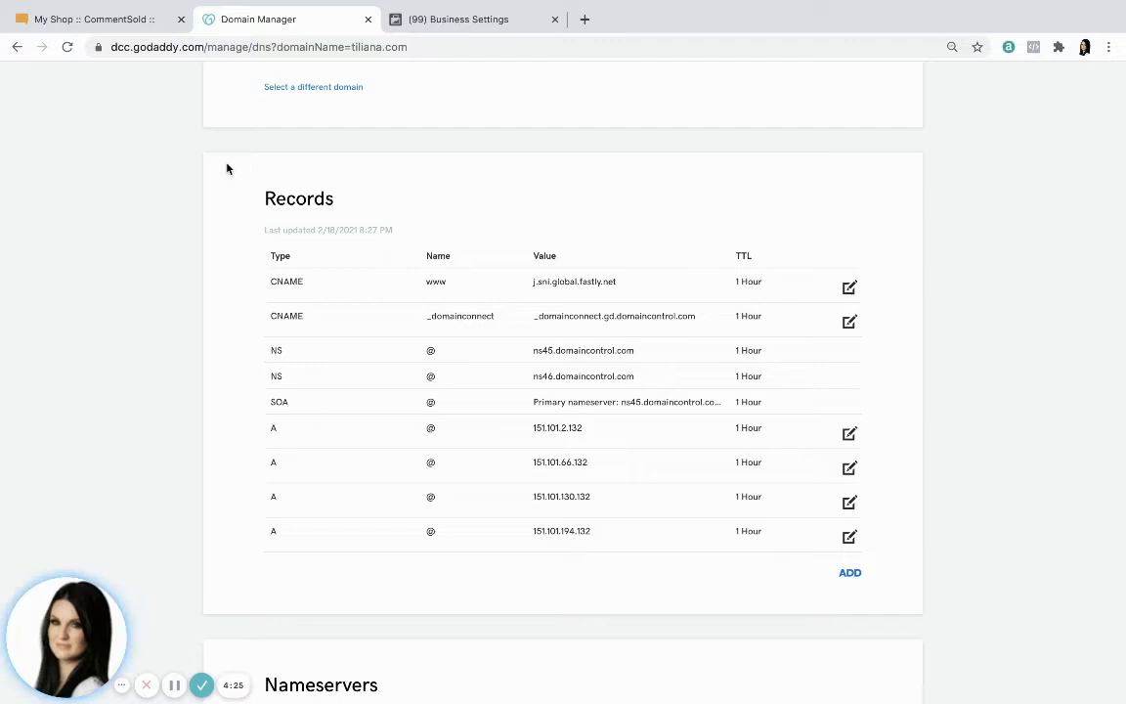
left_click(93, 18)
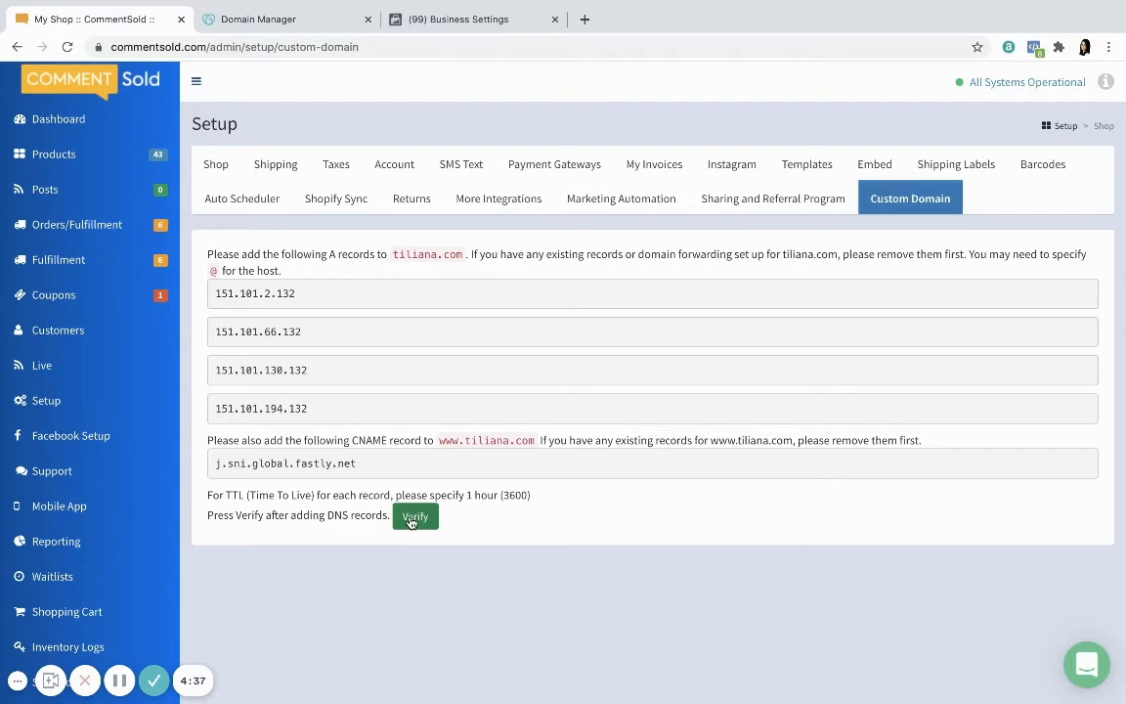
Step: Re-verify tiliana.com successfully, dismiss the verified notices, and finish with Complete
left_click(415, 516)
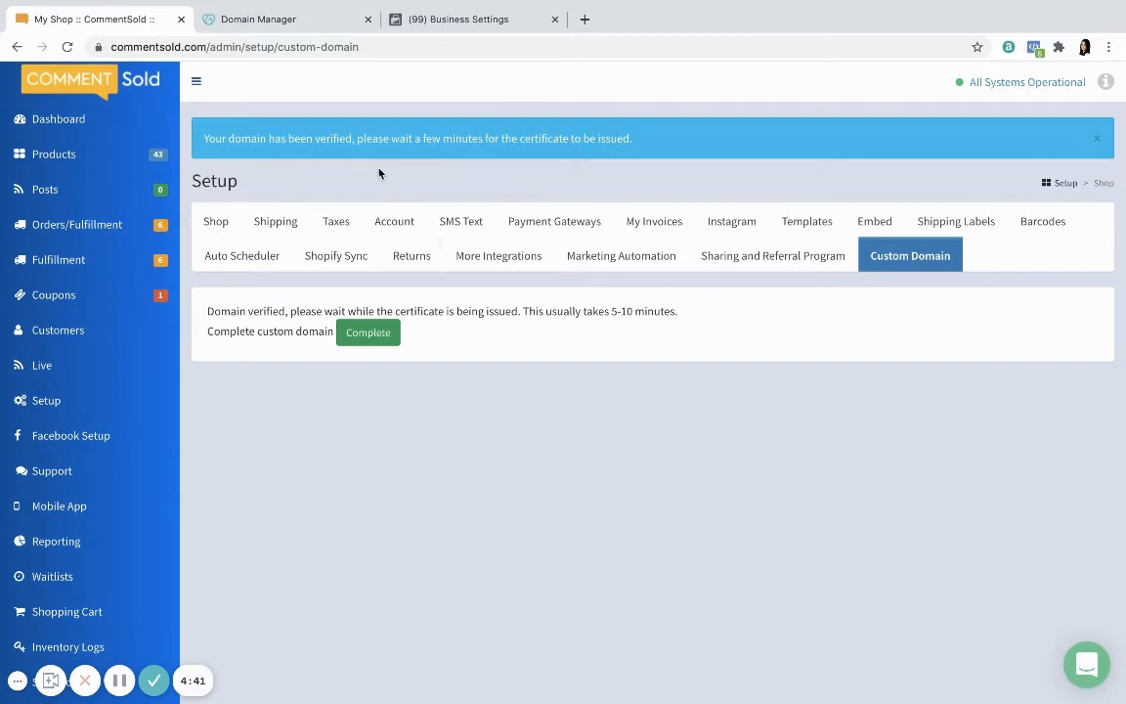
mouse_move(535, 163)
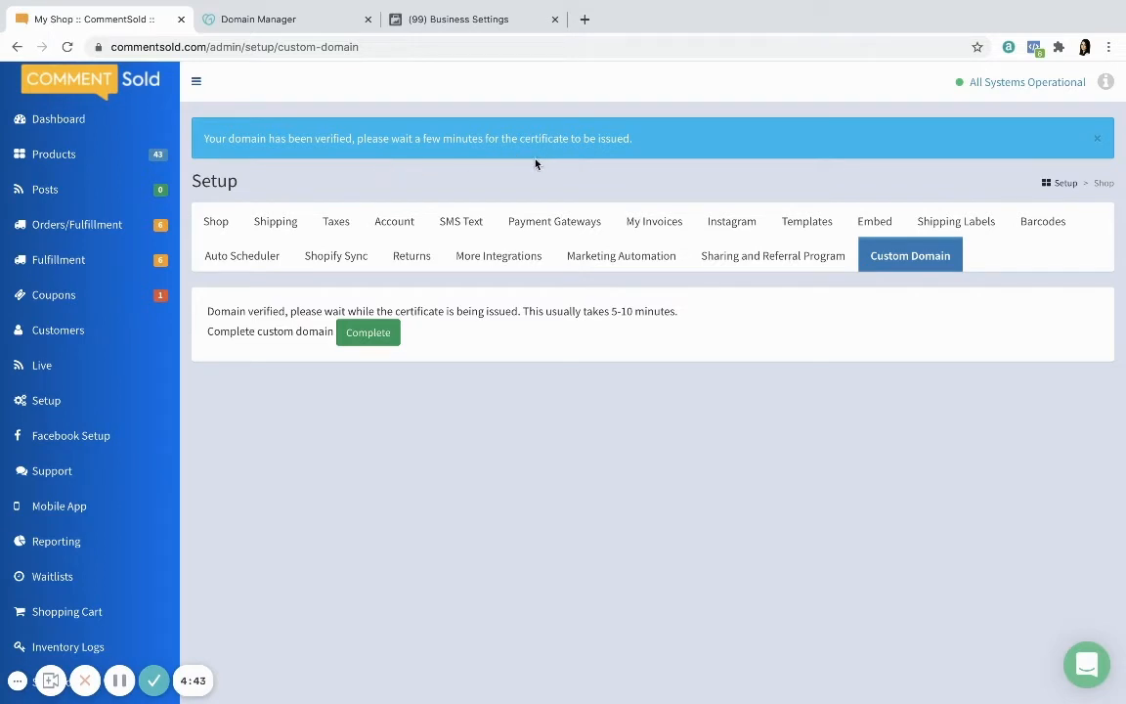
left_click(1097, 138)
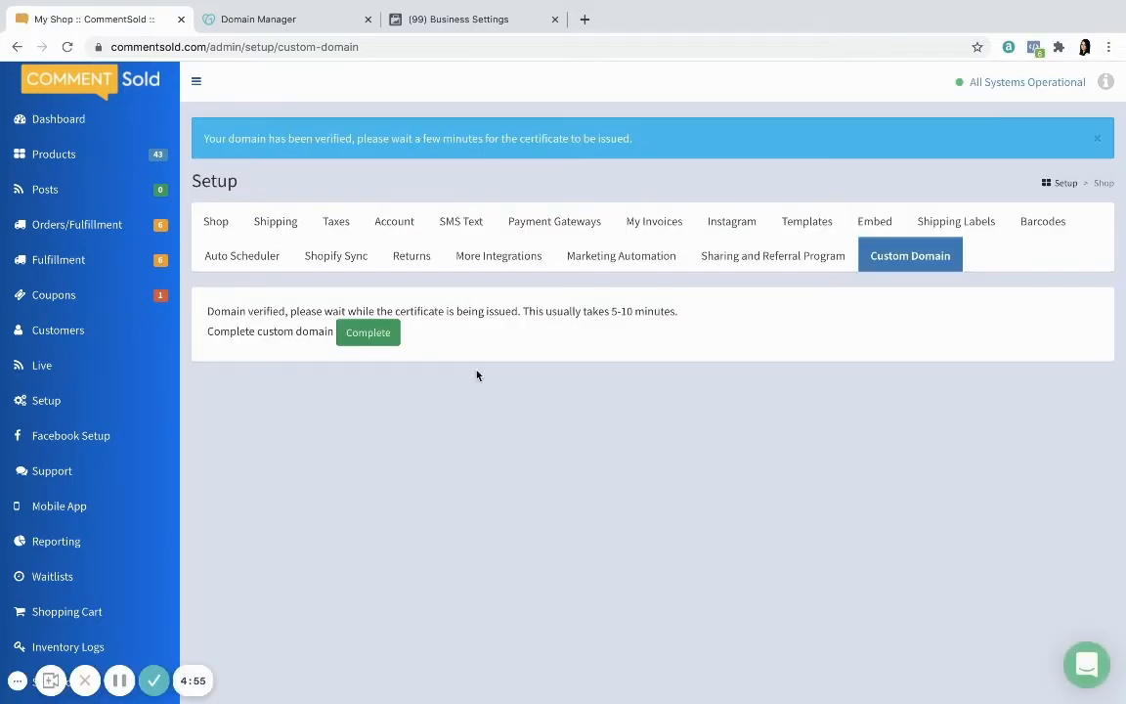
mouse_move(546, 451)
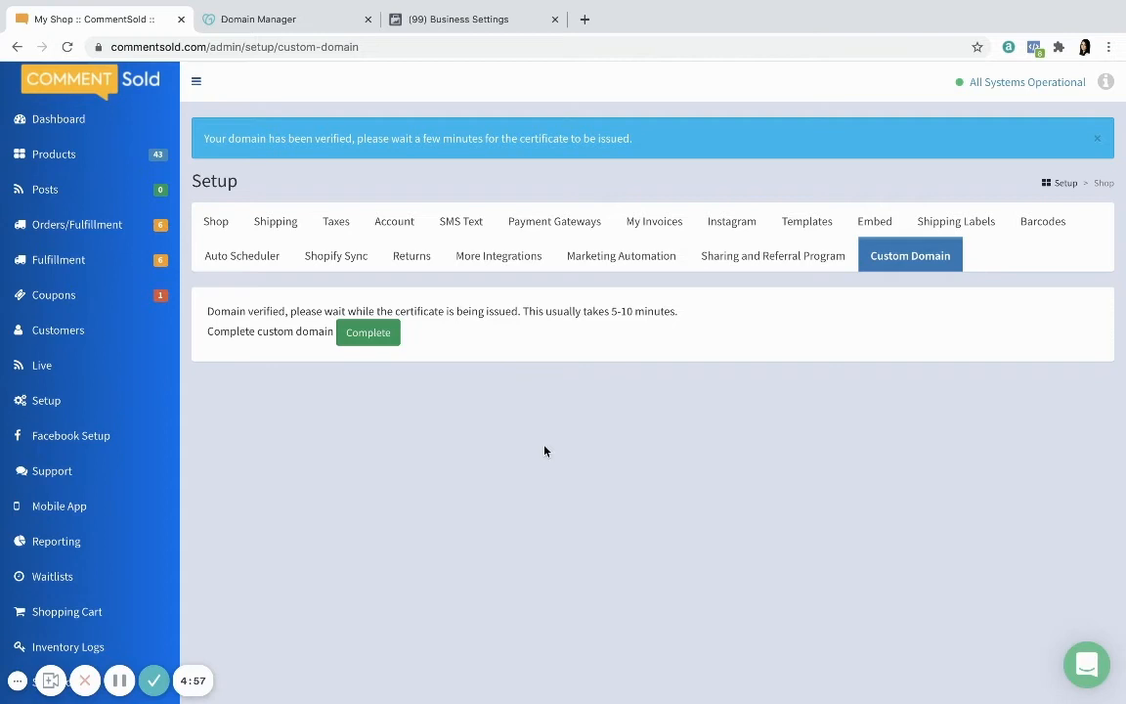
left_click(1097, 137)
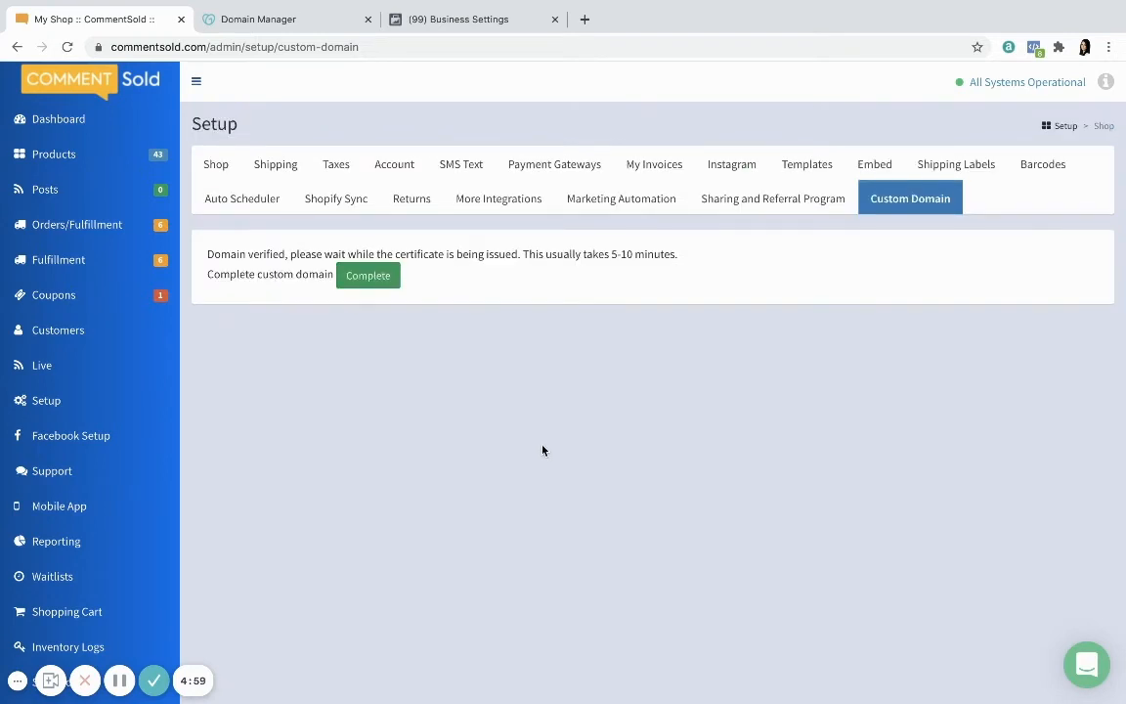
mouse_move(189, 480)
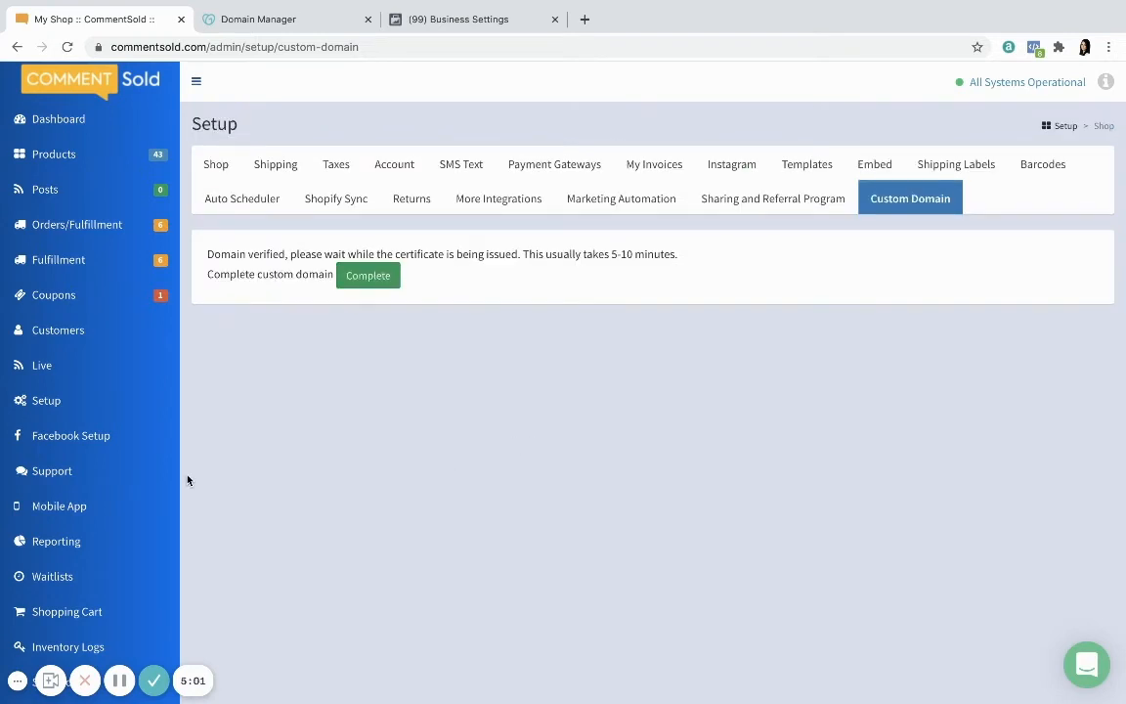
mouse_move(483, 386)
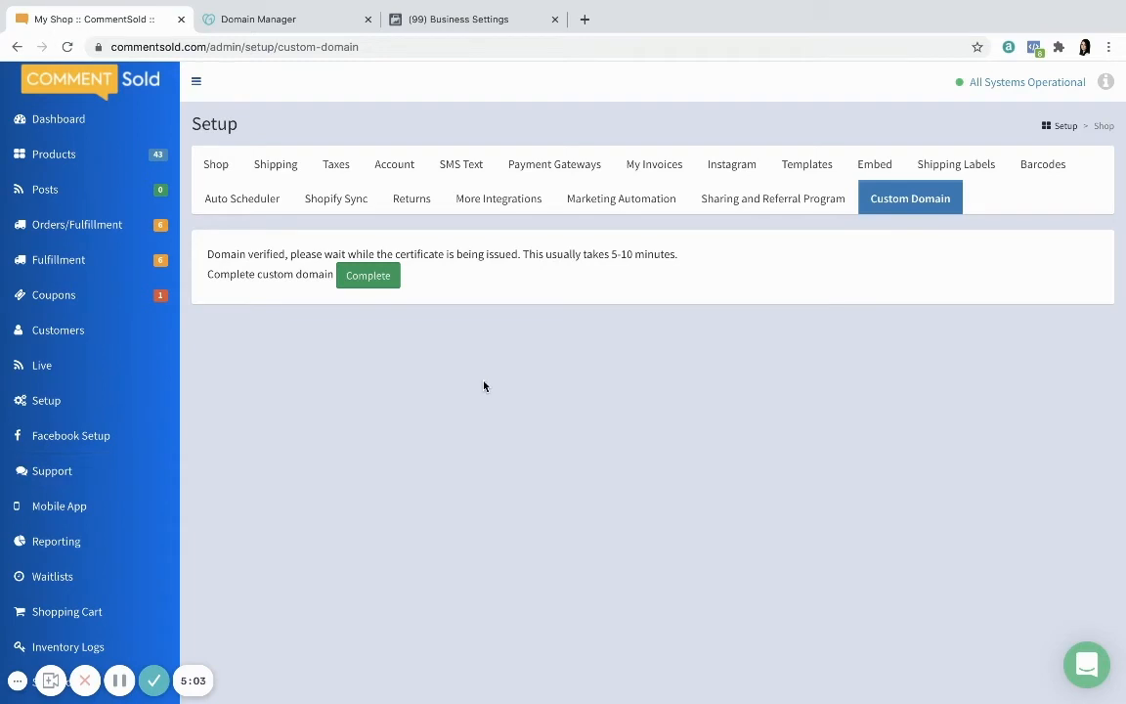
mouse_move(318, 557)
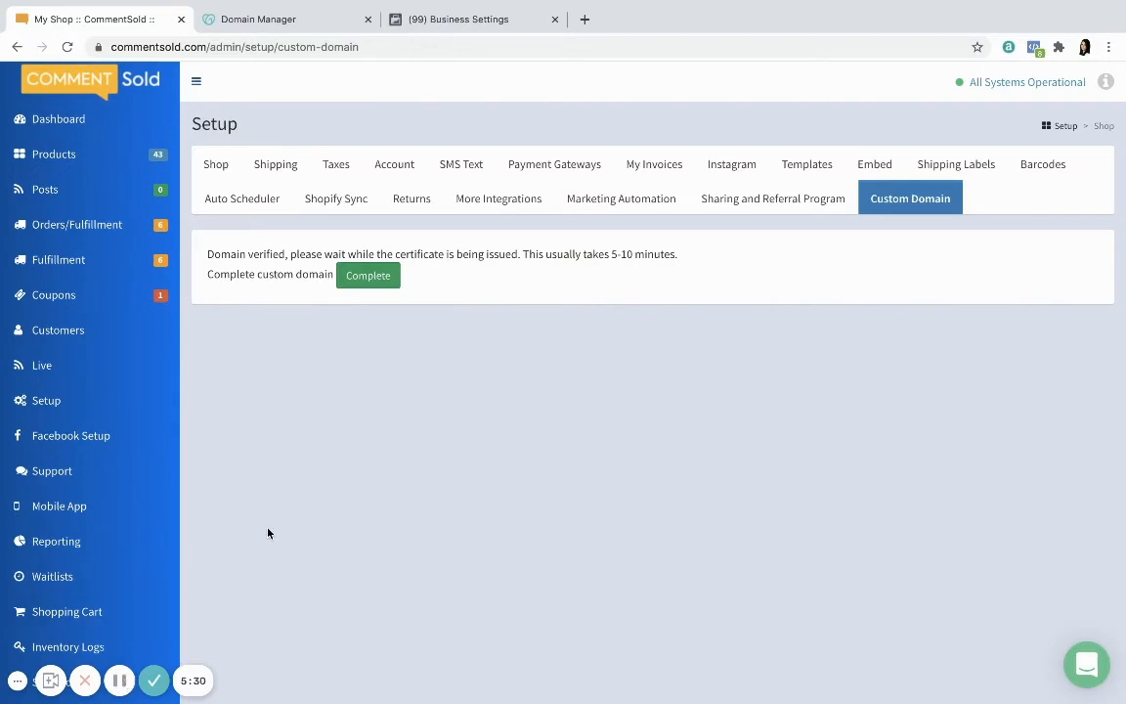
mouse_move(395, 399)
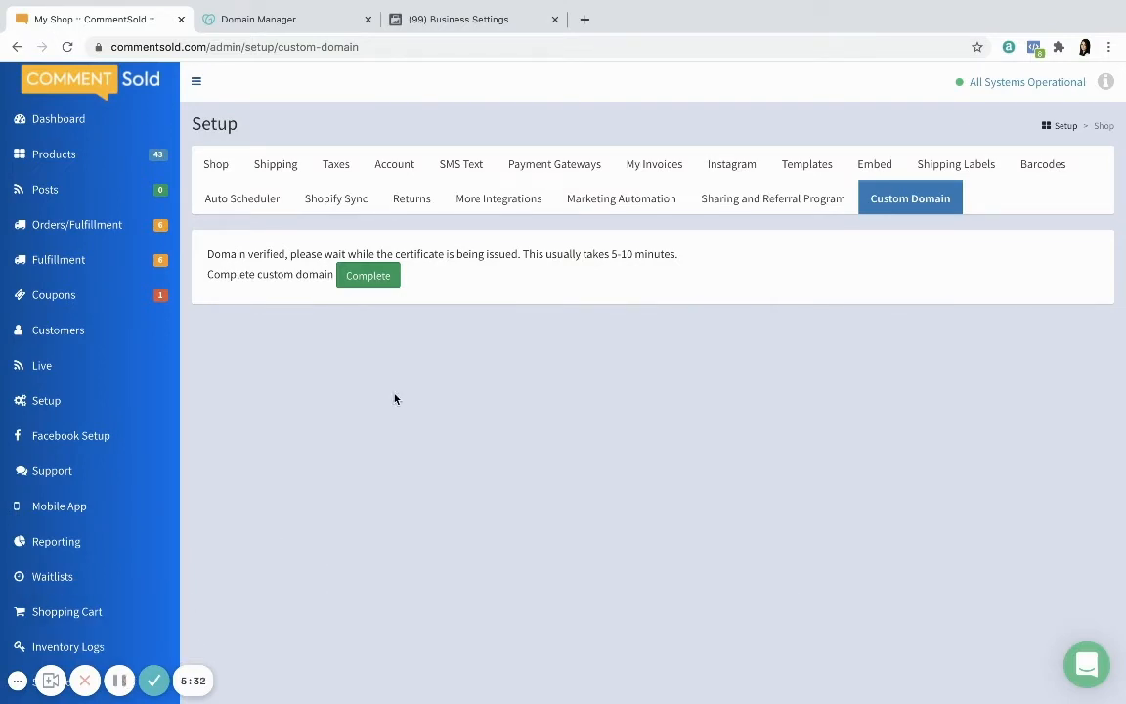
left_click(367, 275)
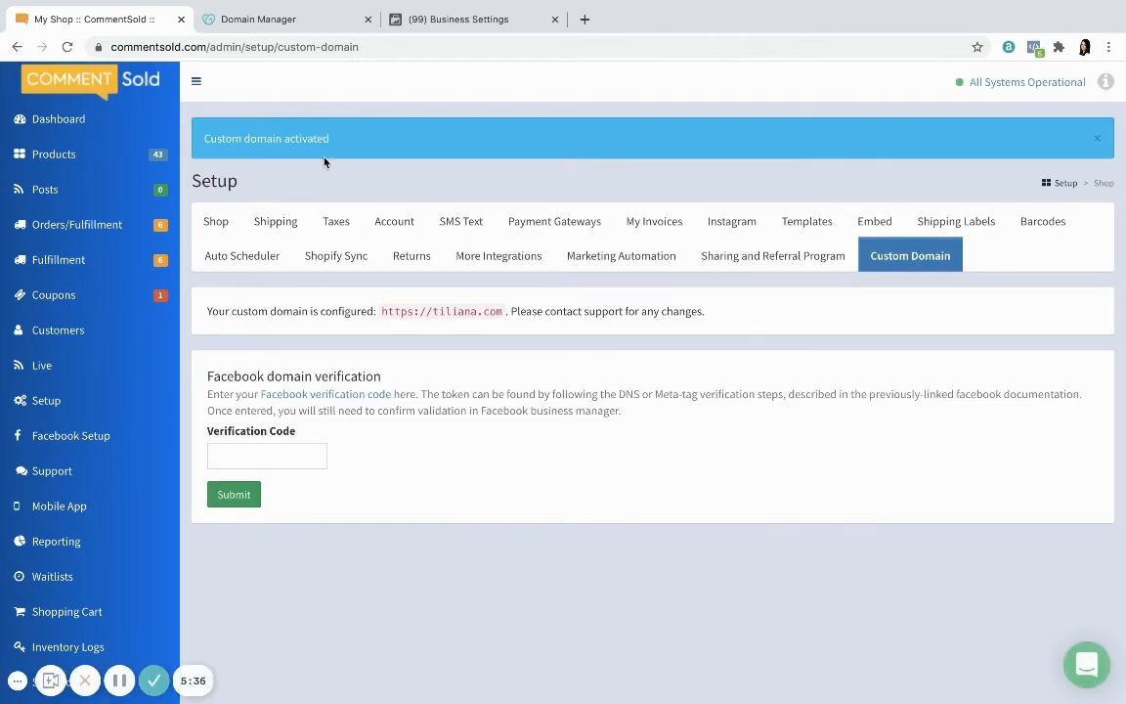
mouse_move(334, 156)
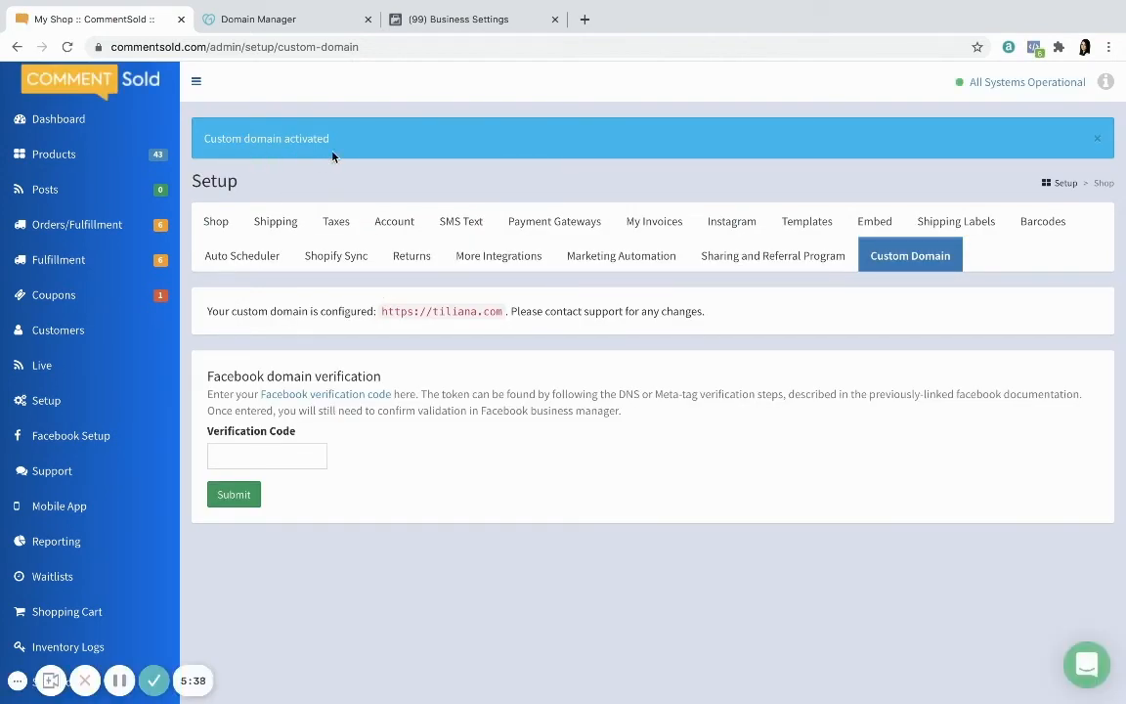
Step: Dismiss the 'Custom domain activated' banner
left_click(1097, 138)
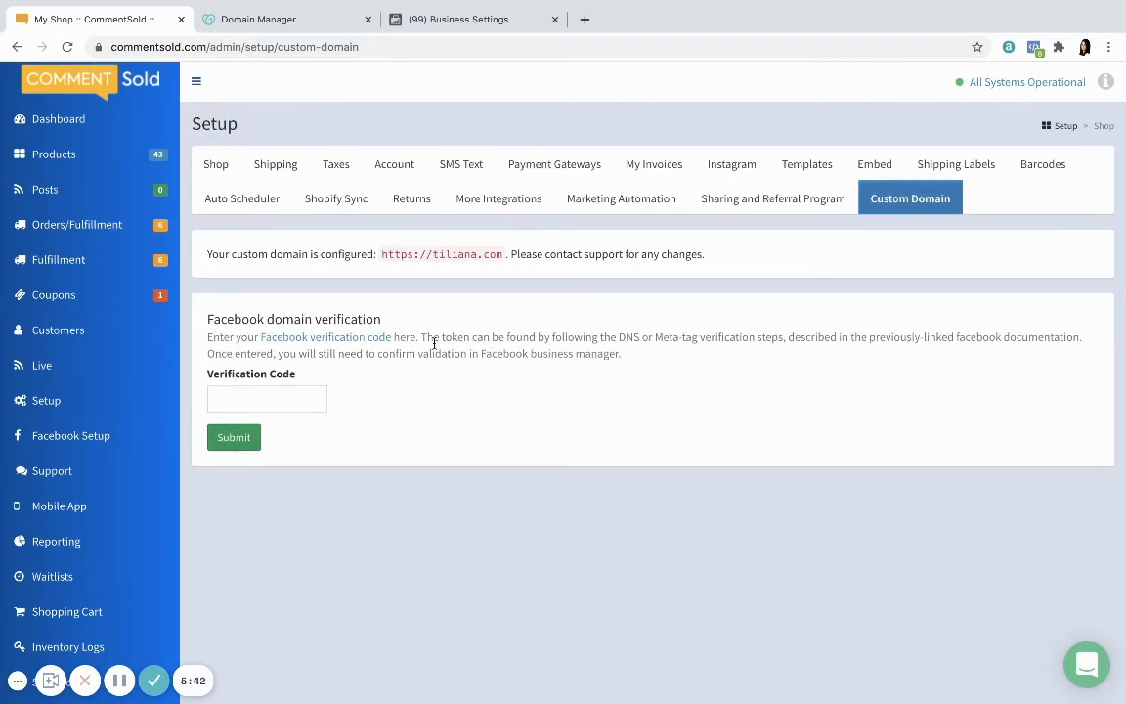
mouse_move(477, 370)
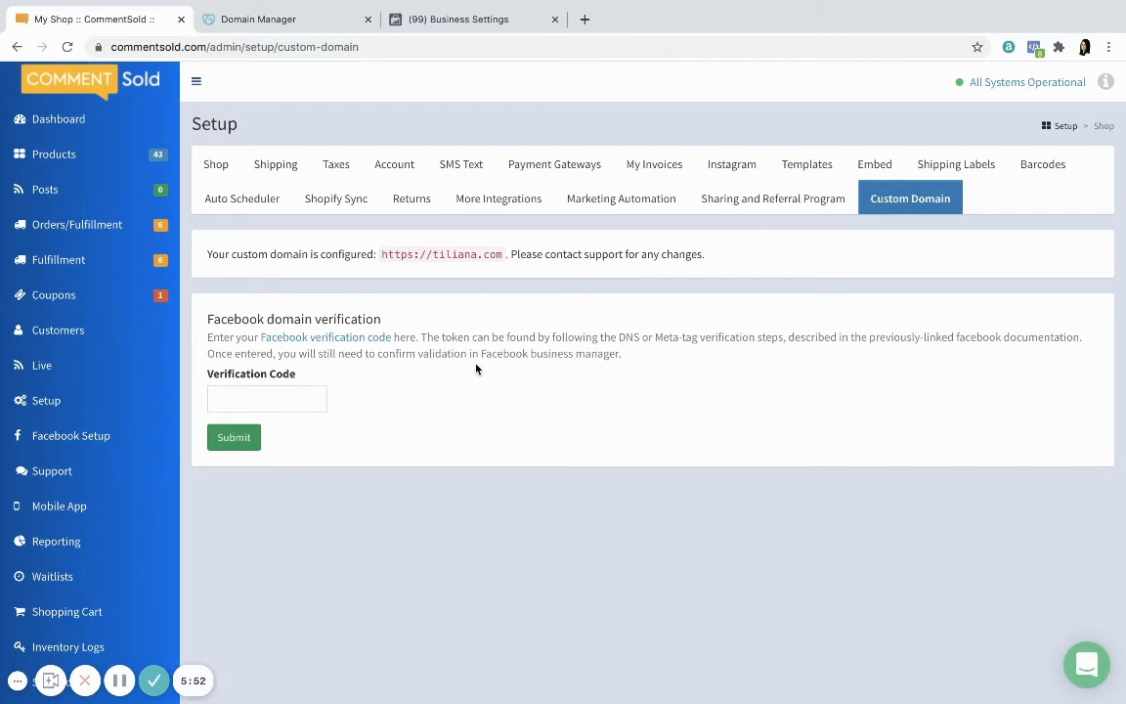
mouse_move(487, 154)
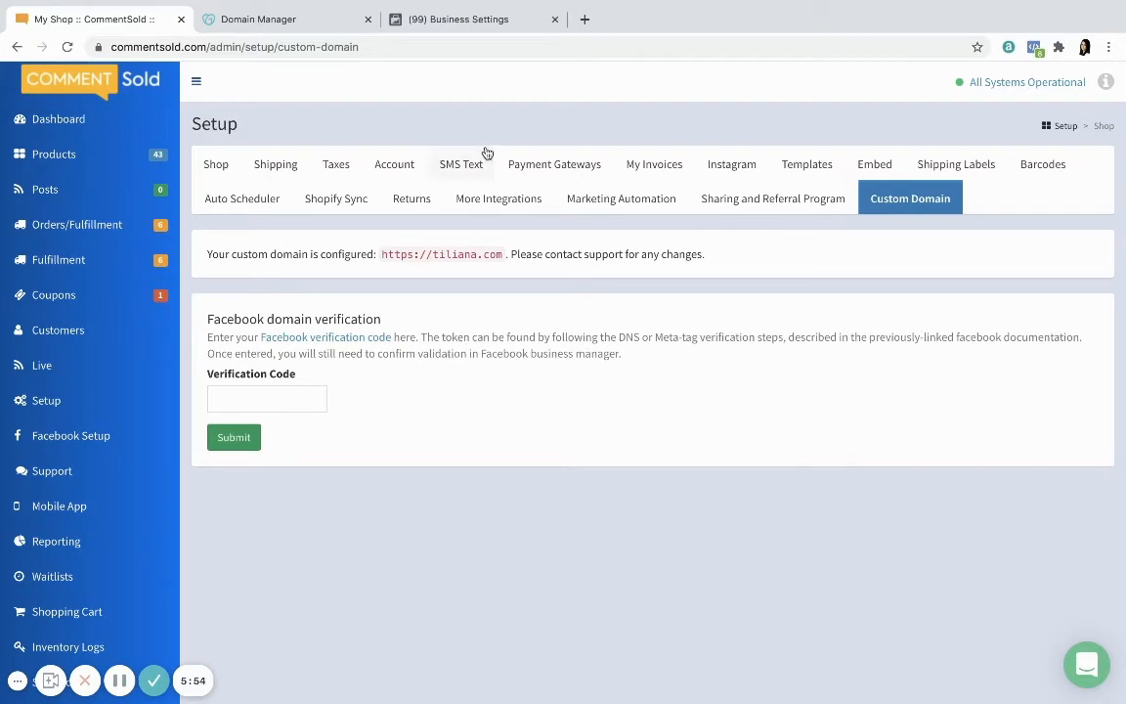
Step: Open Business Settings' Brand Safety Domains page, which lists no domains yet
left_click(459, 19)
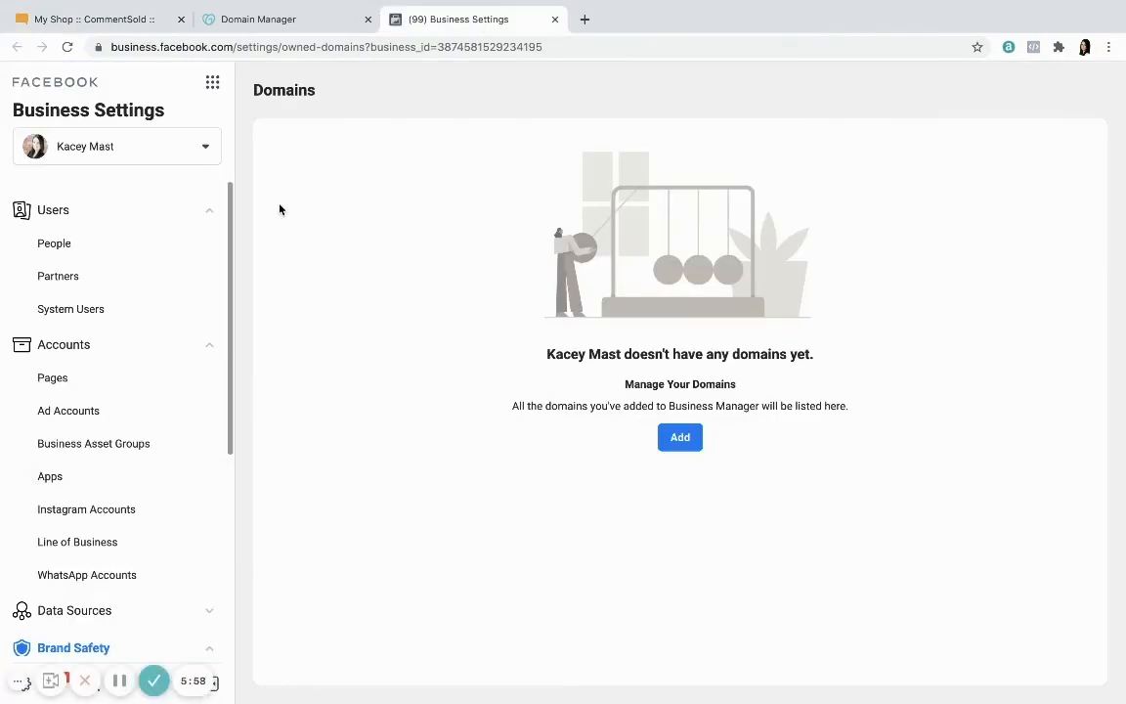
mouse_move(157, 156)
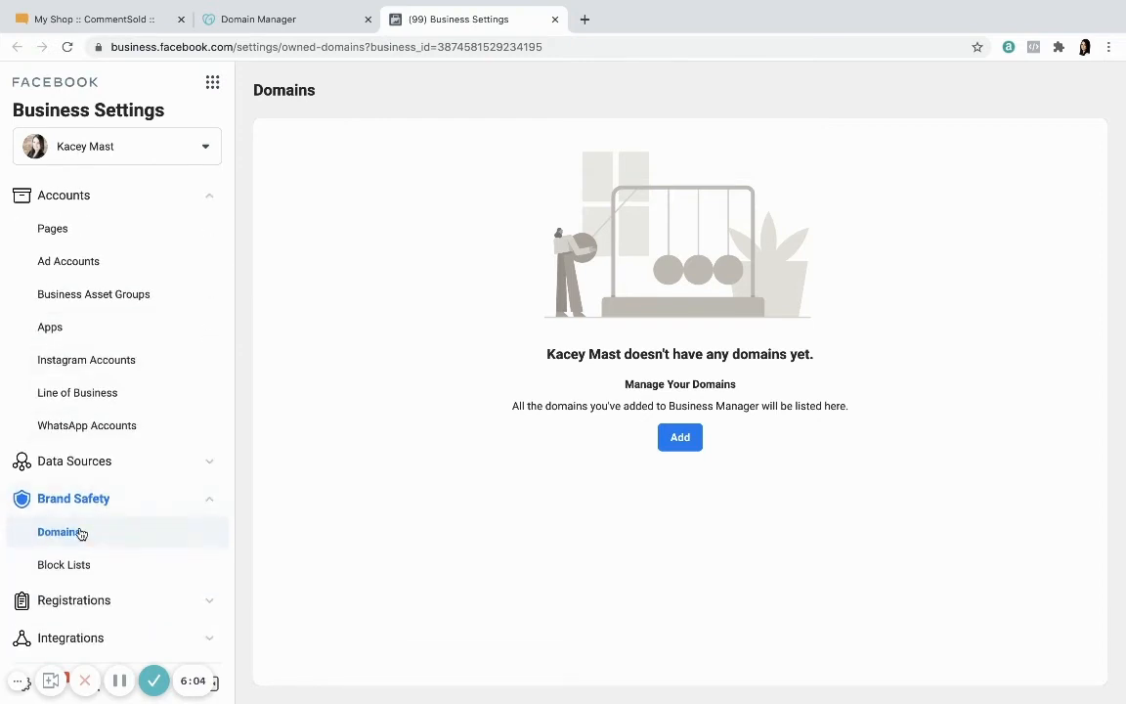
left_click(209, 498)
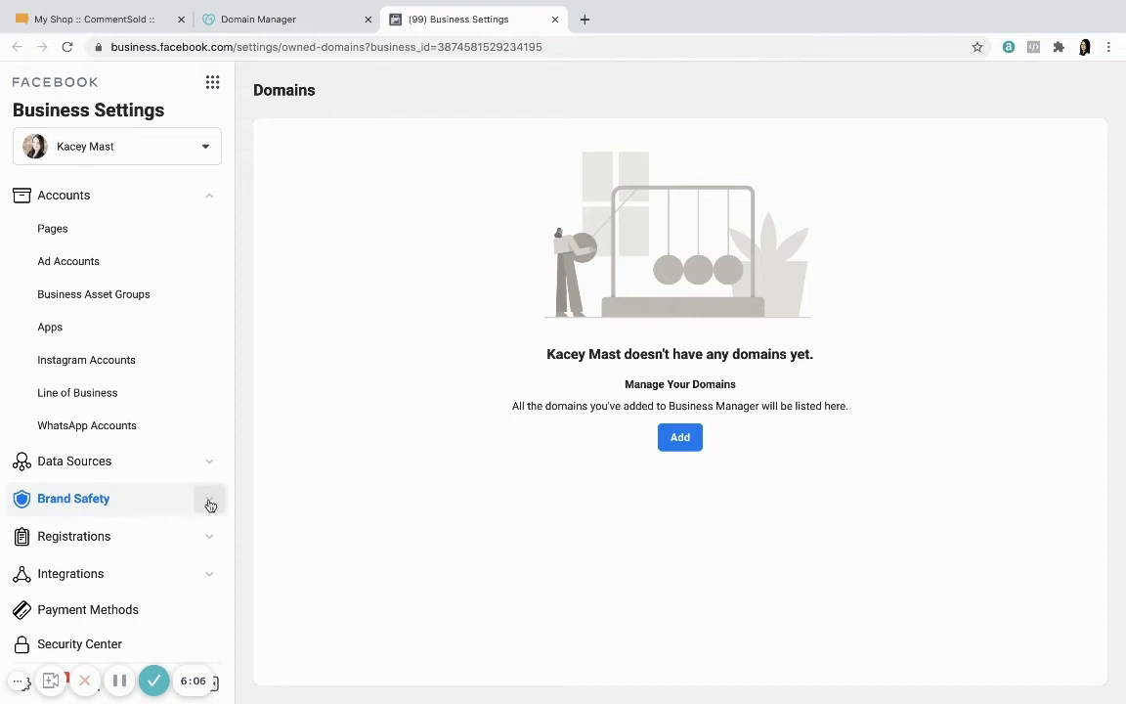
left_click(208, 499)
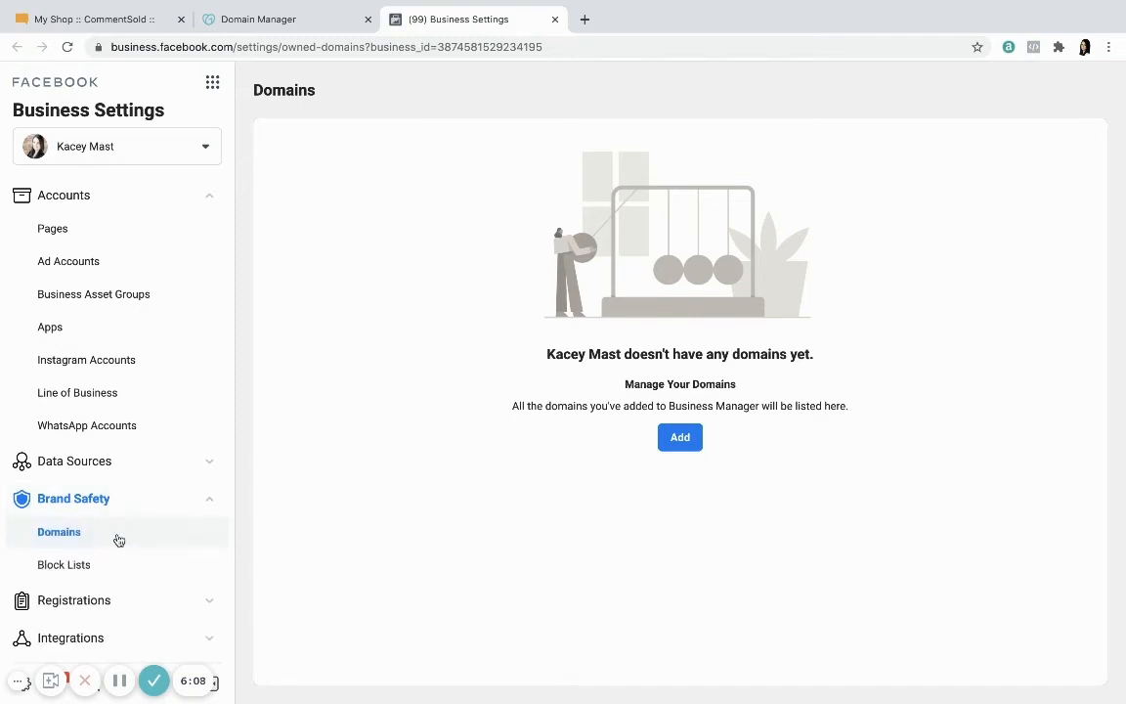
mouse_move(505, 520)
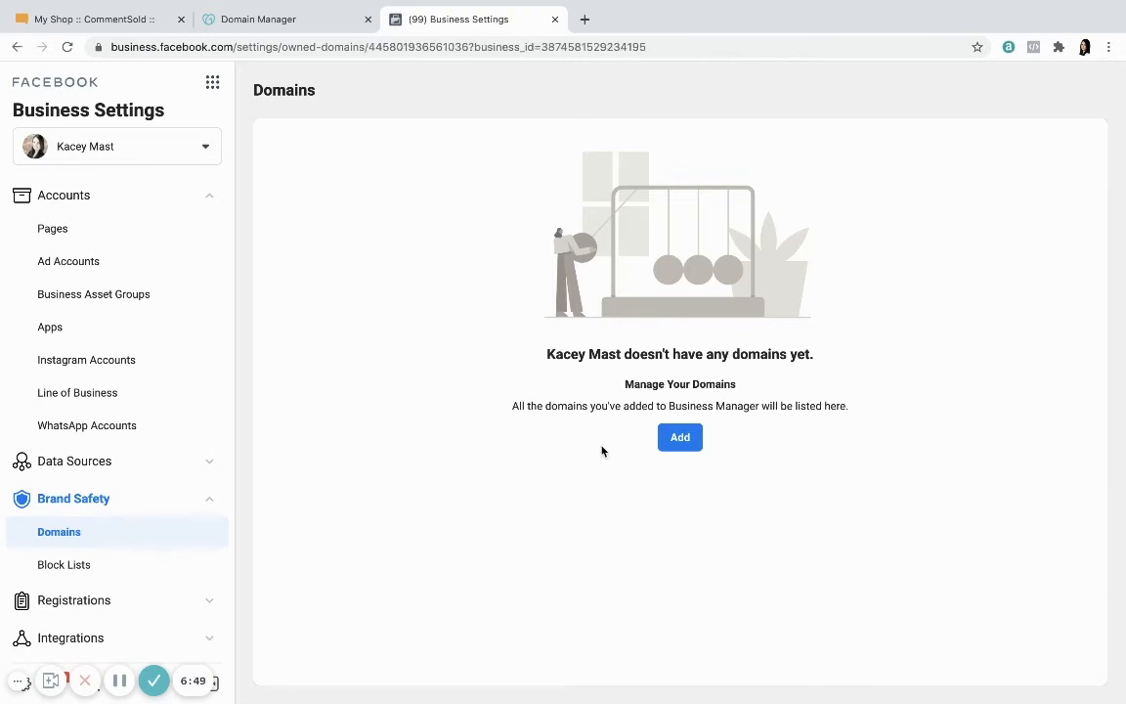
left_click(680, 437)
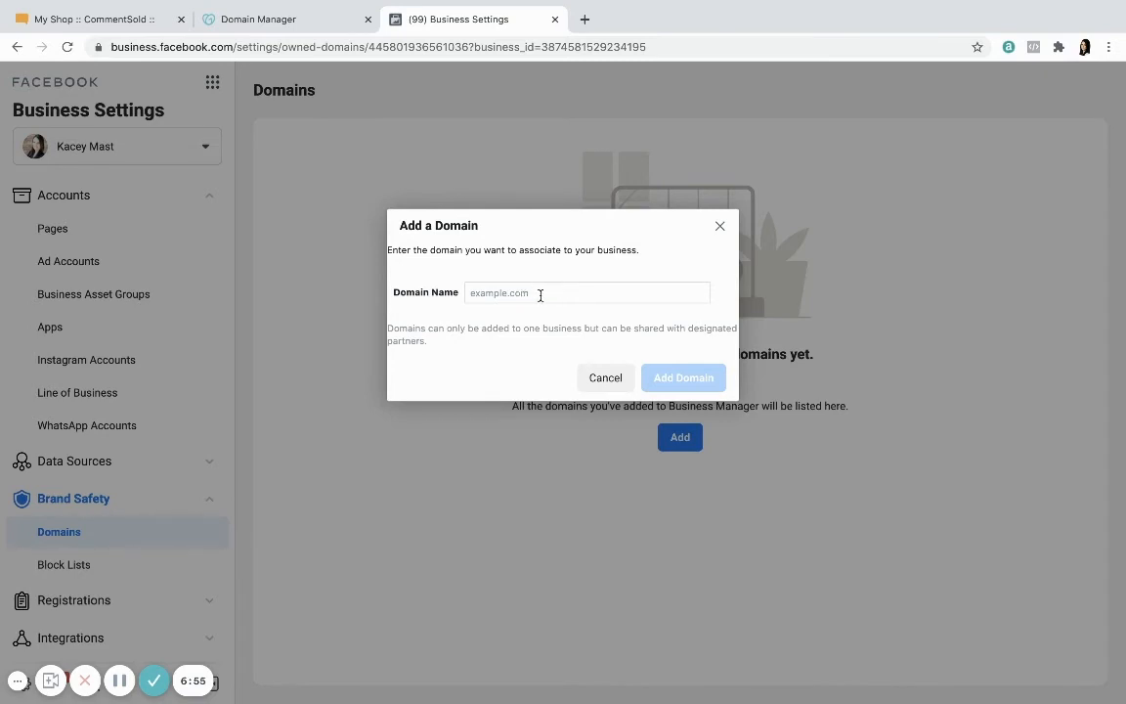
mouse_move(683, 378)
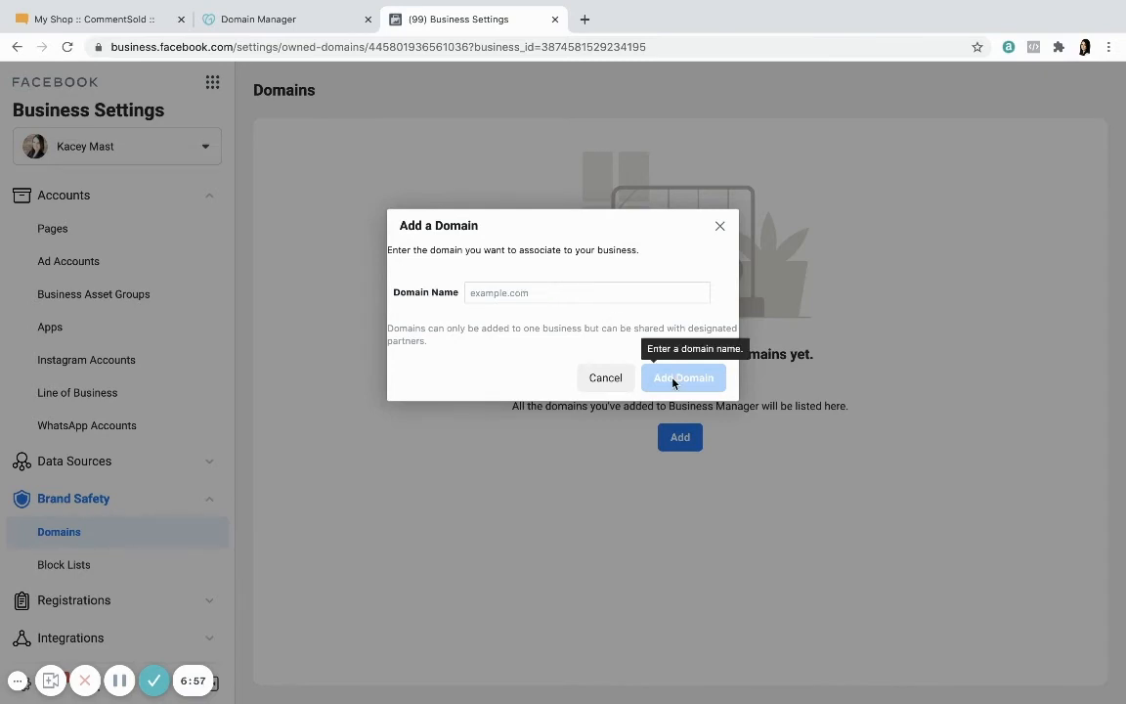
mouse_move(562, 485)
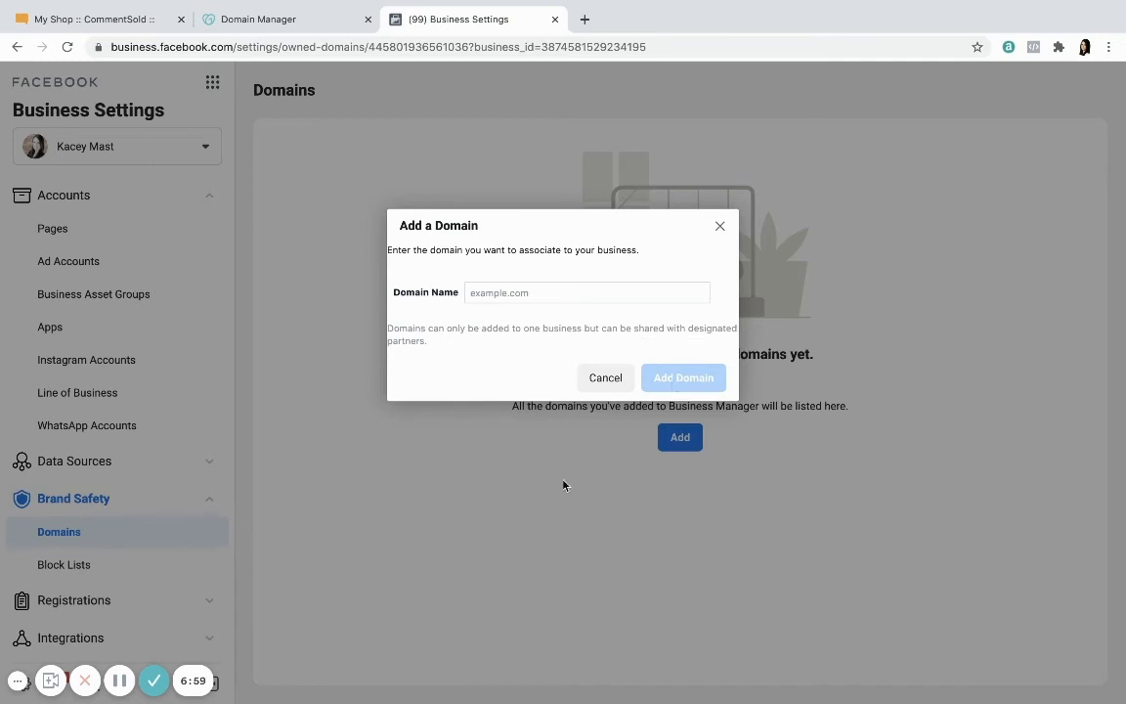
mouse_move(523, 460)
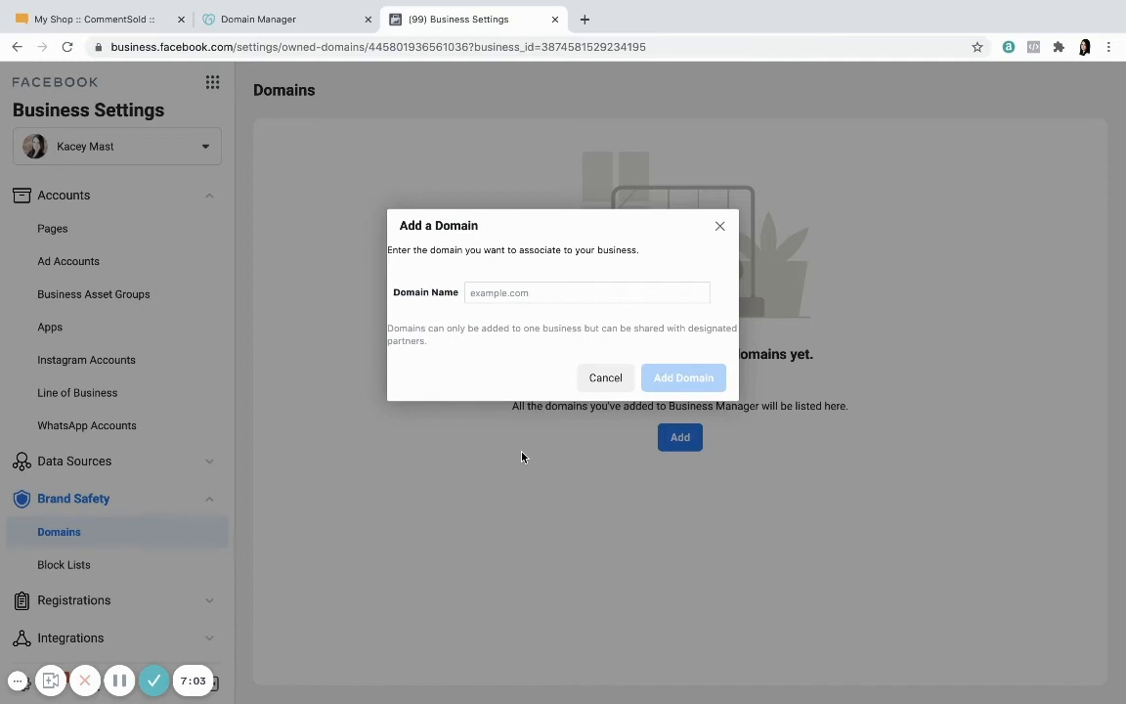
mouse_move(489, 377)
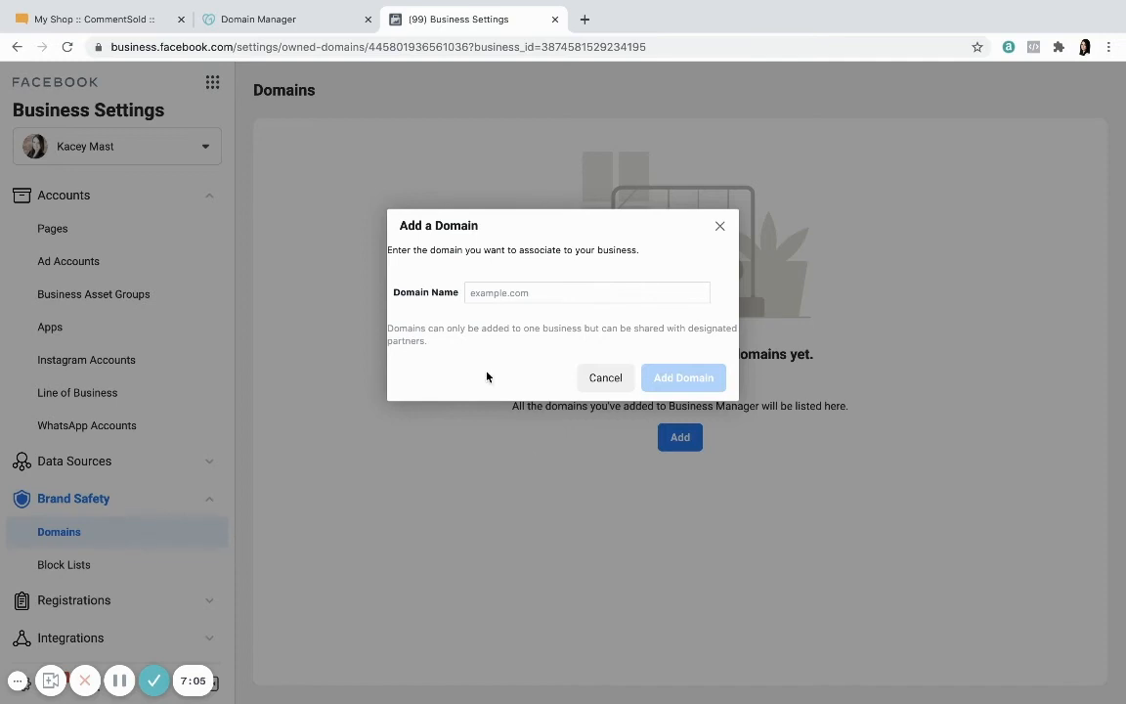
mouse_move(543, 323)
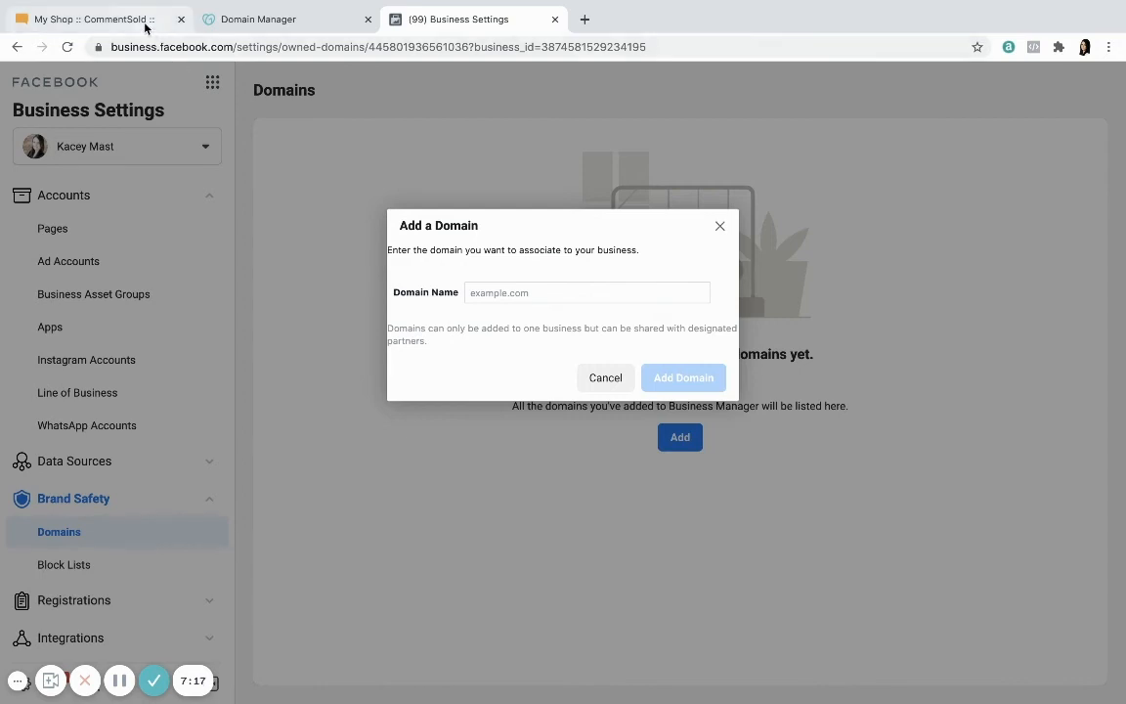
Step: Return to the CommentSold admin to review the tiliana.com custom domain
left_click(93, 18)
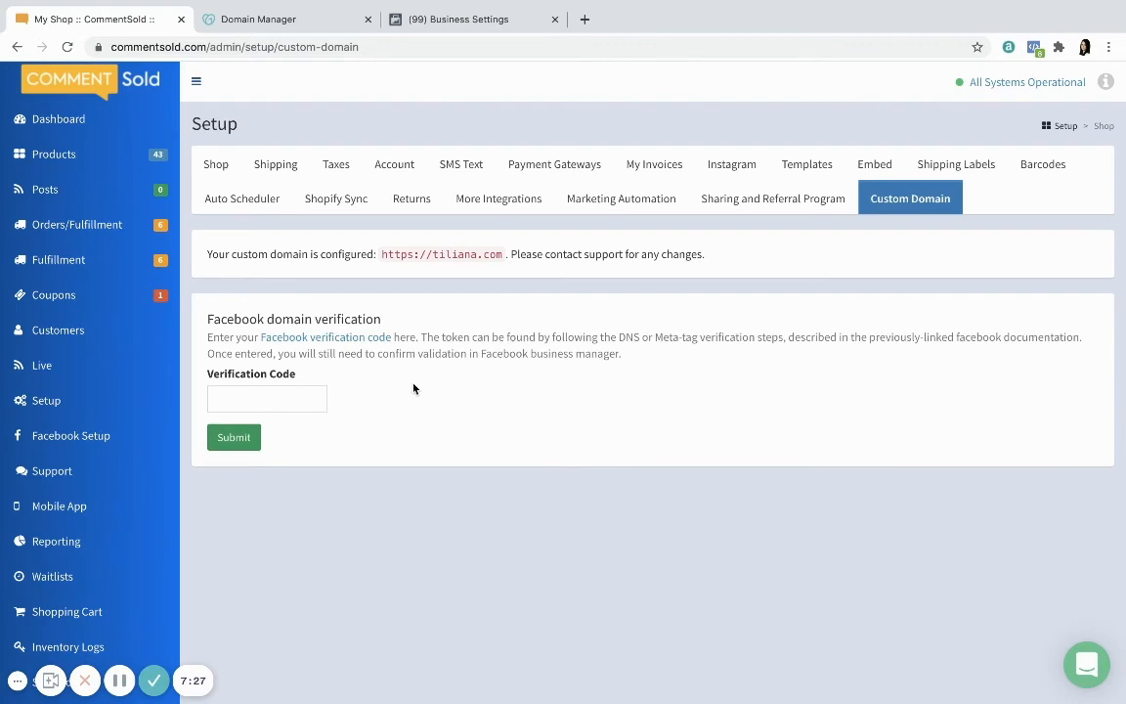
mouse_move(396, 412)
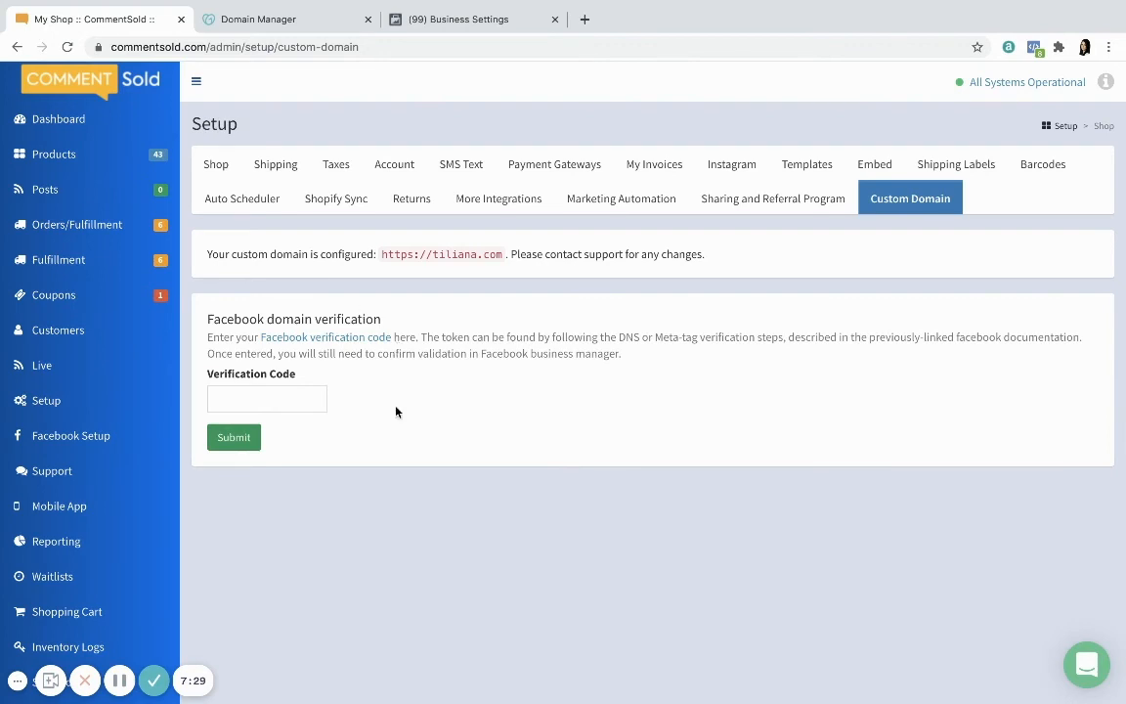
mouse_move(402, 324)
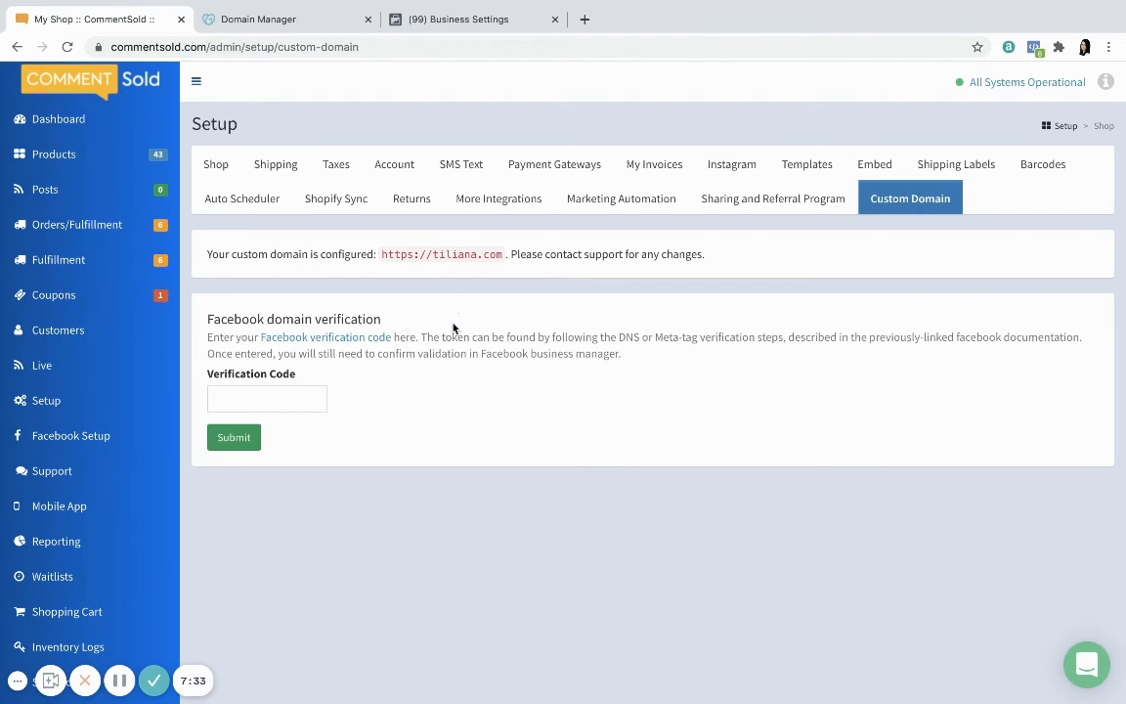
mouse_move(467, 321)
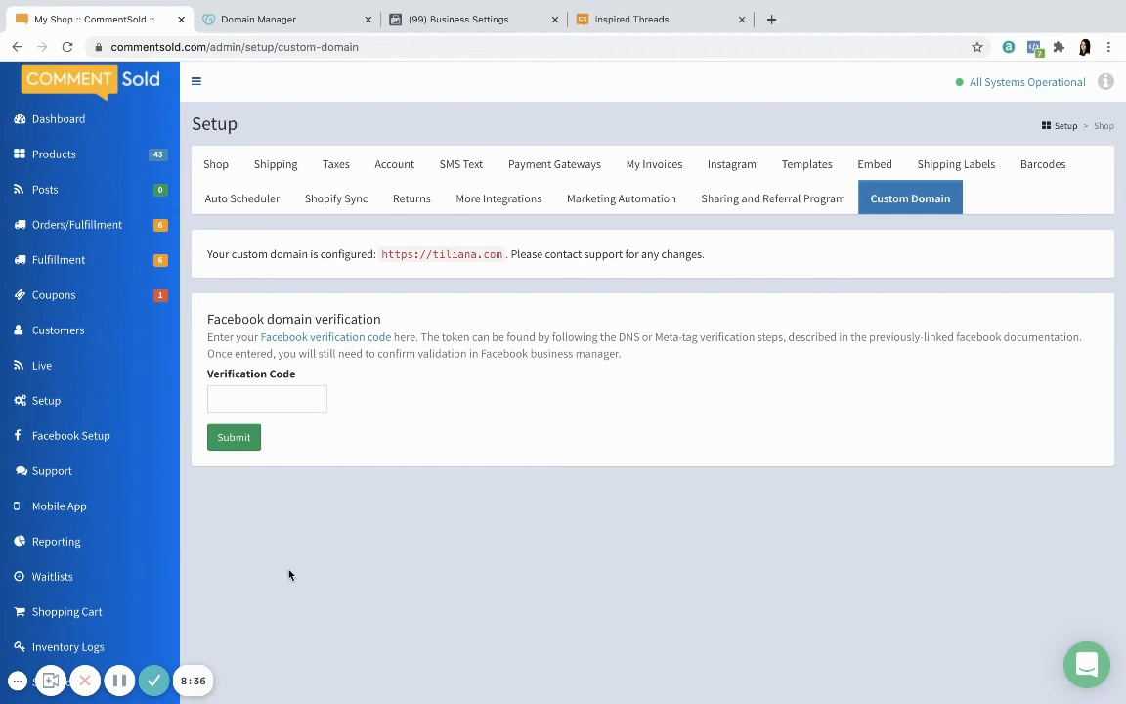
mouse_move(423, 279)
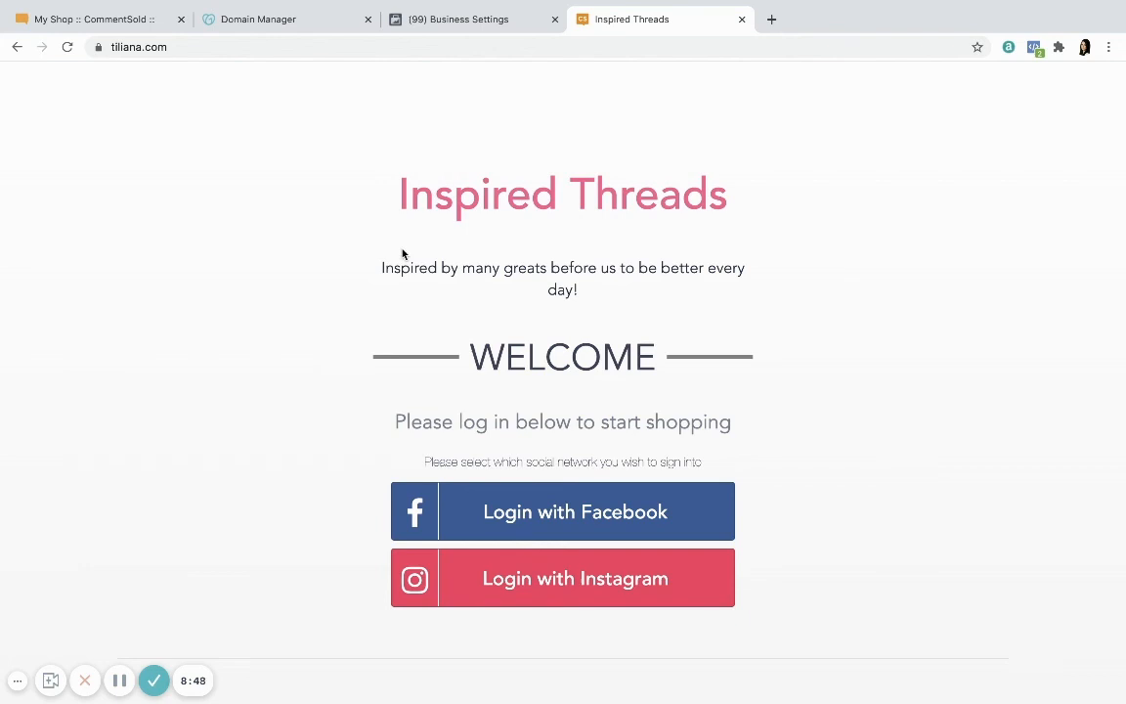
left_click(88, 18)
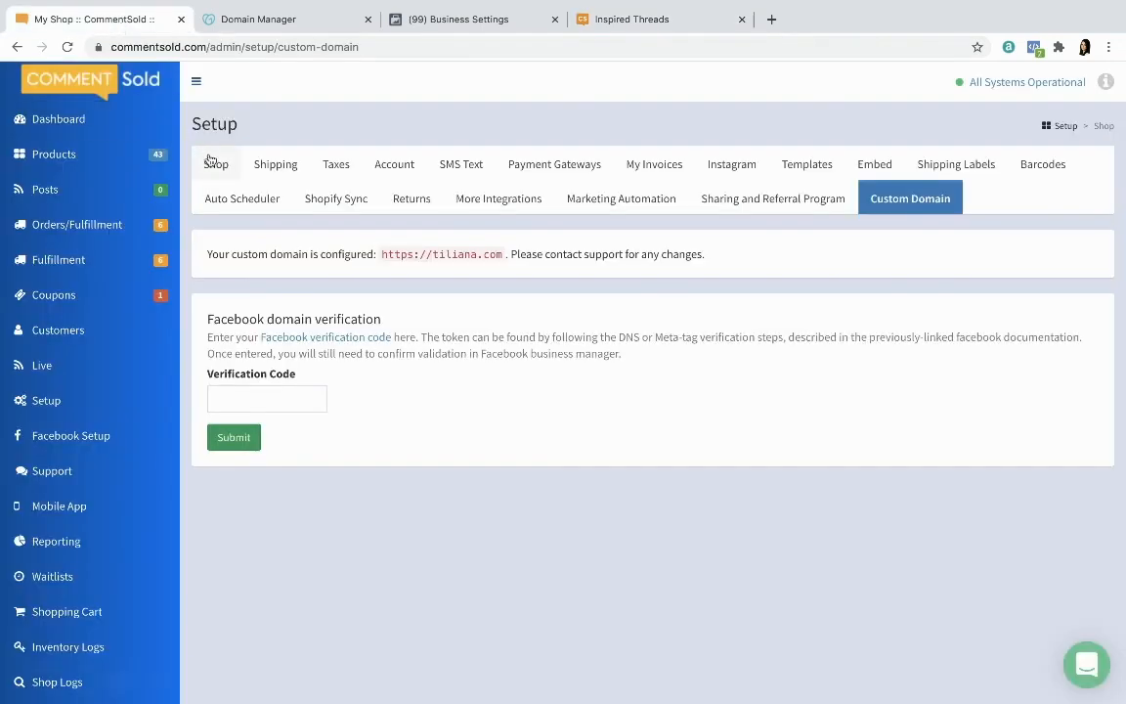
left_click(216, 163)
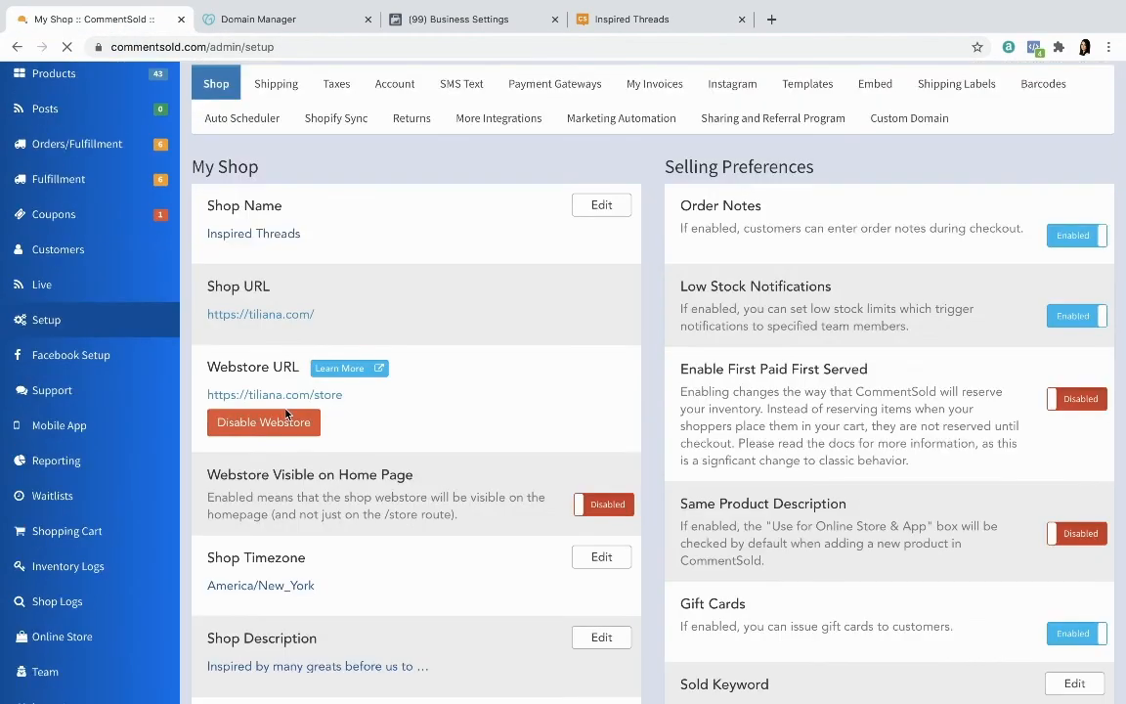
scroll("down", 3)
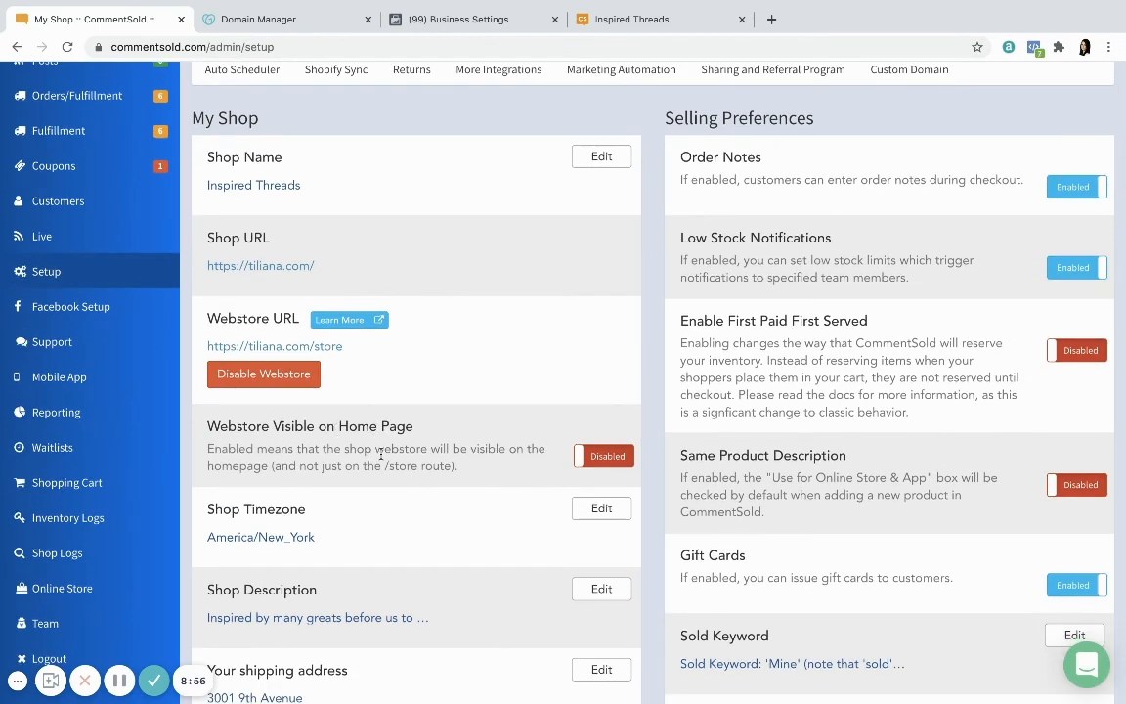
mouse_move(342, 434)
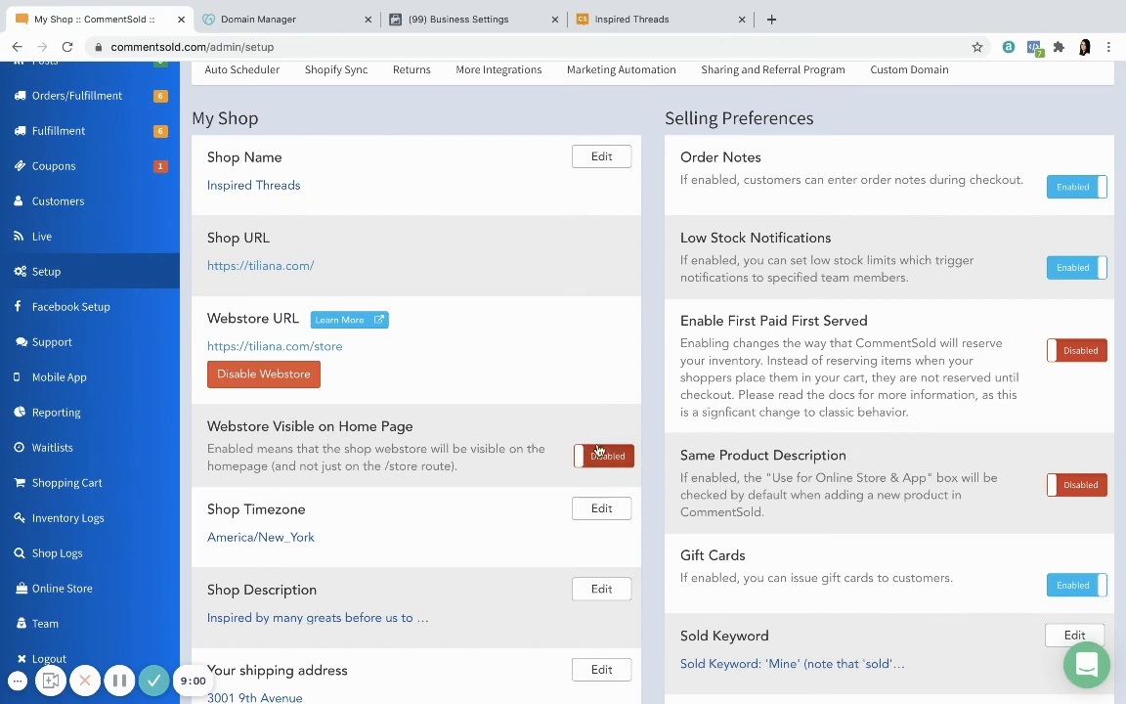
left_click(603, 455)
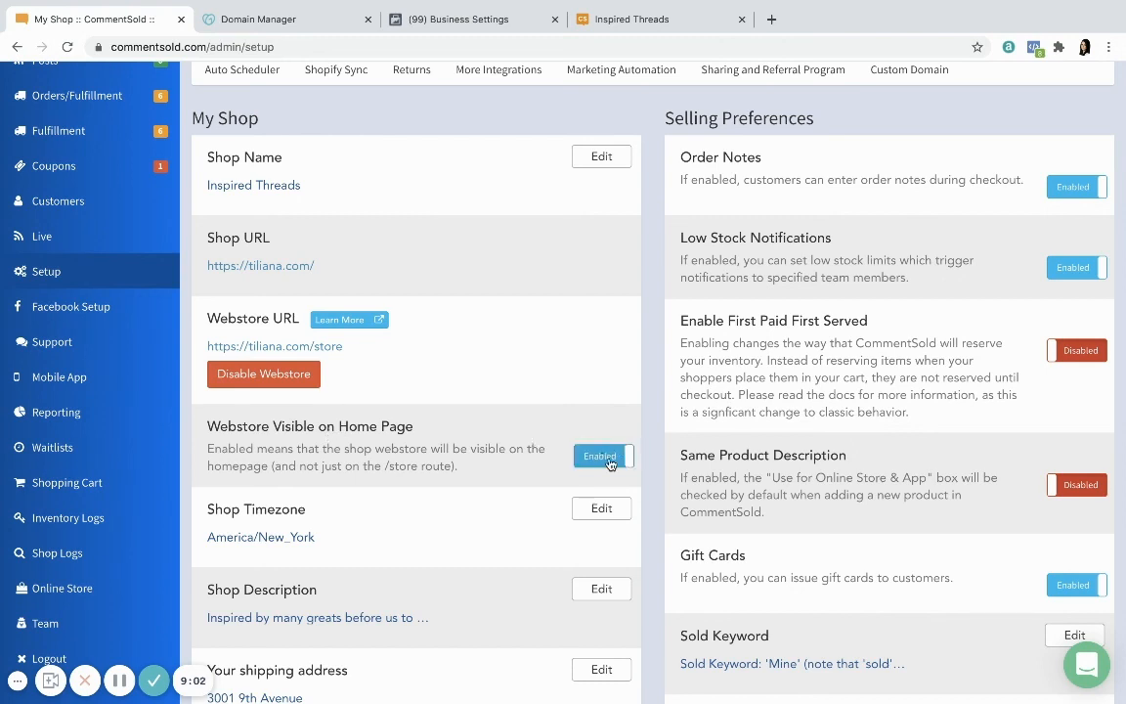
left_click(603, 456)
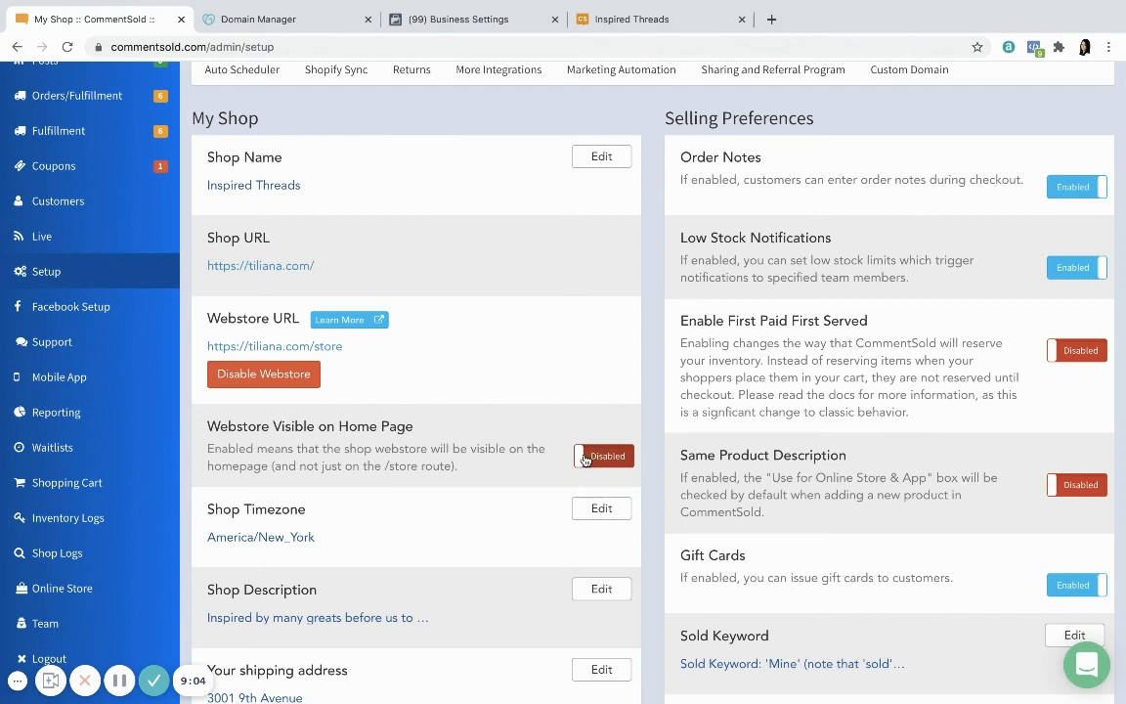
mouse_move(619, 452)
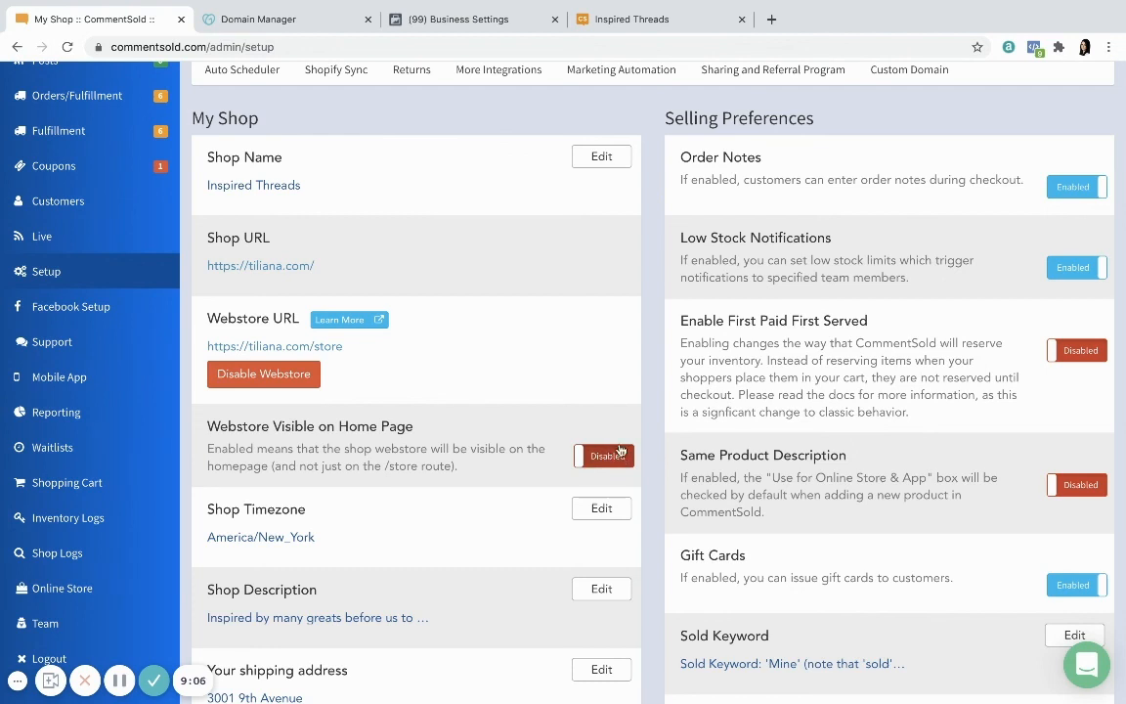
Step: View the Inspired Threads storefront at tiliana.com with Facebook and Instagram login
left_click(635, 19)
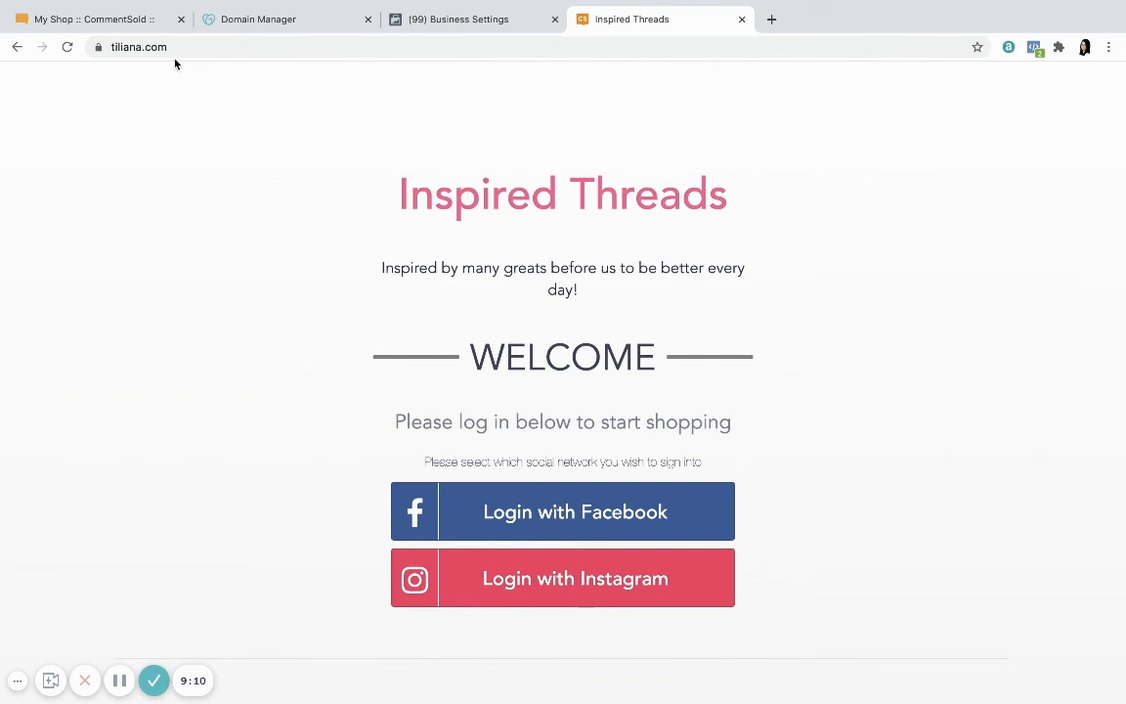
mouse_move(231, 257)
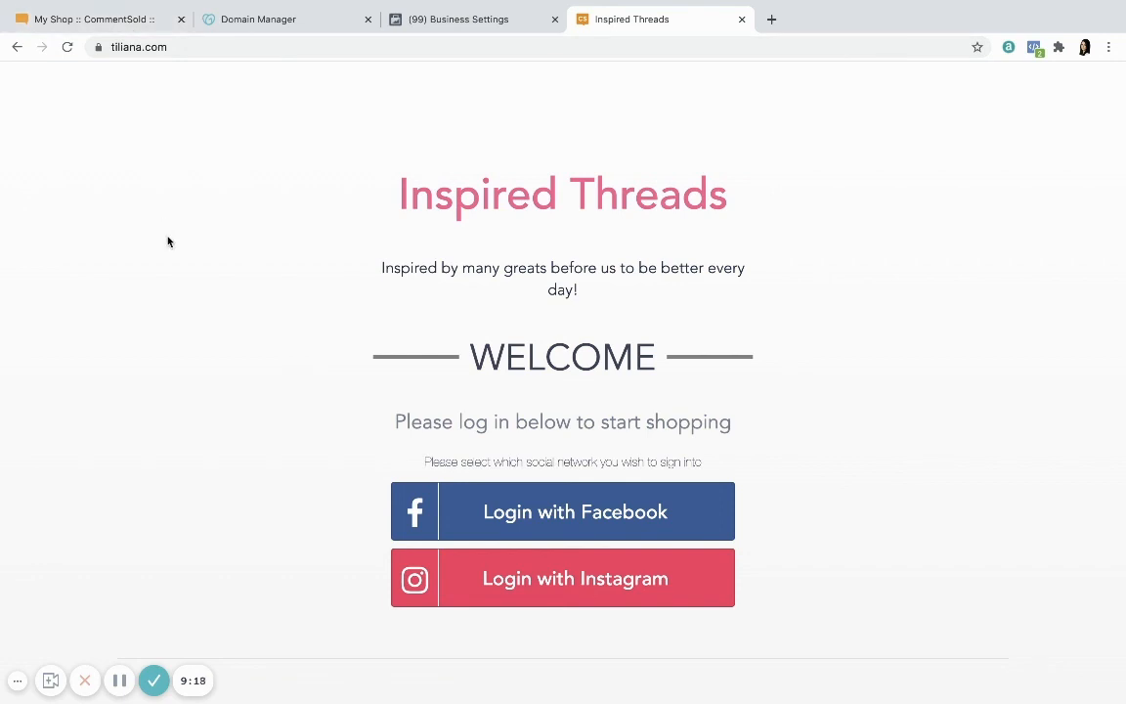
mouse_move(185, 157)
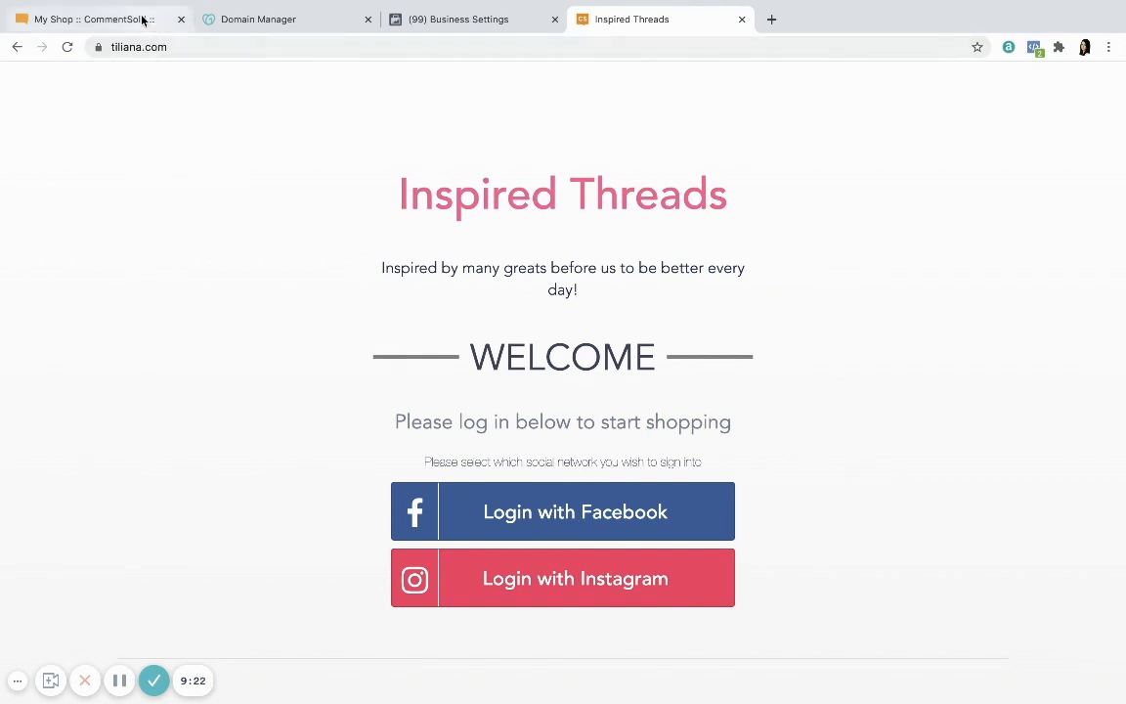
Step: Return to CommentSold shop settings and open the green support chat bubble
left_click(93, 19)
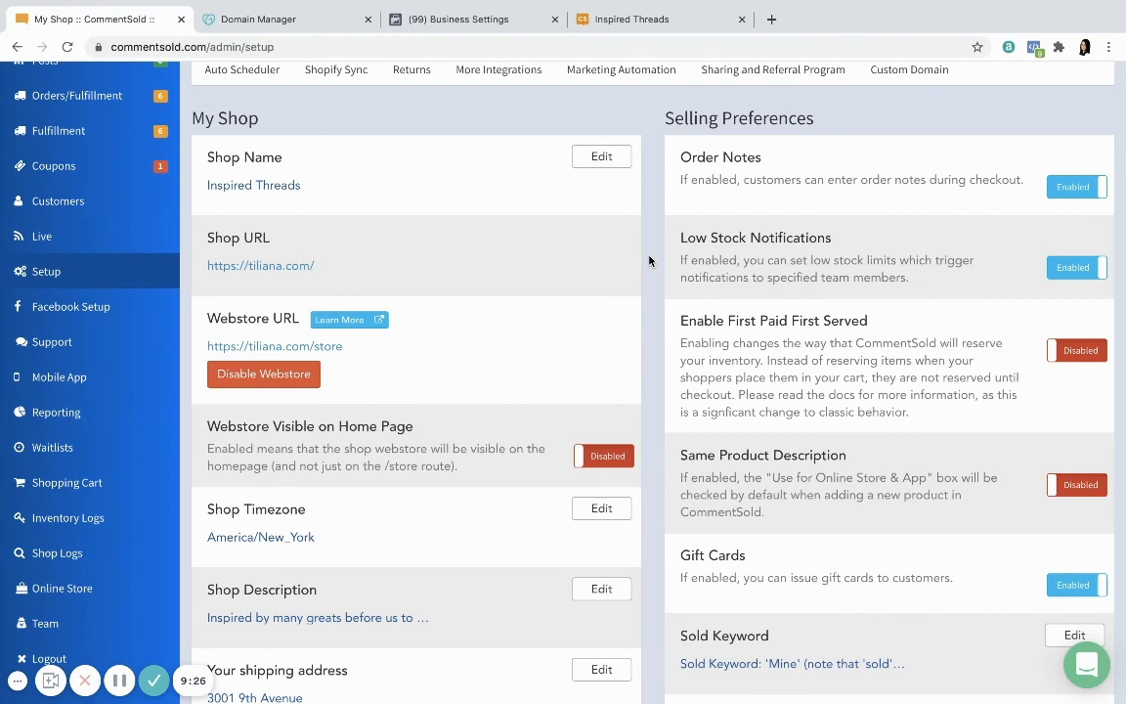
mouse_move(1013, 613)
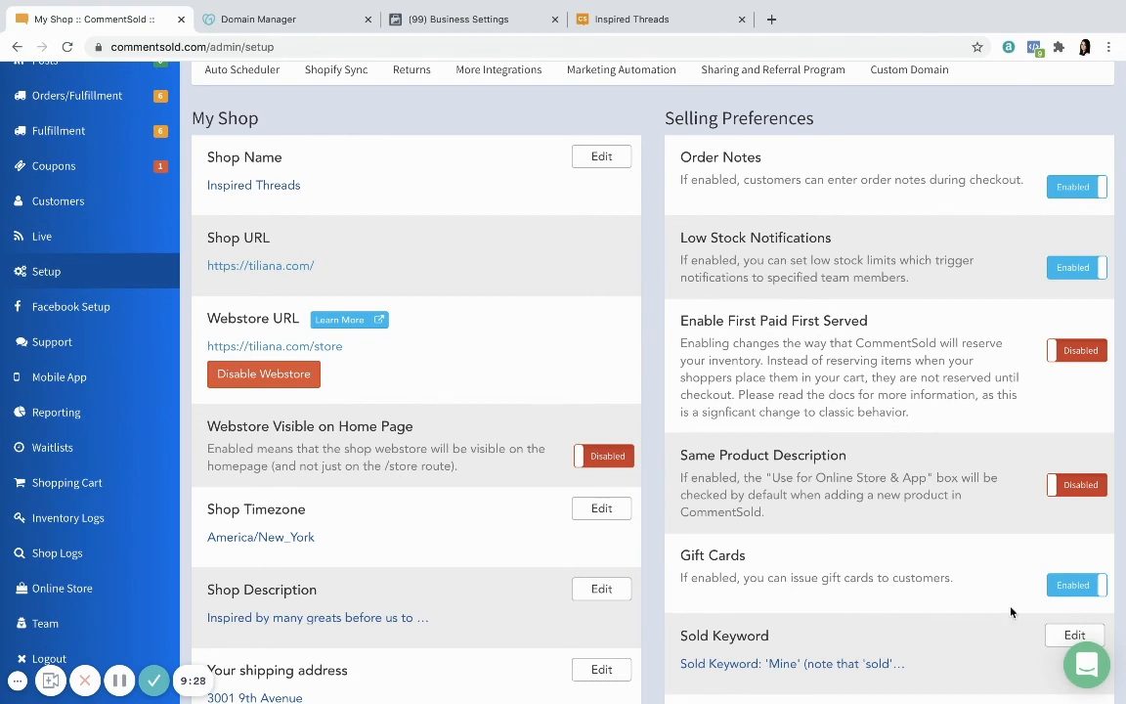
left_click(1087, 665)
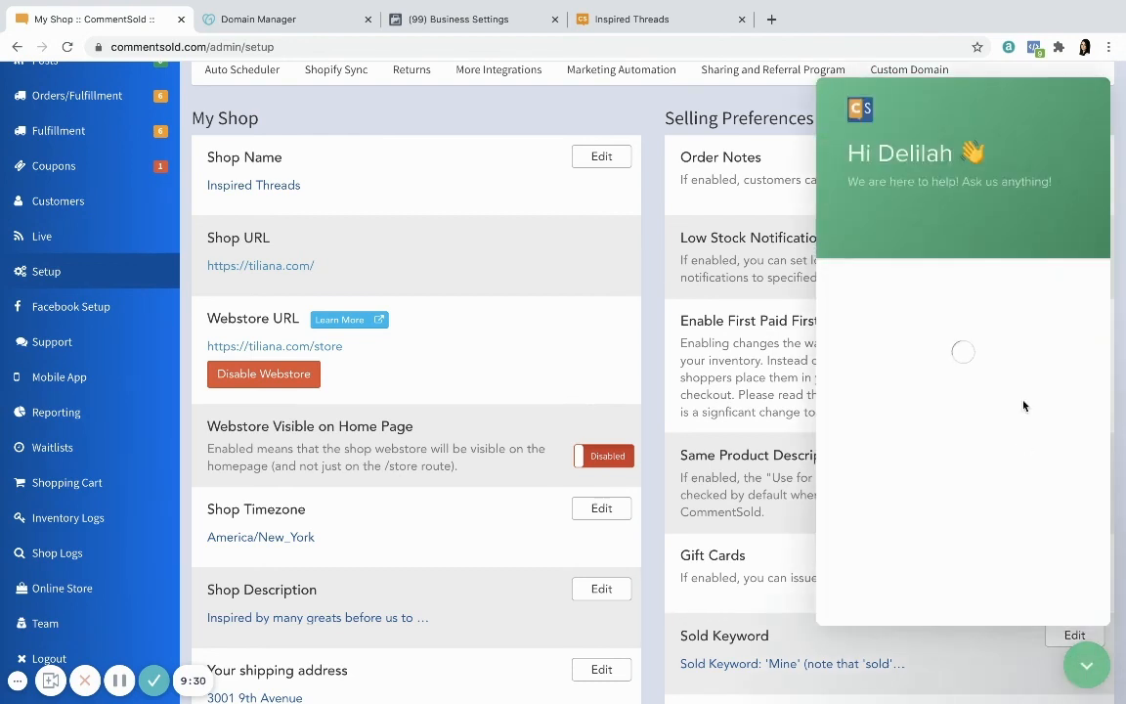